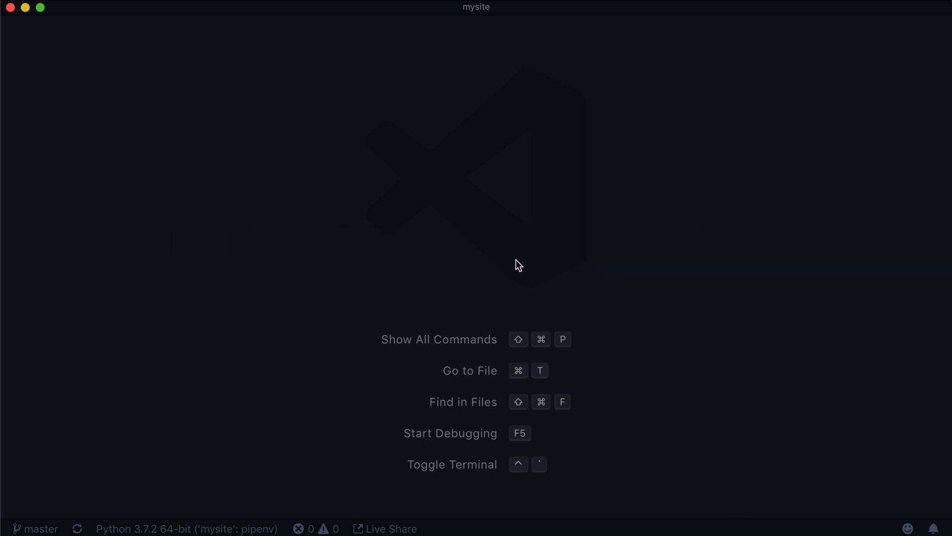
pyautogui.moveTo(613, 248)
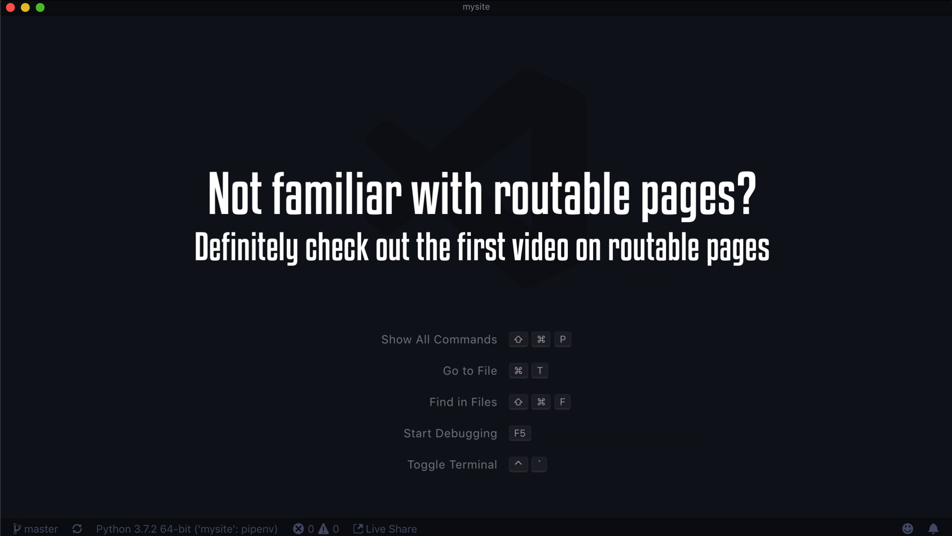
pyautogui.moveTo(647, 408)
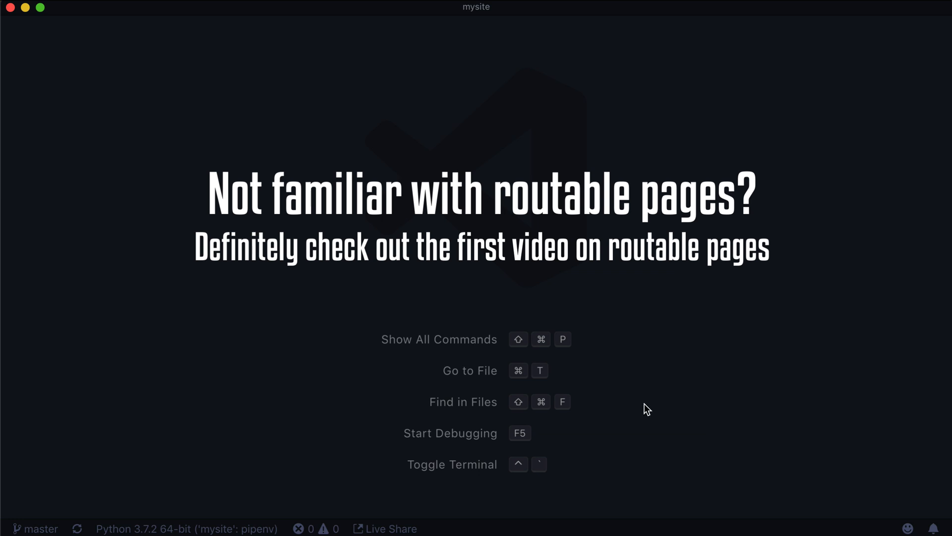
# Step: Search the project for a file named 'story' via Go to File
pyautogui.write('story')
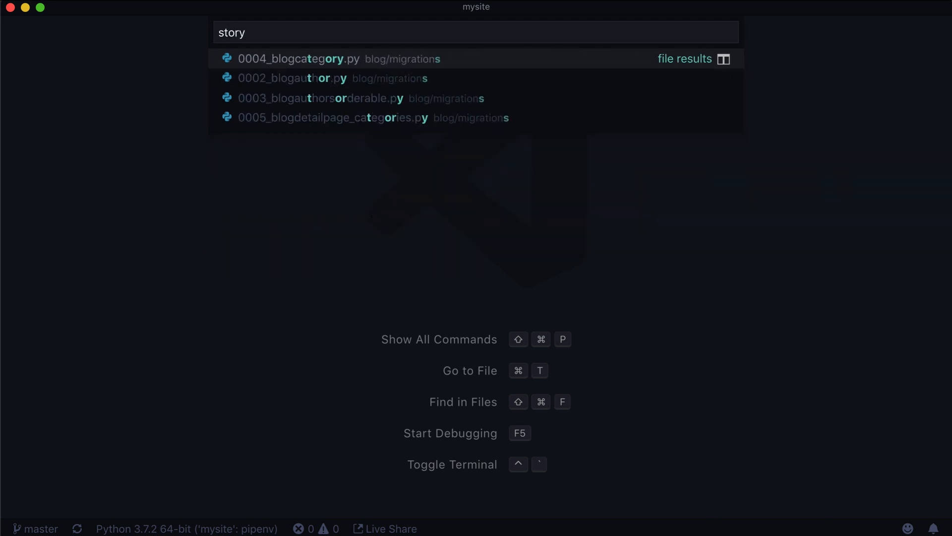
# Step: Open blog/models.py via 'blog model' search and locate the latest_posts route pattern
pyautogui.write('blog model')
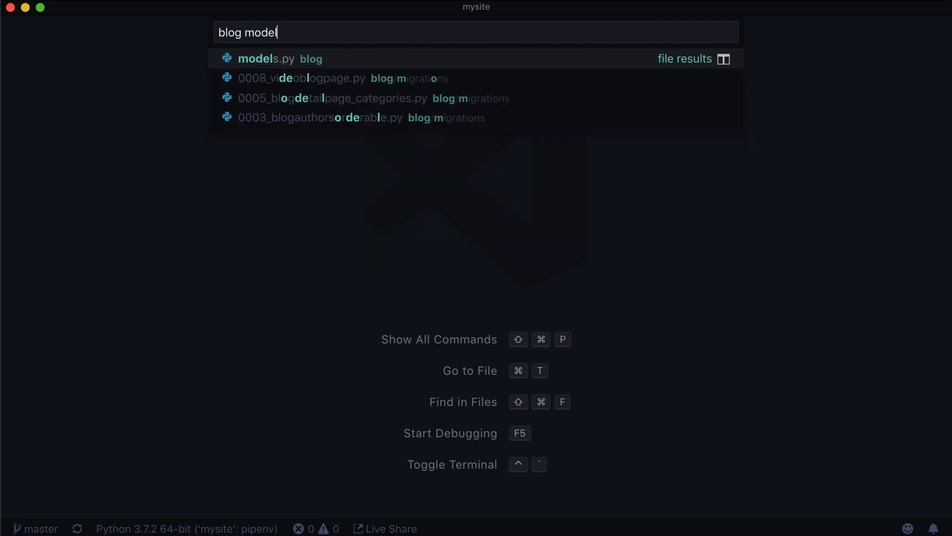
pyautogui.click(265, 58)
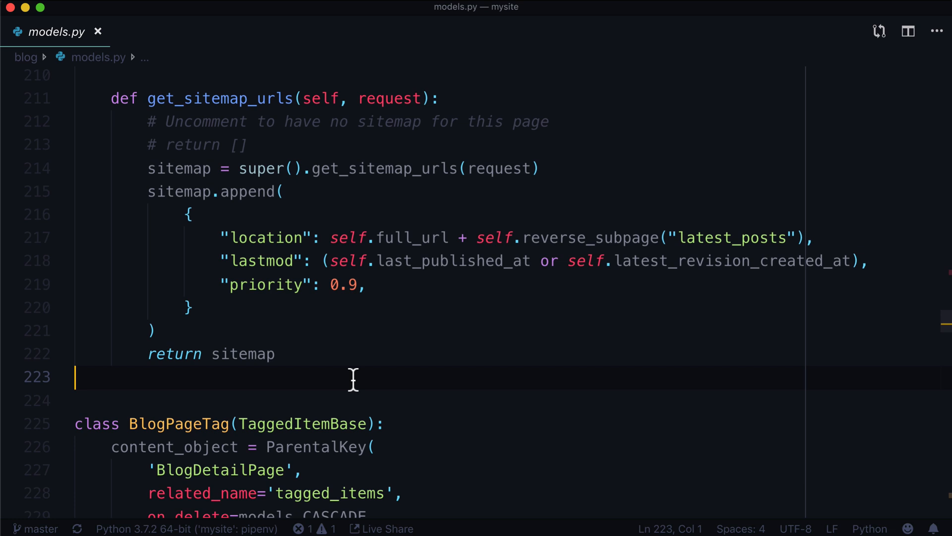
pyautogui.scroll(3)
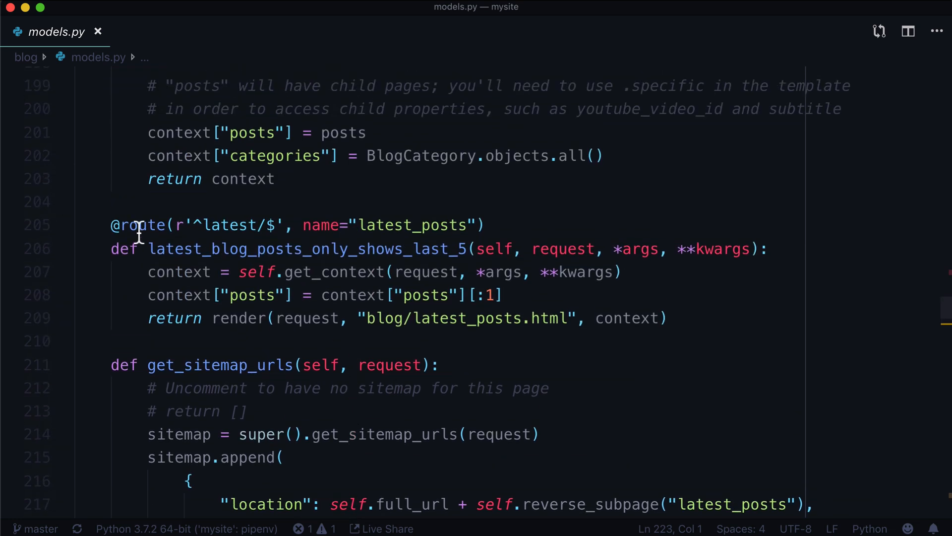
pyautogui.moveTo(205, 224)
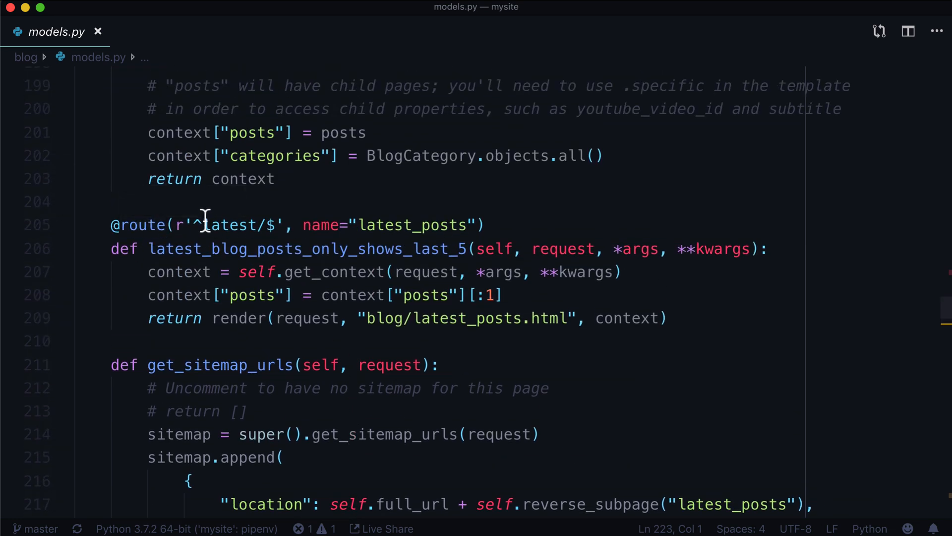
pyautogui.doubleClick(231, 225)
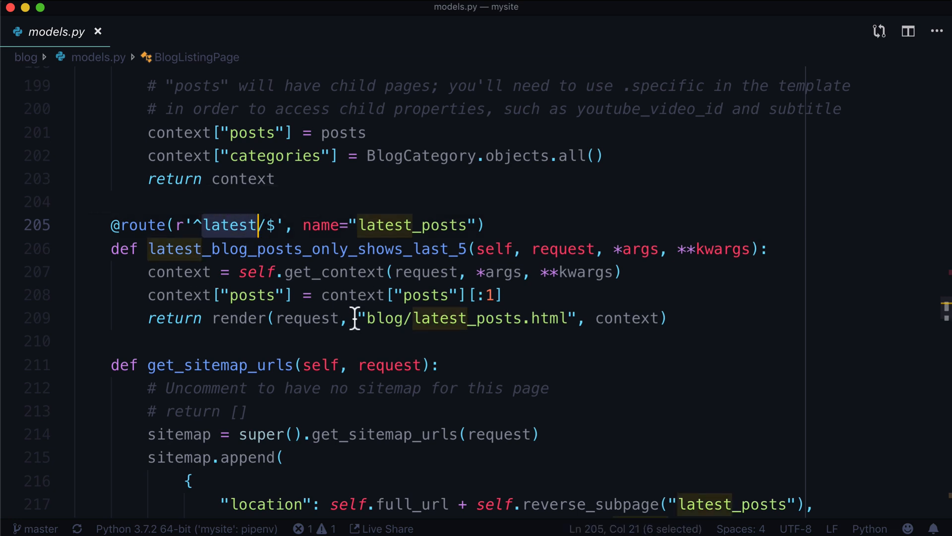
pyautogui.scroll(3)
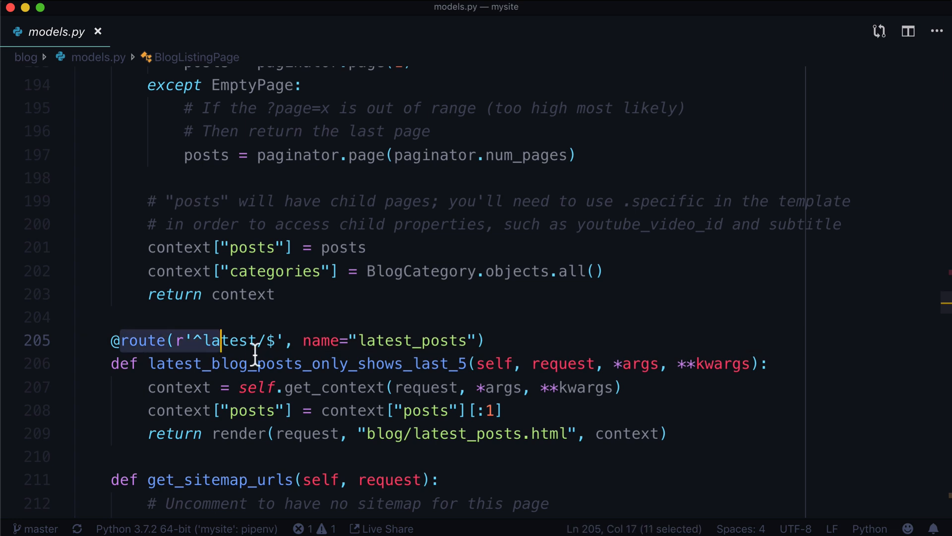
pyautogui.click(270, 340)
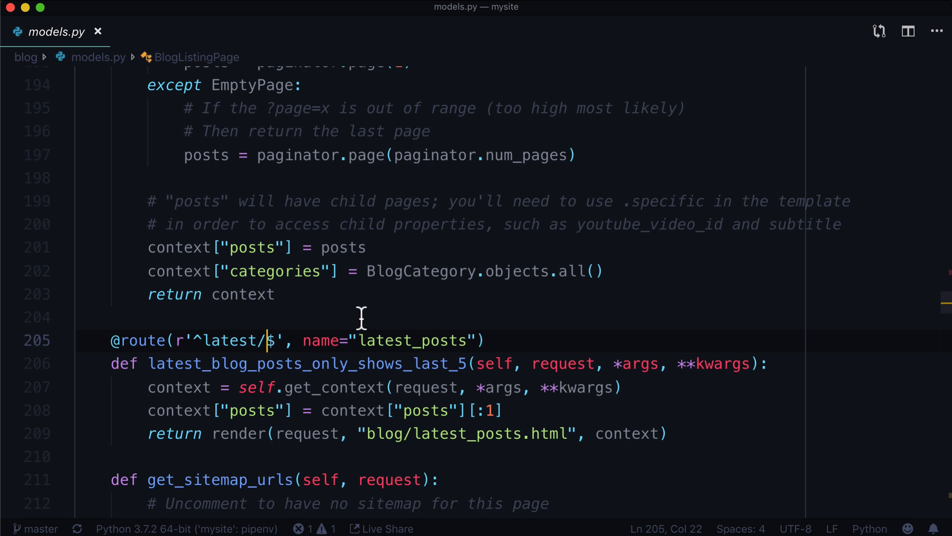
pyautogui.click(156, 340)
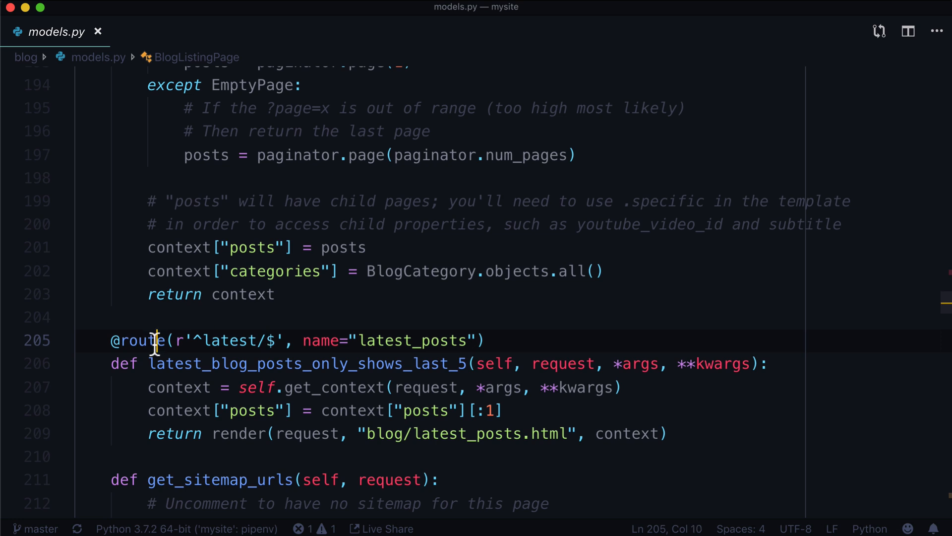
pyautogui.doubleClick(143, 340)
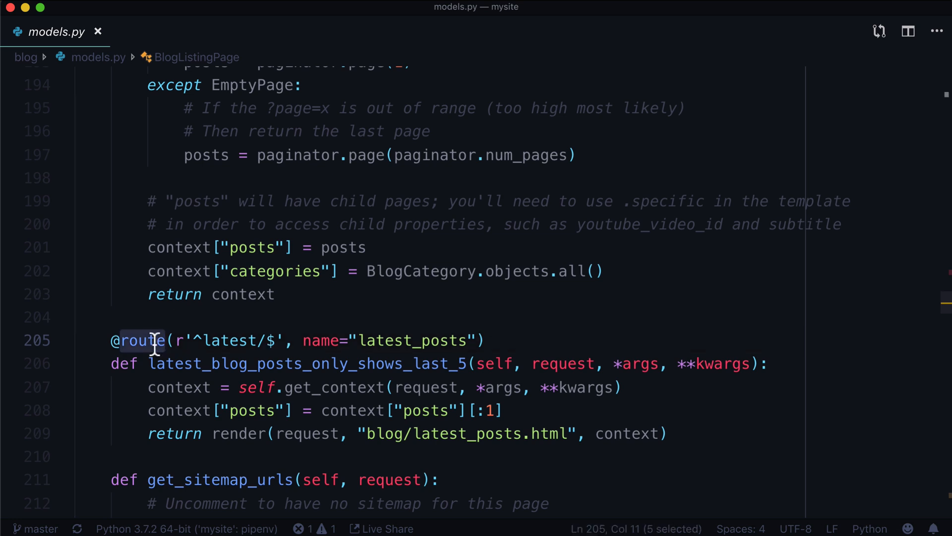
pyautogui.click(157, 341)
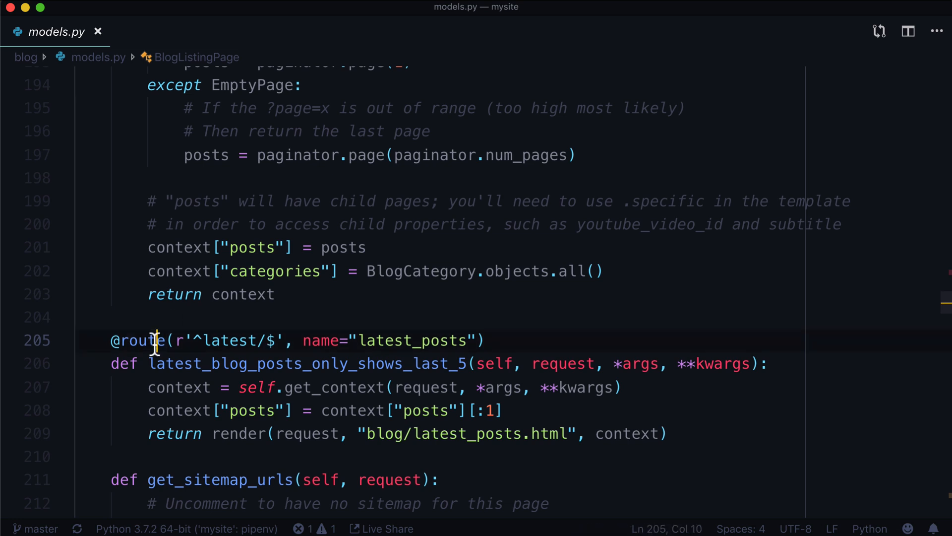
pyautogui.click(255, 317)
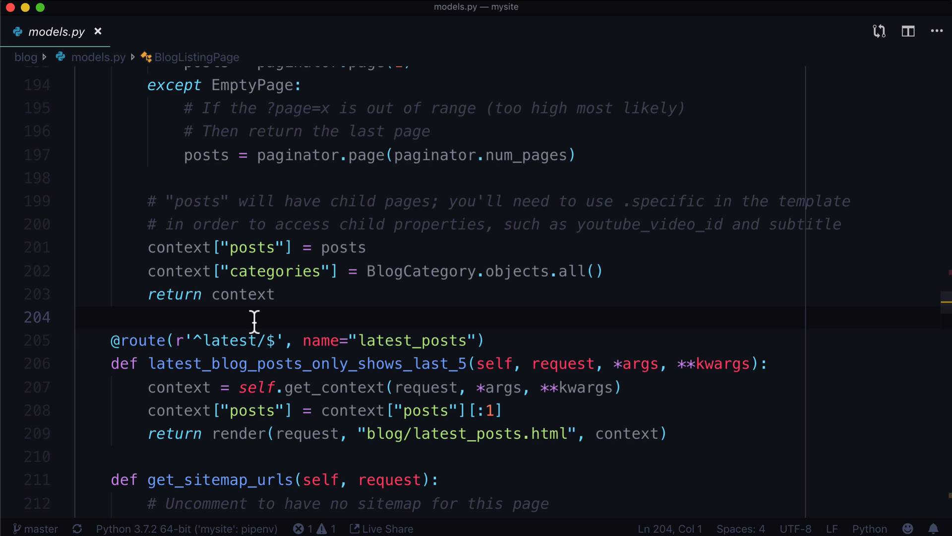
pyautogui.scroll(3)
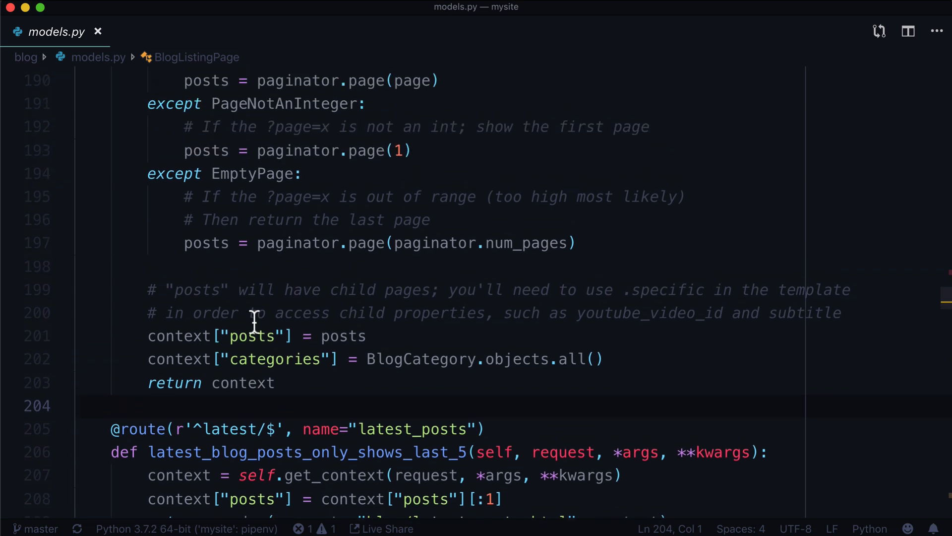
pyautogui.scroll(-3)
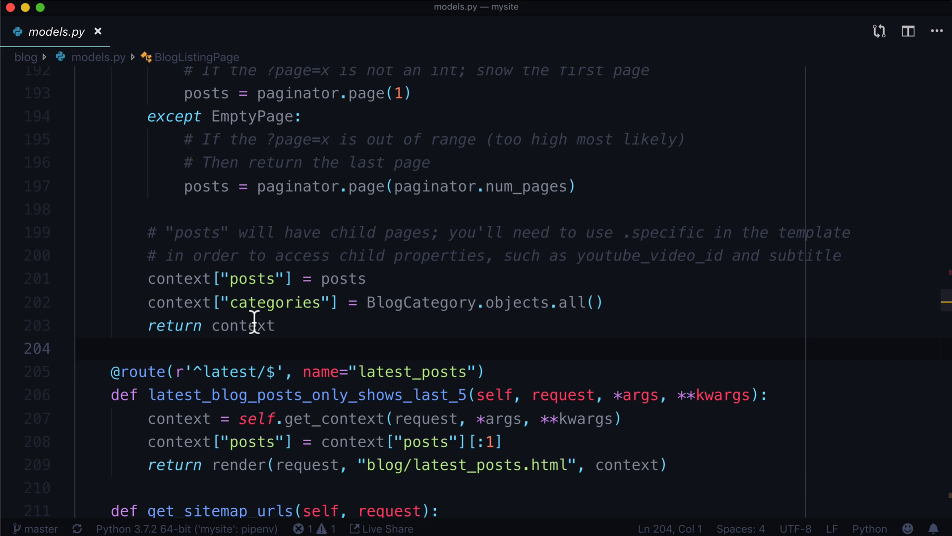
pyautogui.click(275, 325)
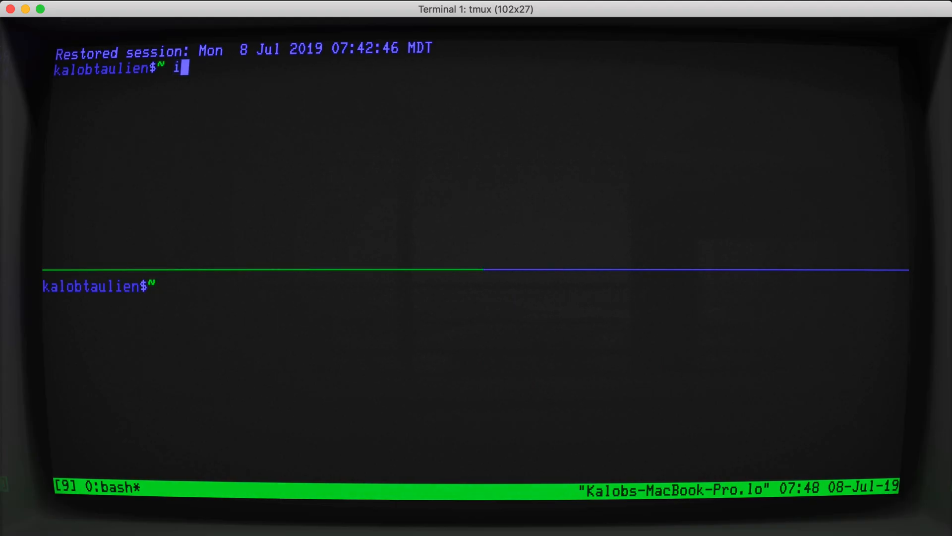
# Step: Jump to the mysite project and activate its pipenv shell
pyautogui.write('um')
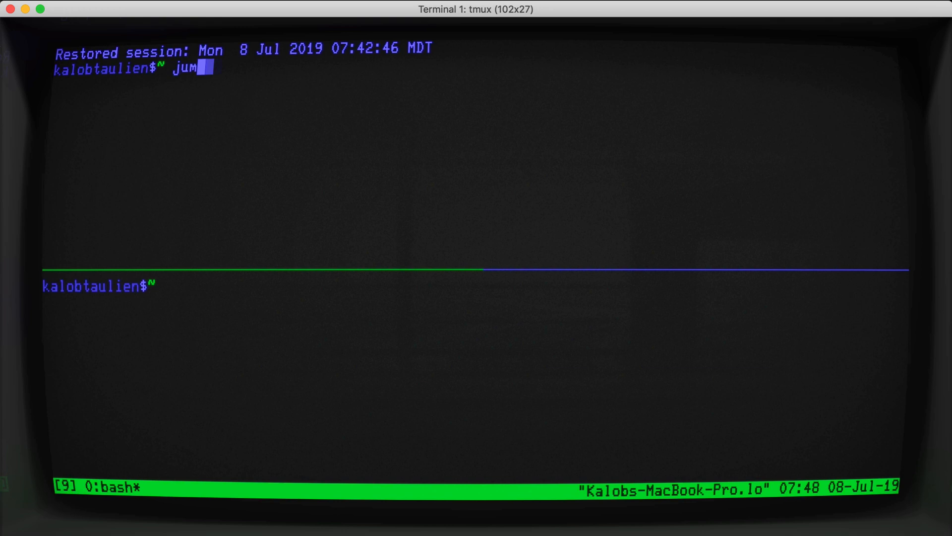
pyautogui.write('p mysite')
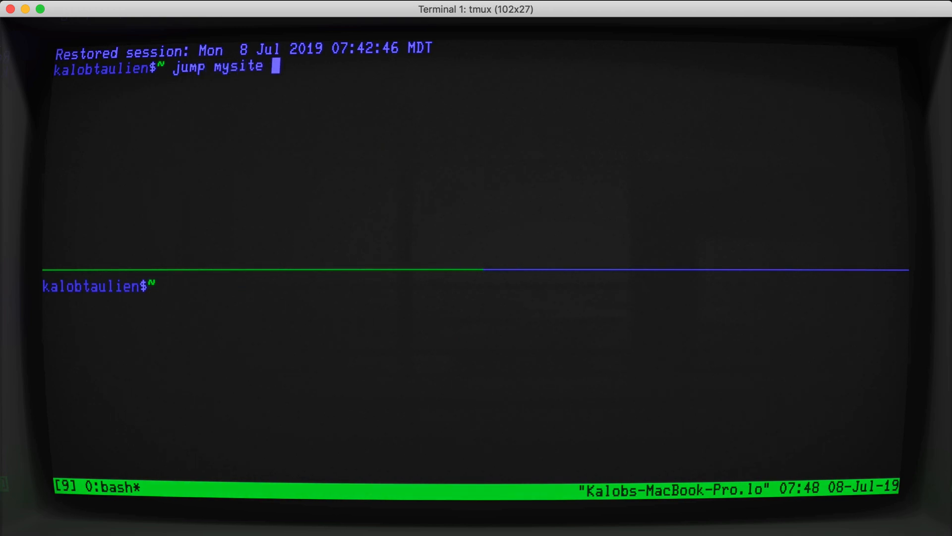
pyautogui.write('pipenv shell')
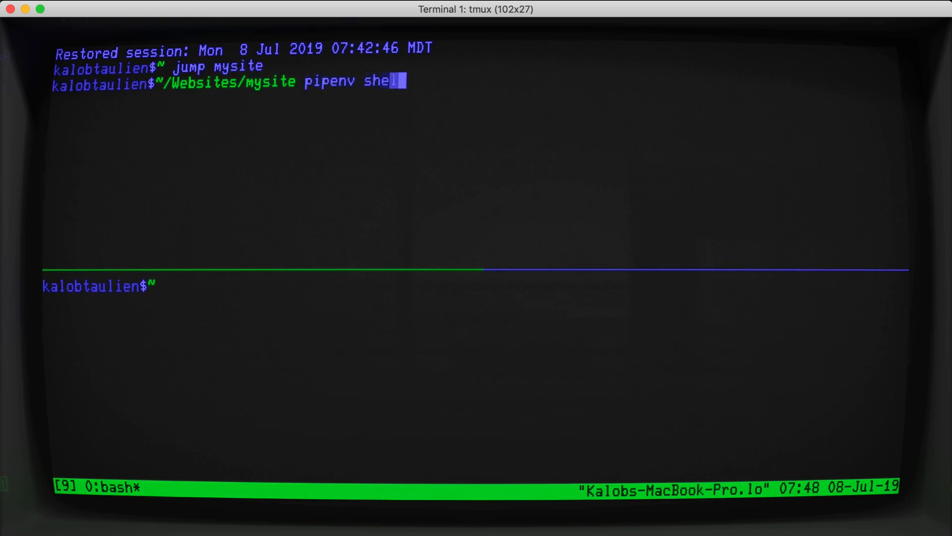
pyautogui.press('Return')
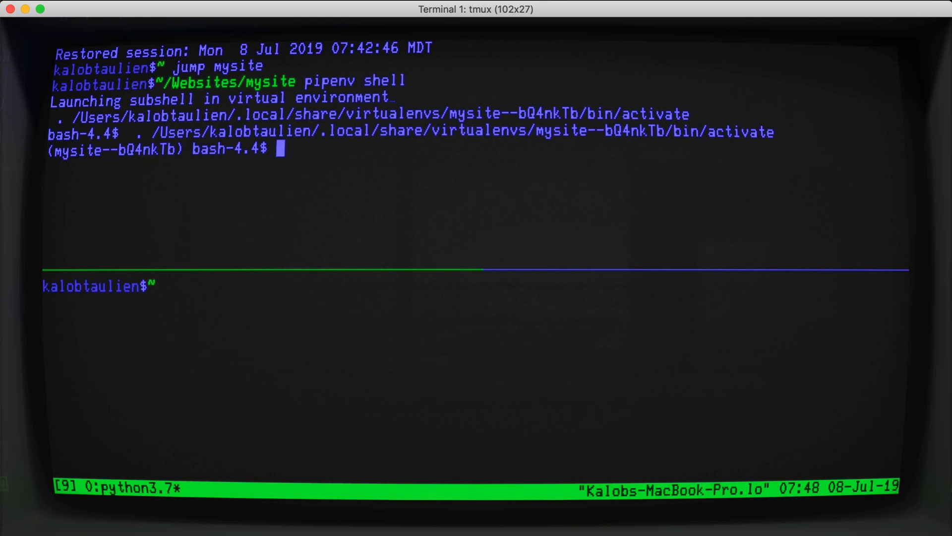
# Step: Start the Django development server with ./manage.py runserver
pyautogui.write('./manage.py runserver')
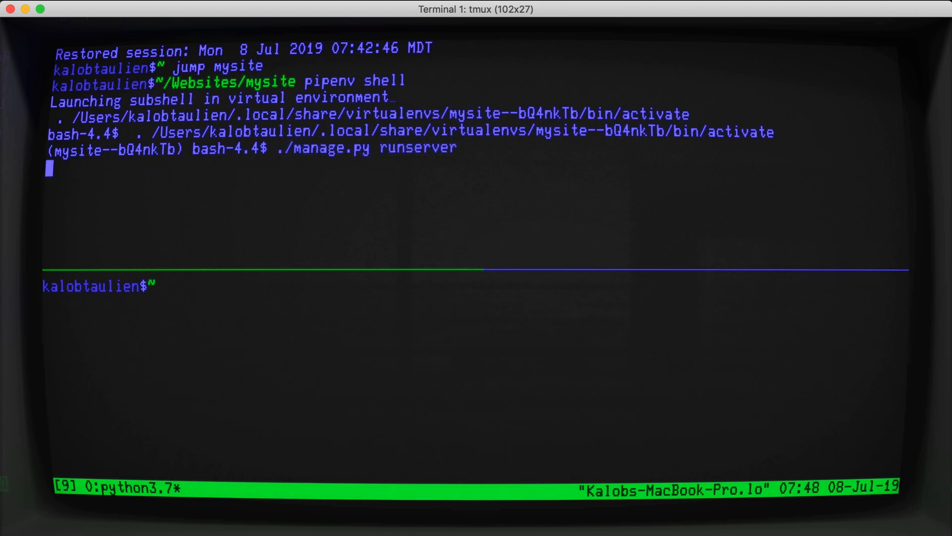
pyautogui.press('Return')
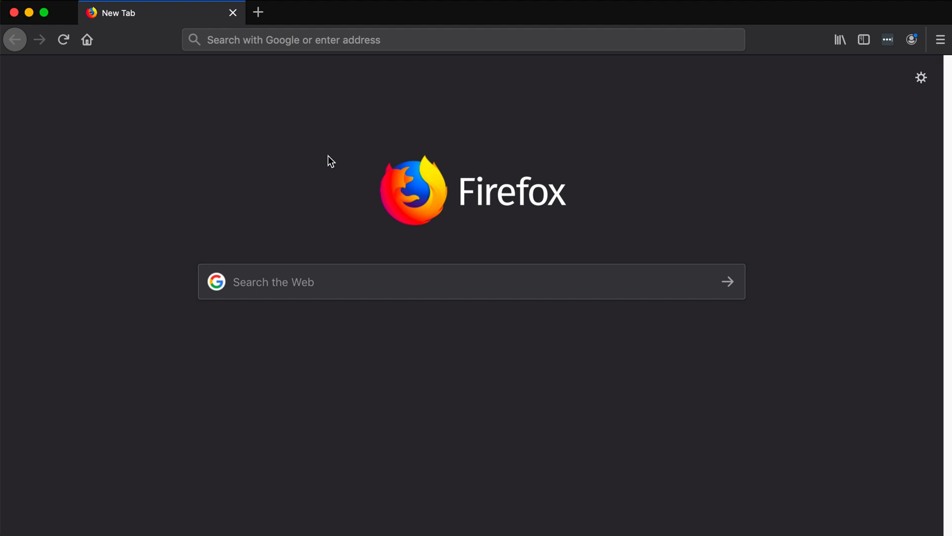
# Step: Load localhost:8000 and navigate to the Super cool blog page listing categories and posts
pyautogui.write('localhost:8000/')
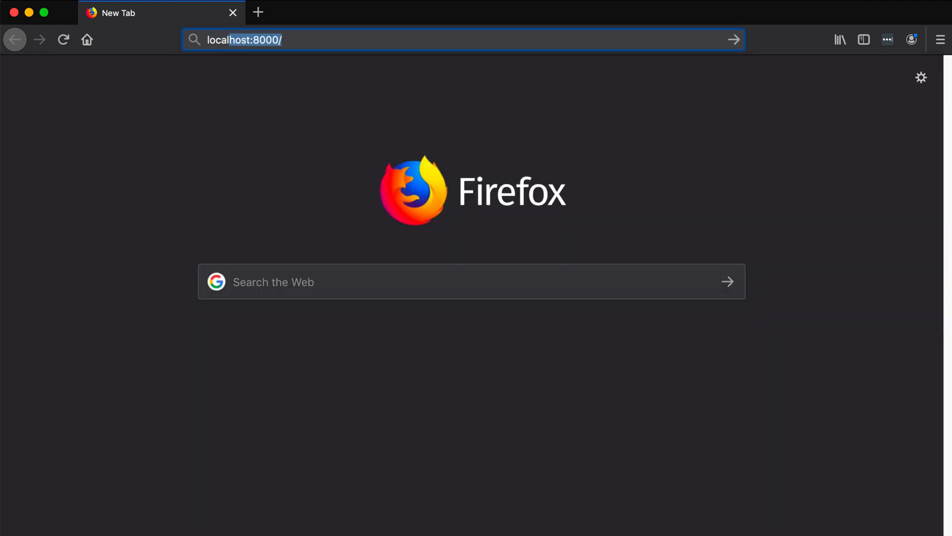
pyautogui.press('Return')
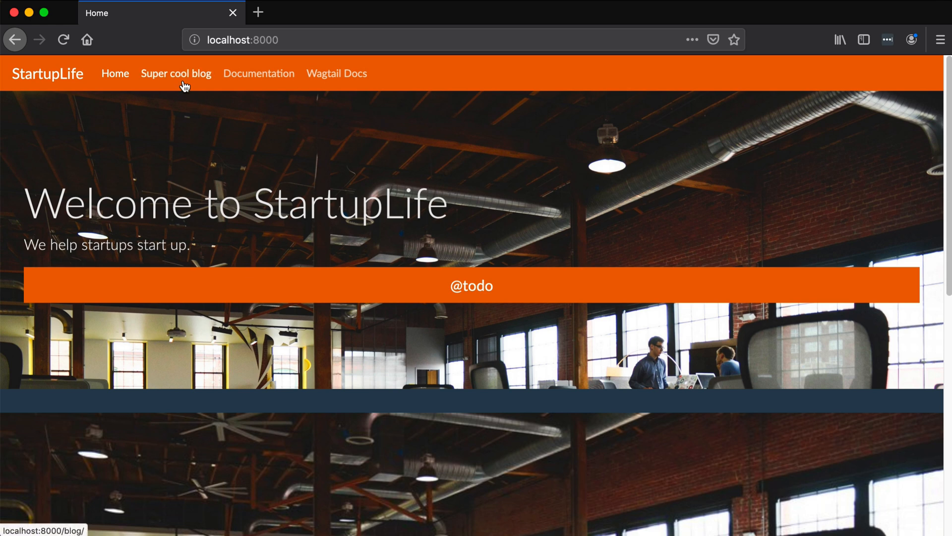
pyautogui.scroll(-3)
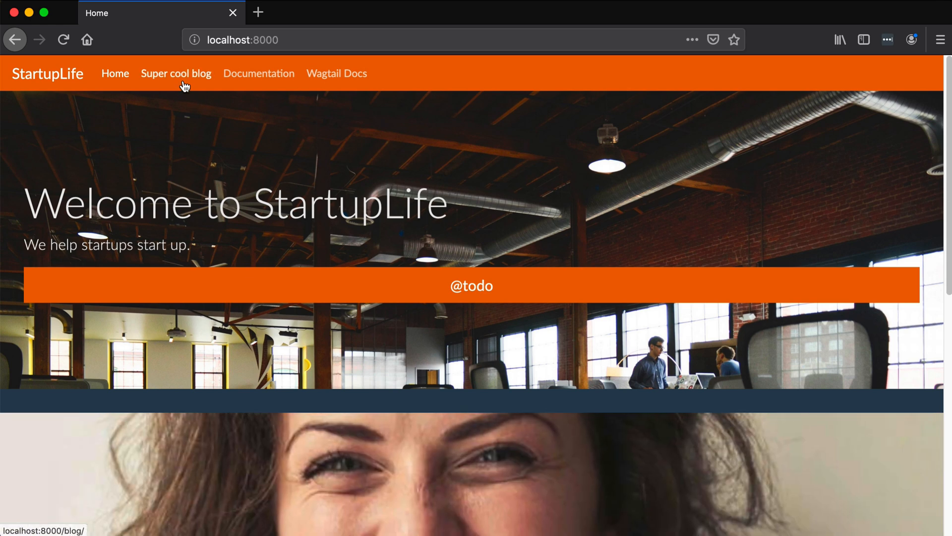
pyautogui.click(176, 72)
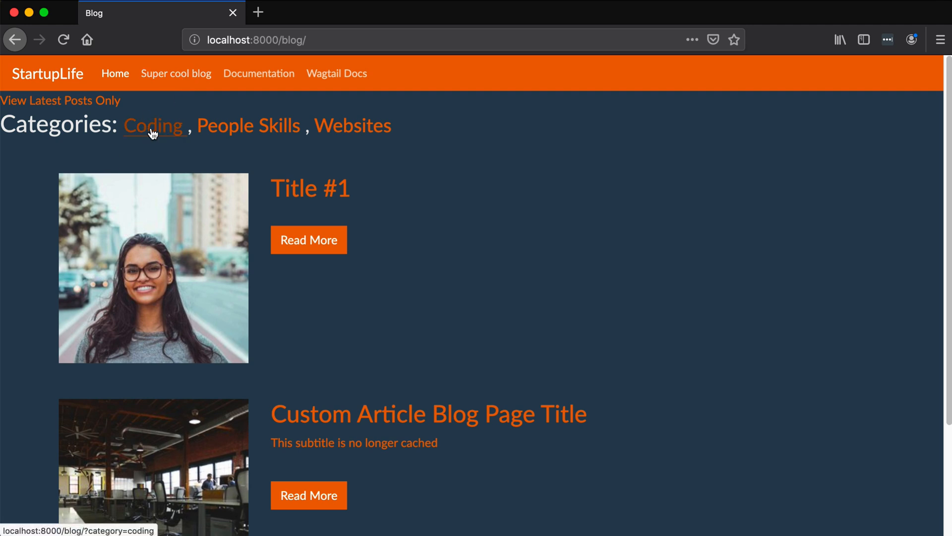
pyautogui.moveTo(162, 137)
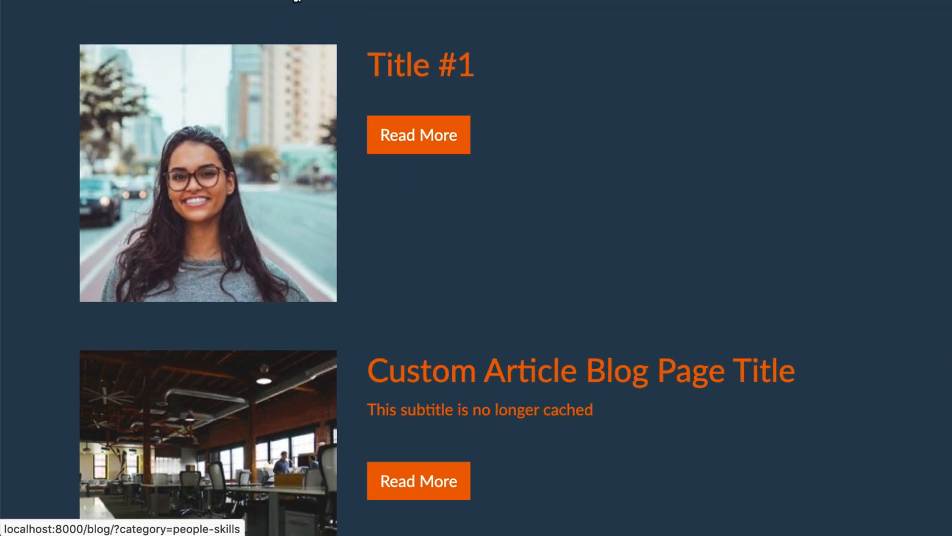
pyautogui.scroll(3)
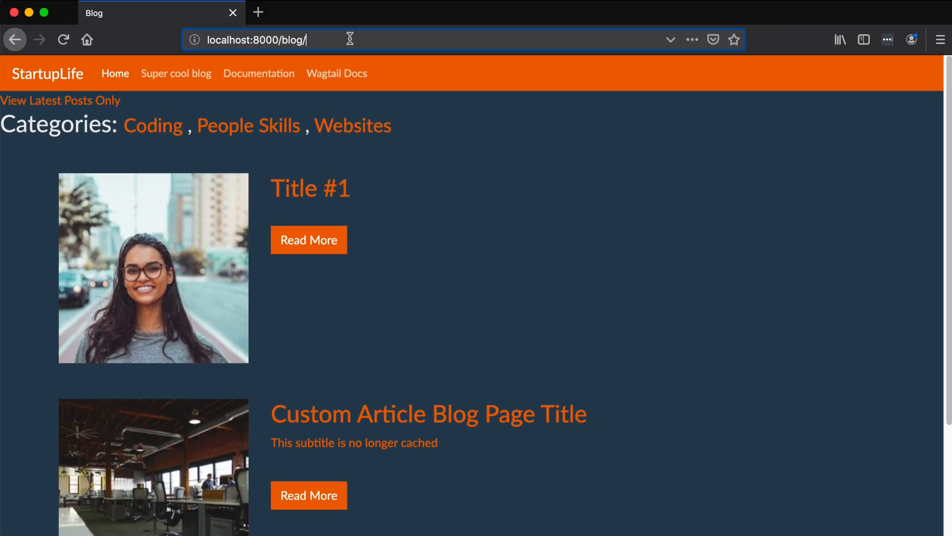
pyautogui.write('context')
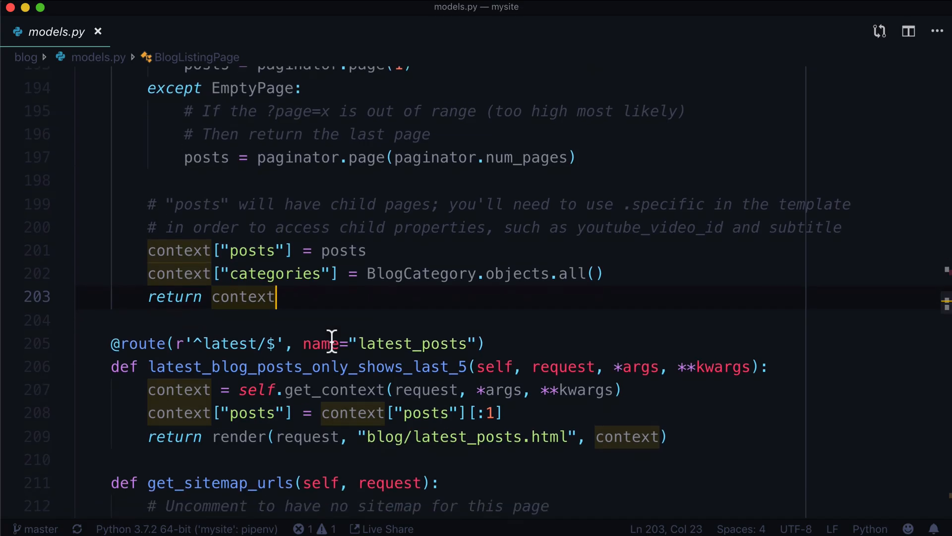
# Step: Insert blank lines after 'return context' above the latest_posts route
pyautogui.scroll(-3)
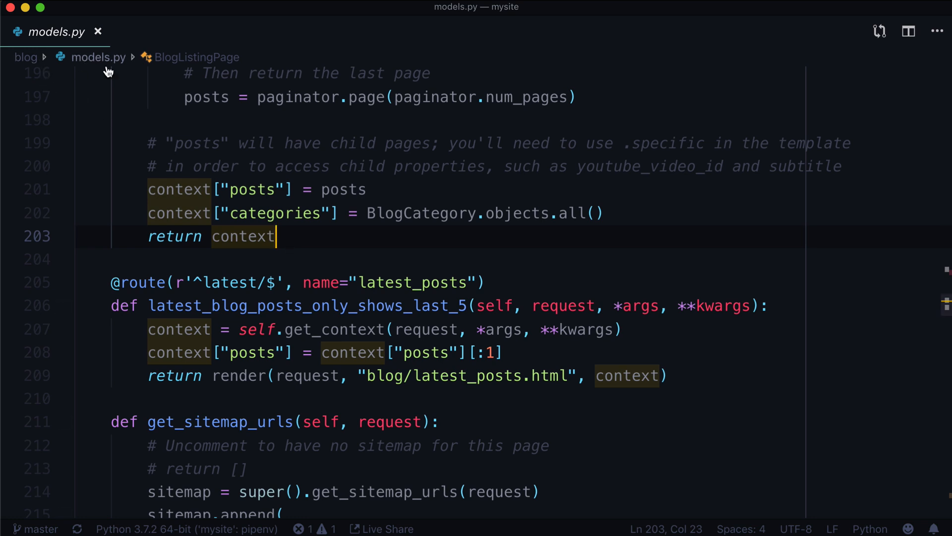
pyautogui.moveTo(311, 272)
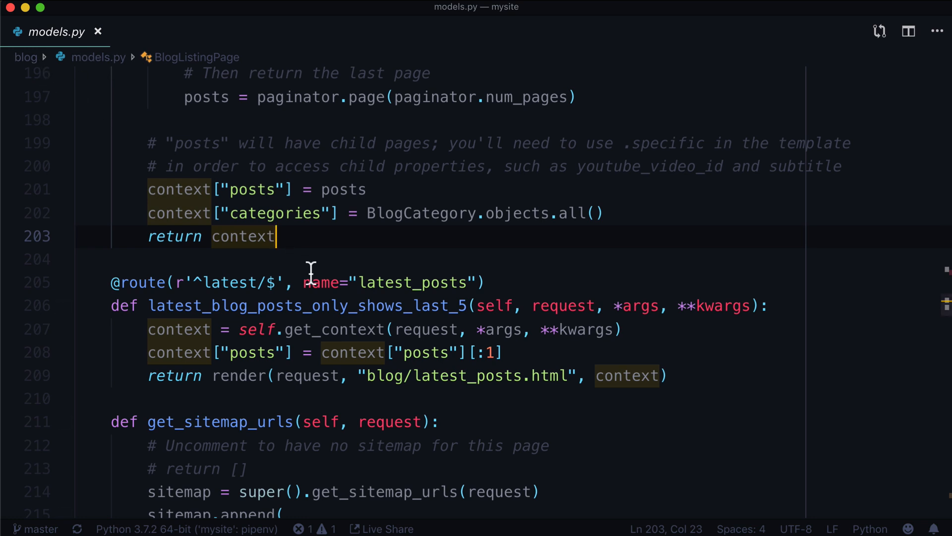
pyautogui.press('enter')
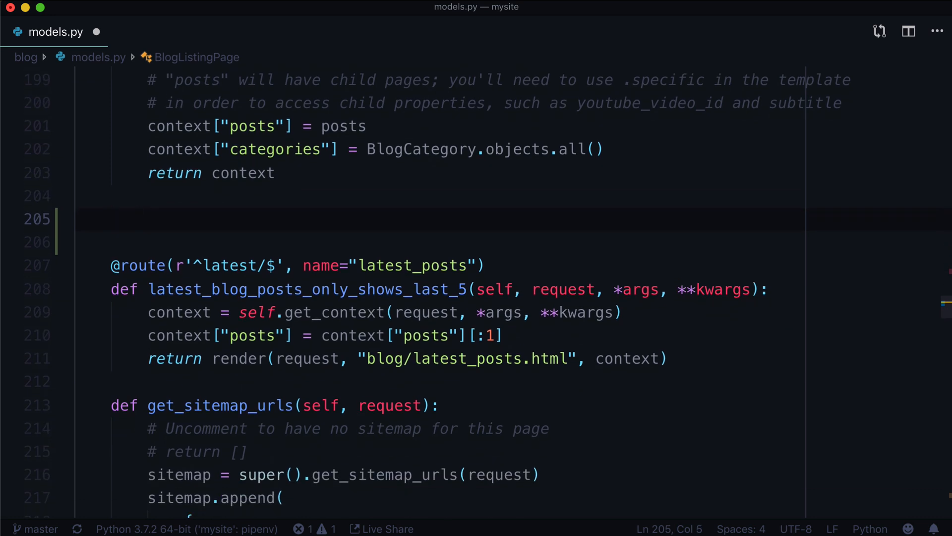
pyautogui.write('@route')
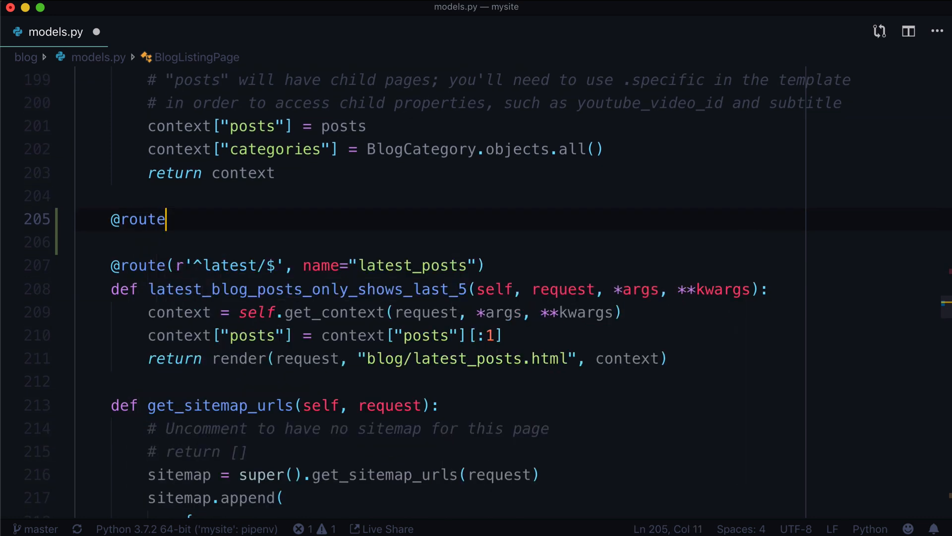
pyautogui.write('(')
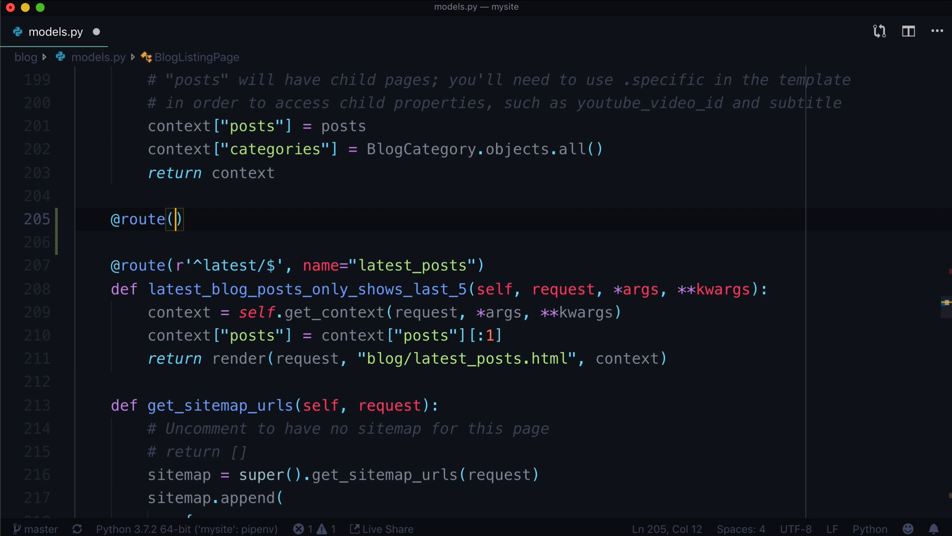
pyautogui.write("'")
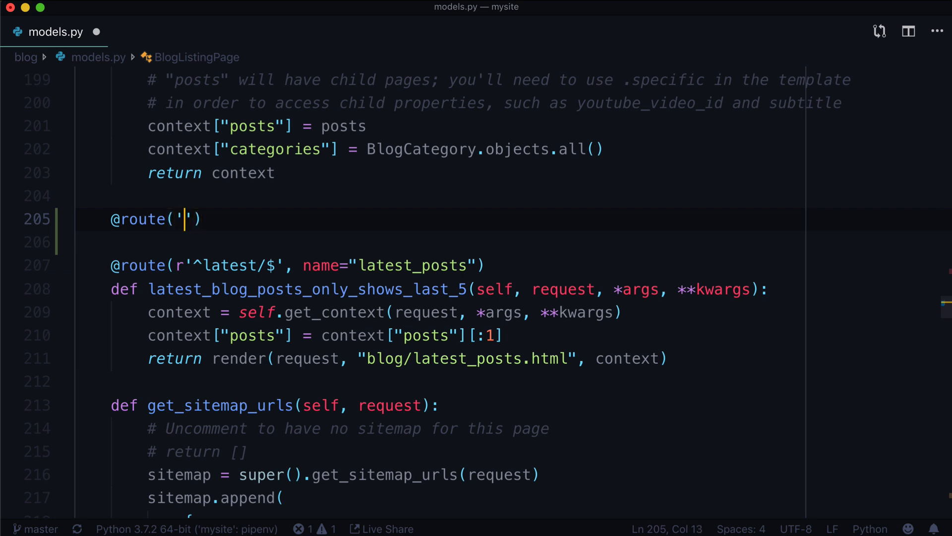
pyautogui.write('r"')
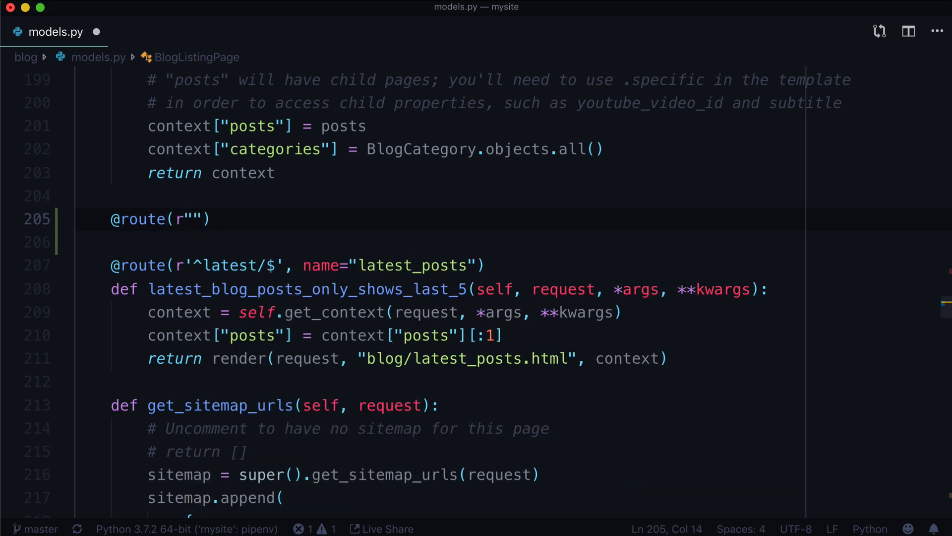
pyautogui.write('^ca')
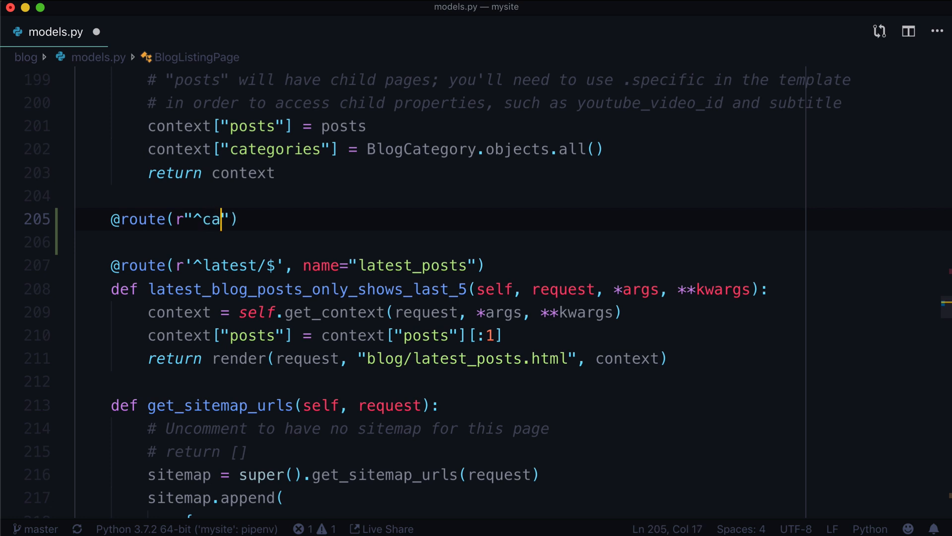
pyautogui.write('tegory')
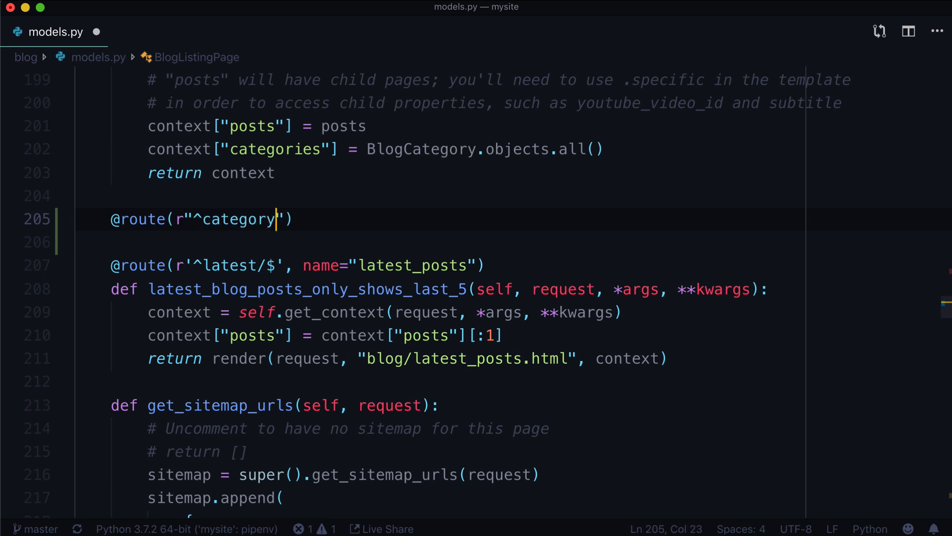
# Step: Note the example URL /blog/category above it and review BlogListingPage before resuming the pattern
pyautogui.write('/bl')
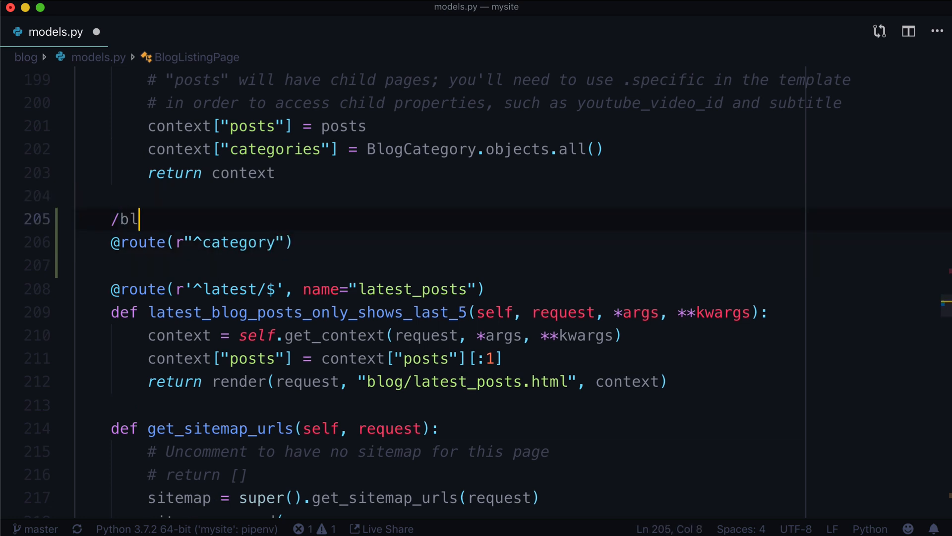
pyautogui.write('og/category')
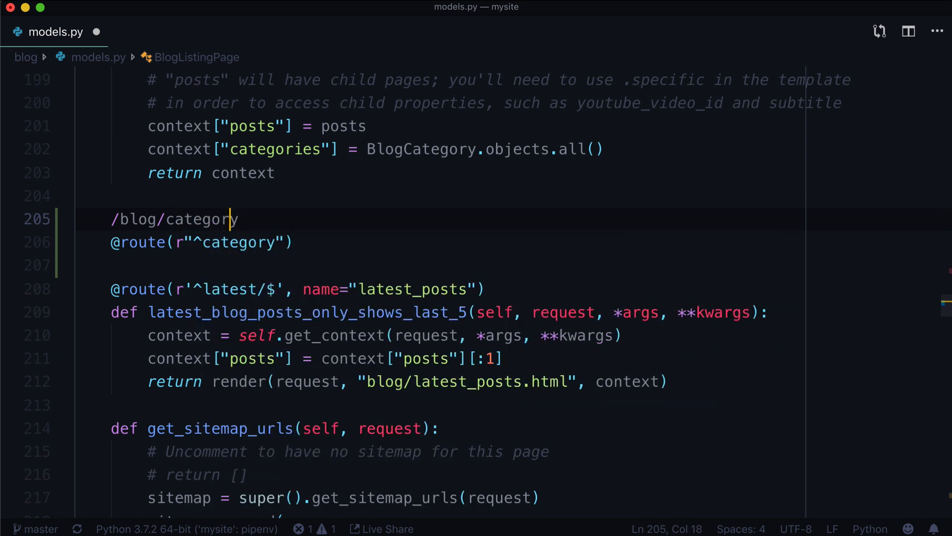
pyautogui.doubleClick(136, 219)
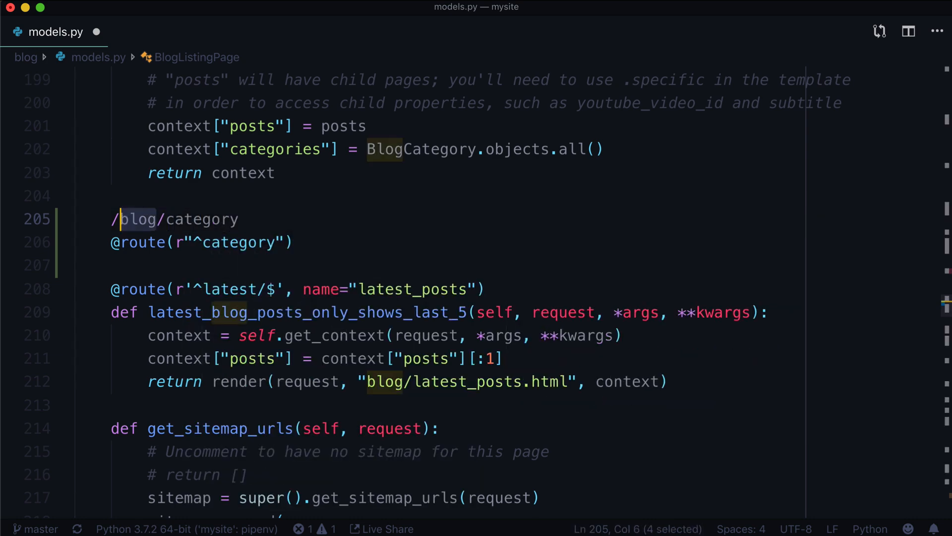
pyautogui.scroll(3)
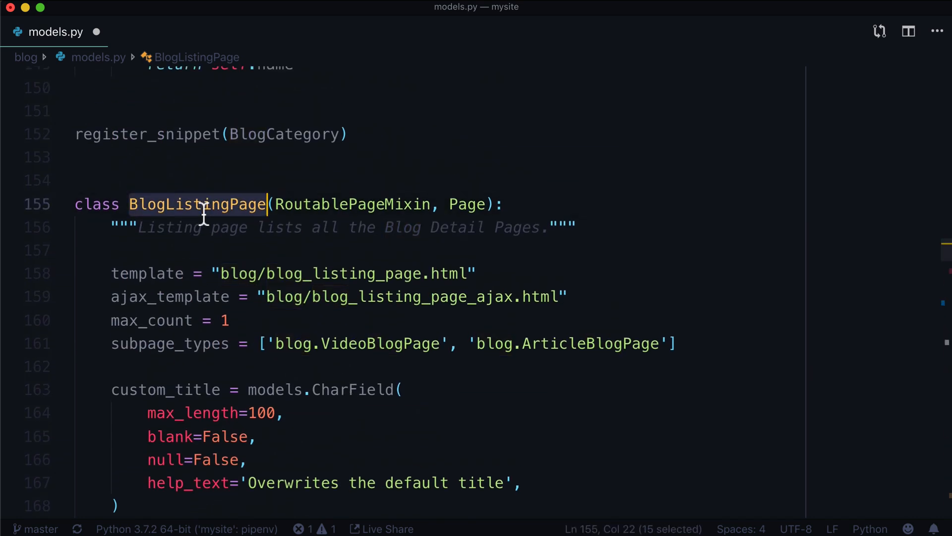
pyautogui.moveTo(225, 204)
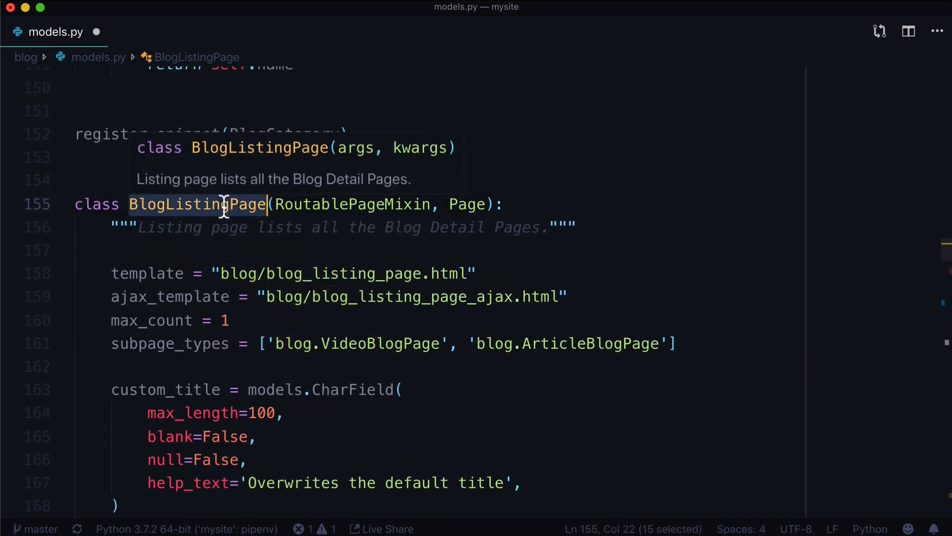
pyautogui.scroll(-3)
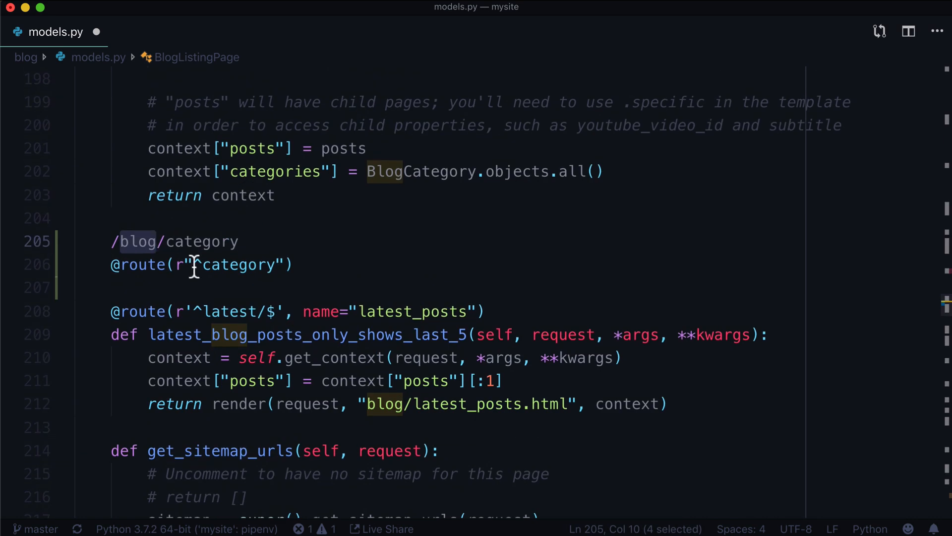
pyautogui.moveTo(199, 256)
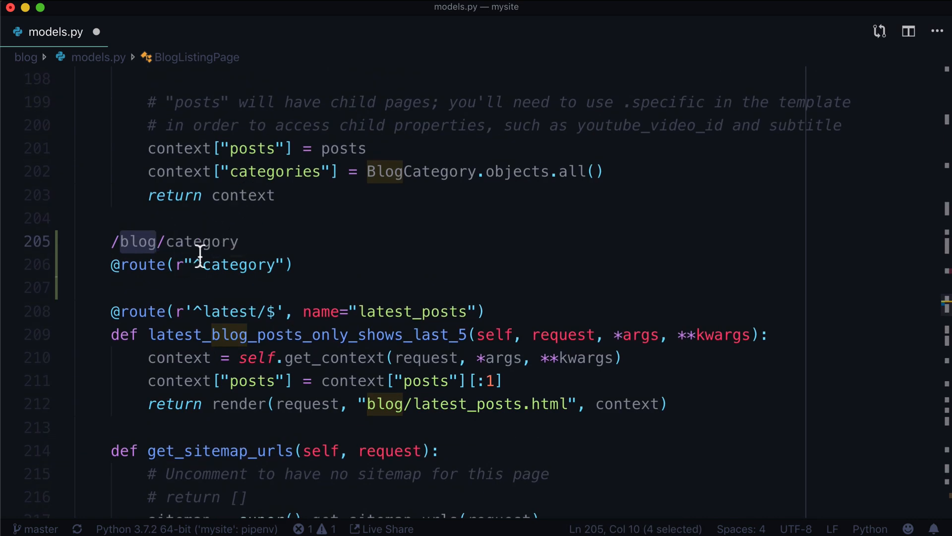
pyautogui.click(239, 241)
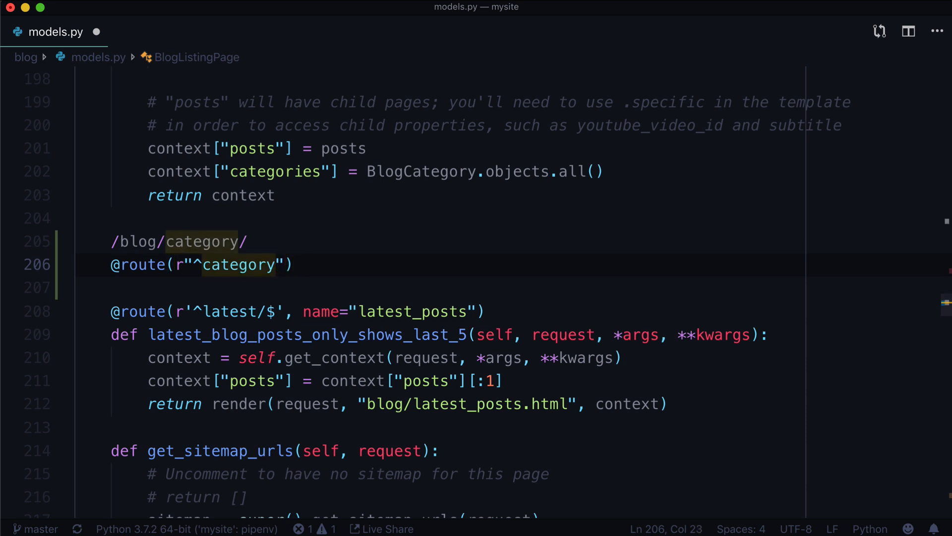
# Step: Complete the pattern as ^category/(?P<cat_slug>[-\w]*)/$ capturing the category slug
pyautogui.write('/')
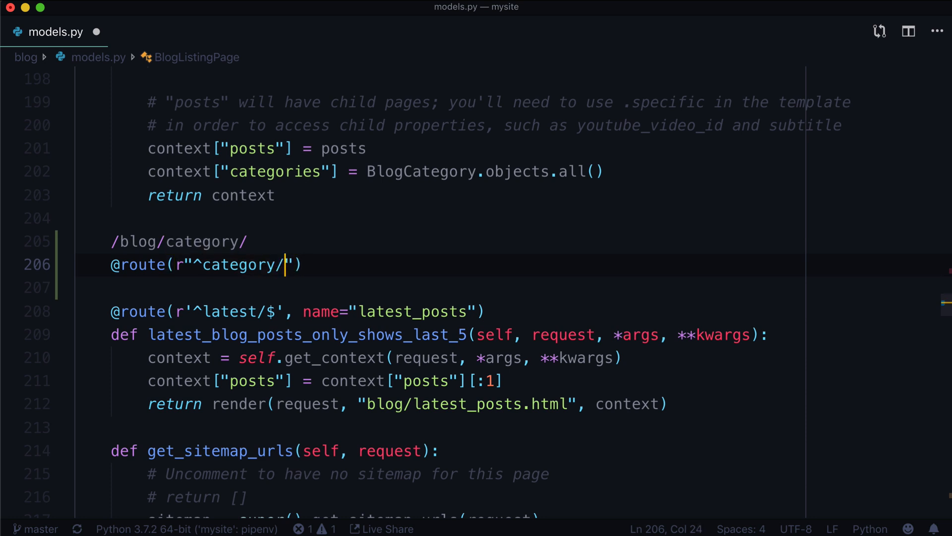
pyautogui.write('()')
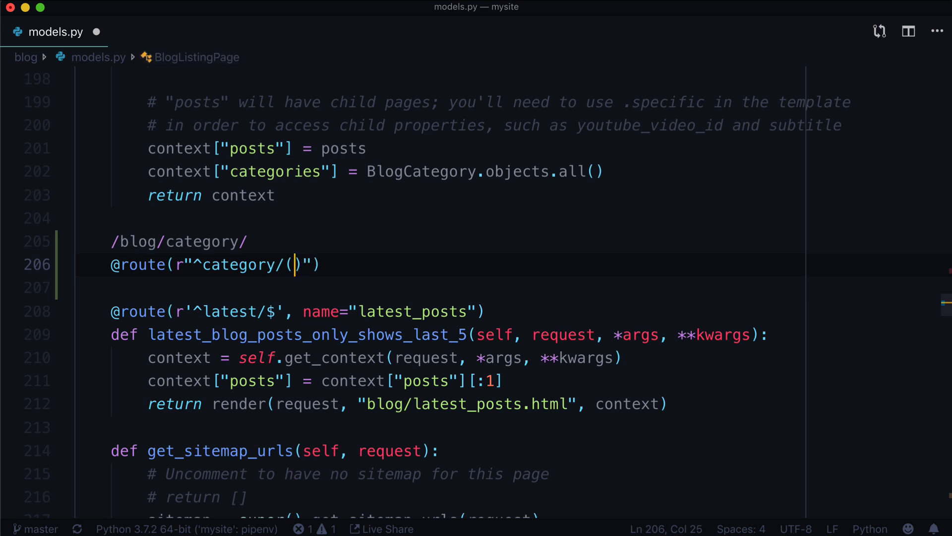
pyautogui.write('?P')
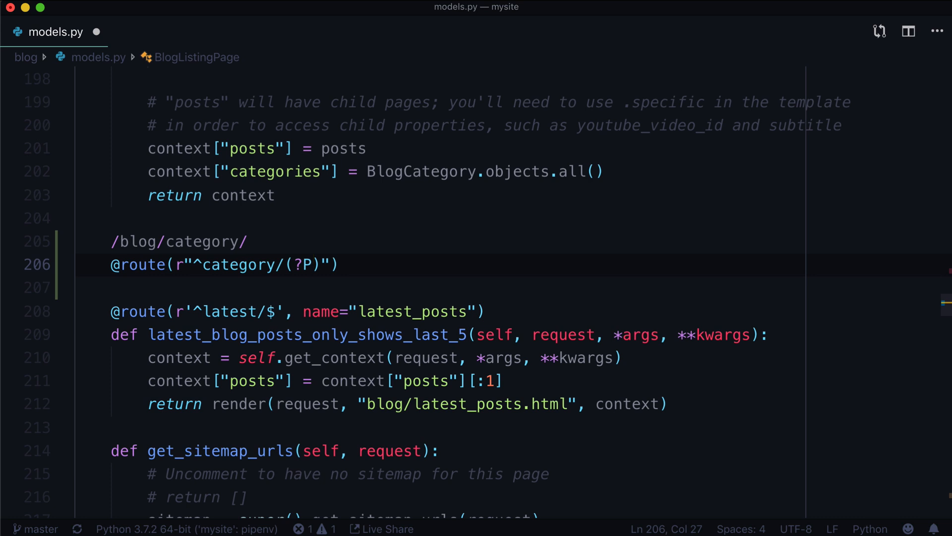
pyautogui.write('<cat_slug')
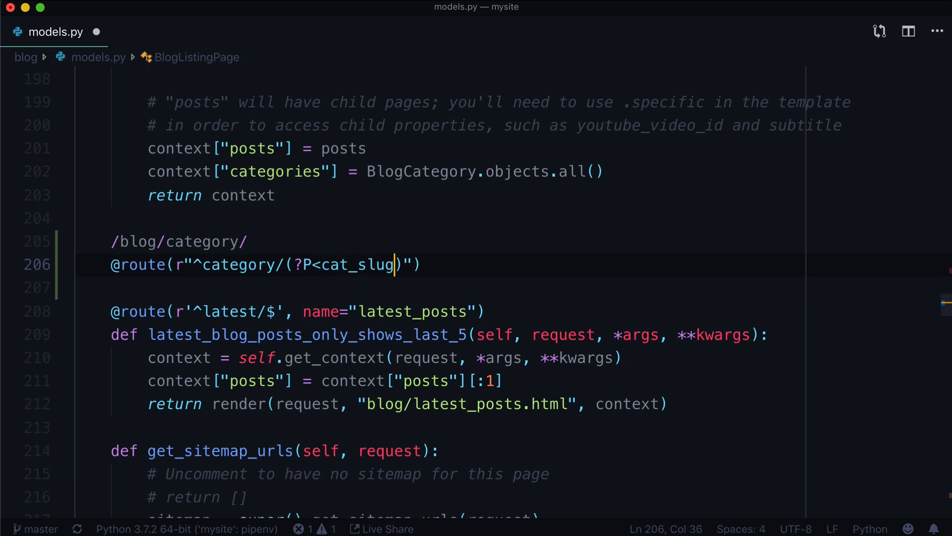
pyautogui.write('>')
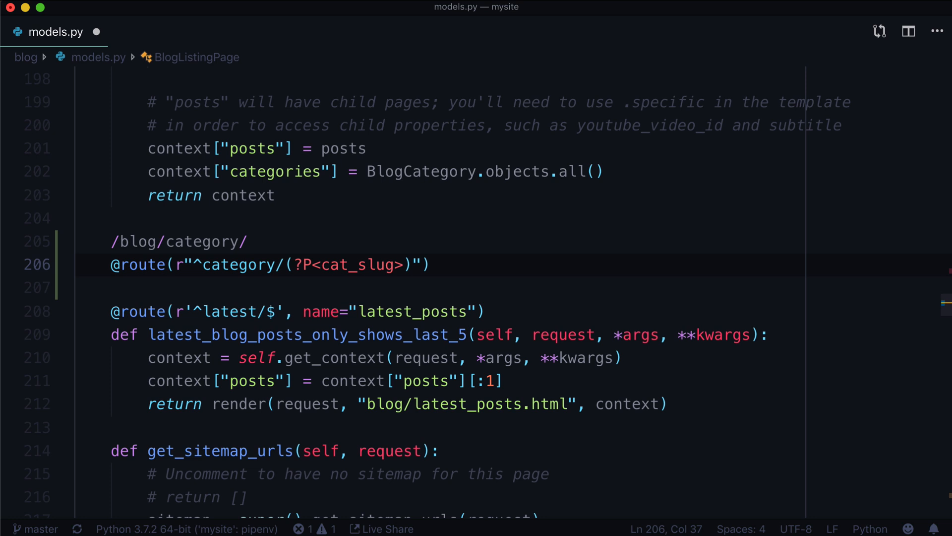
pyautogui.write('[')
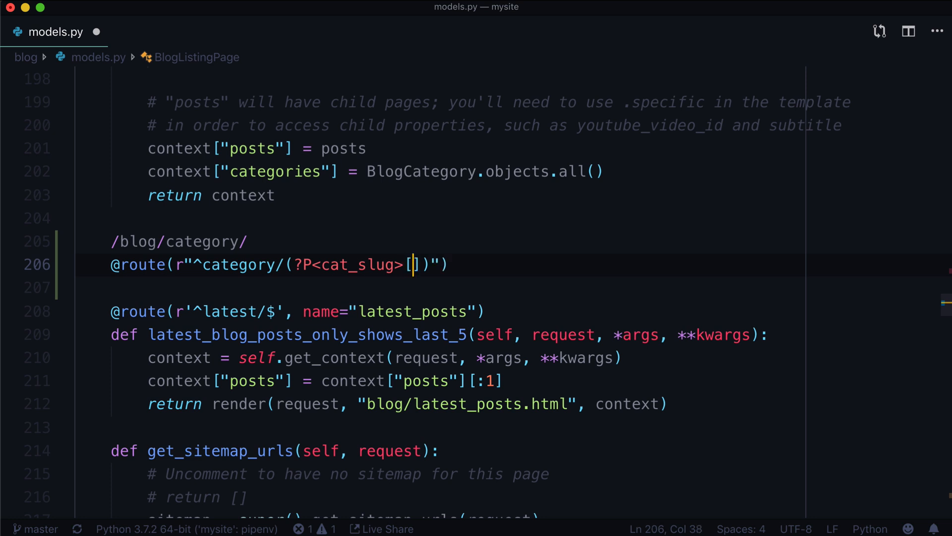
pyautogui.write('-')
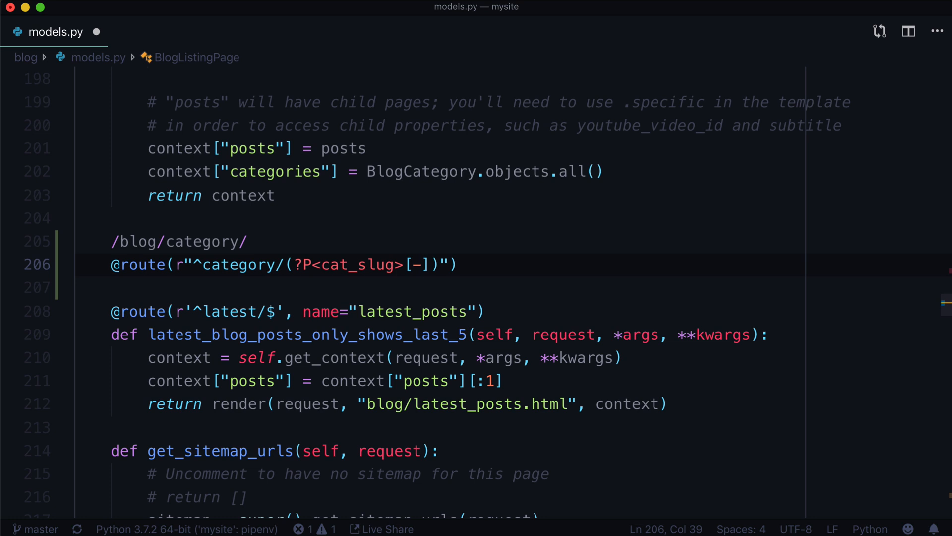
pyautogui.write('\\')
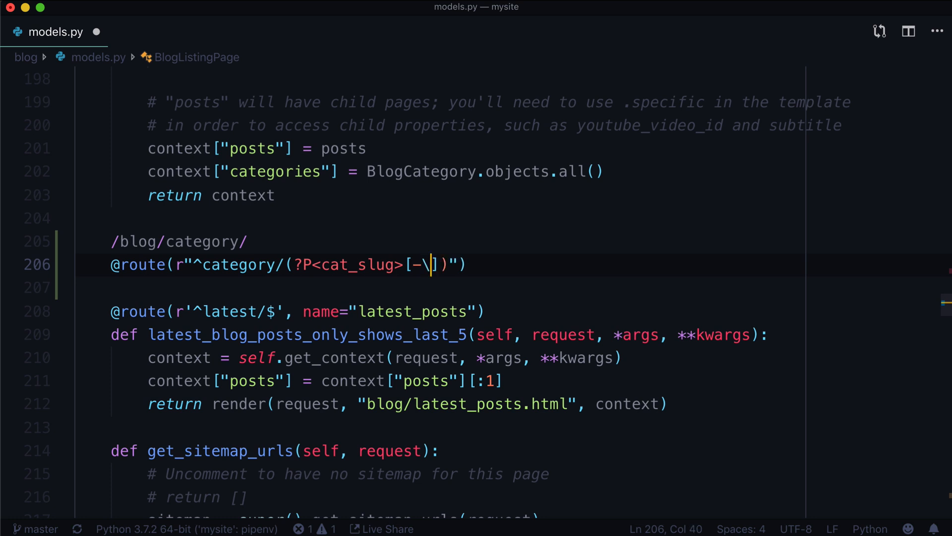
pyautogui.write('w')
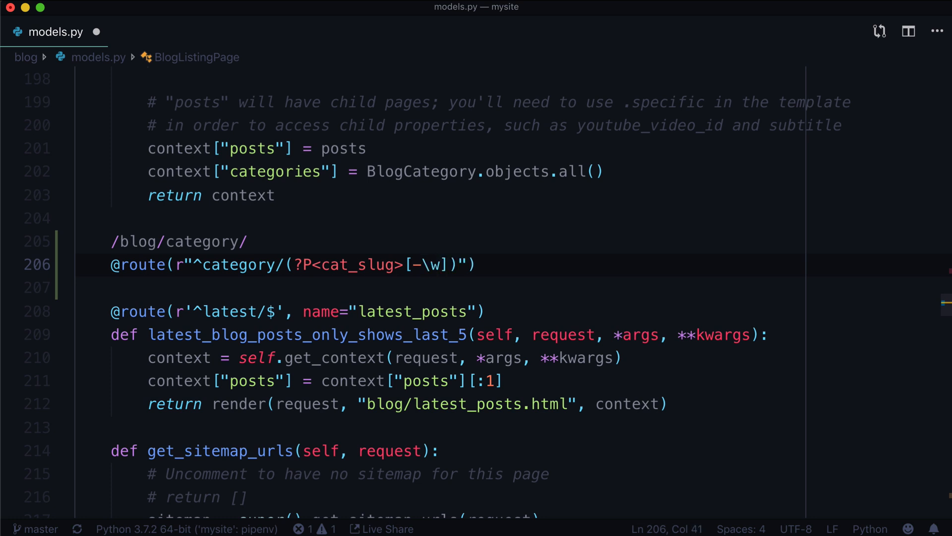
pyautogui.write('*')
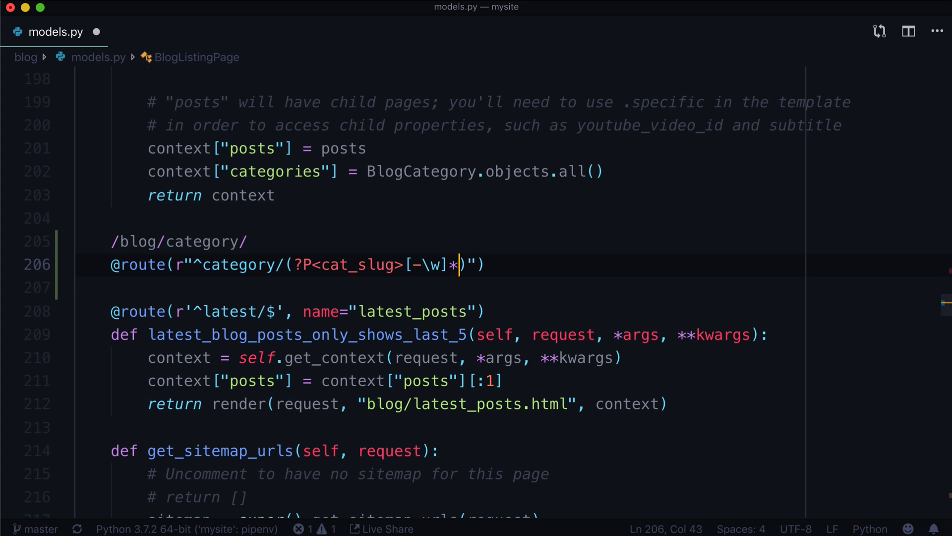
pyautogui.write('/$",')
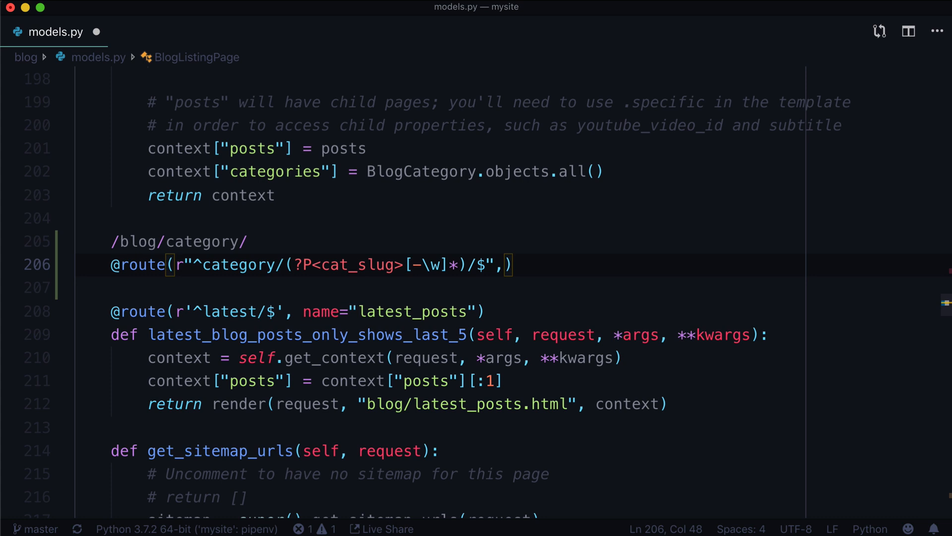
# Step: Name the route category_view and start the def category_view method below it
pyautogui.write('name')
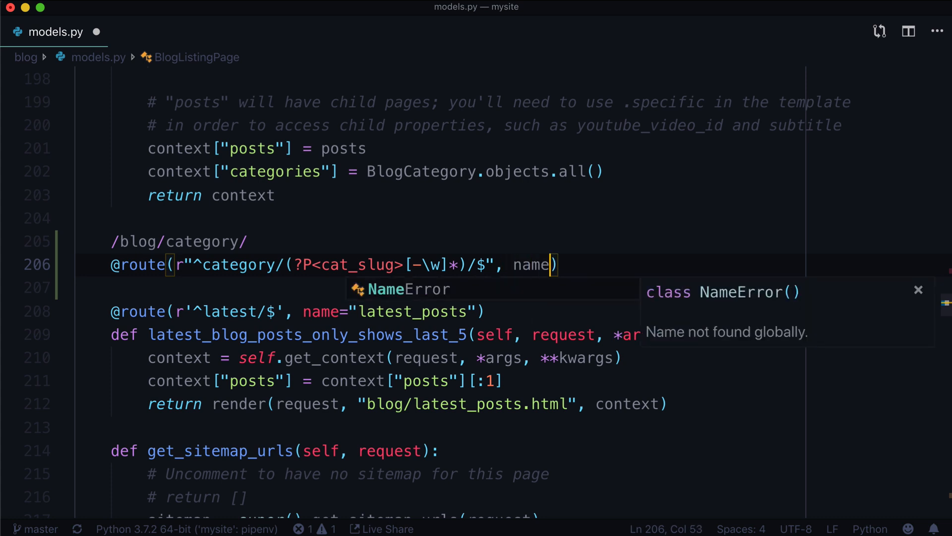
pyautogui.write('="category"')
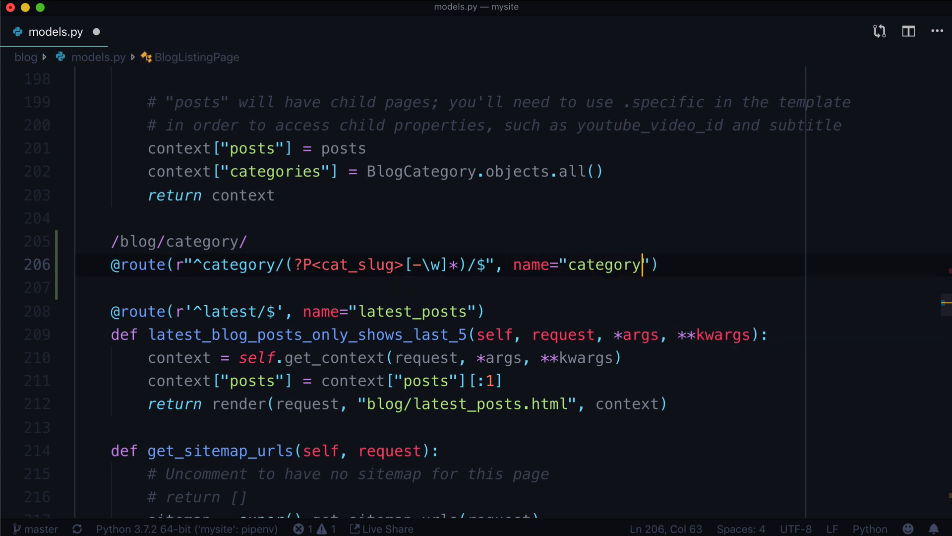
pyautogui.write('_')
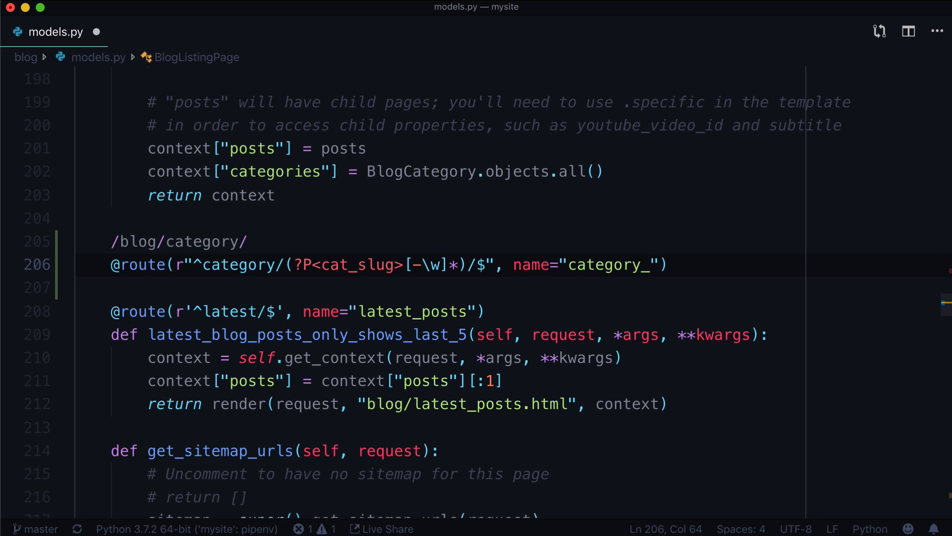
pyautogui.write('view')
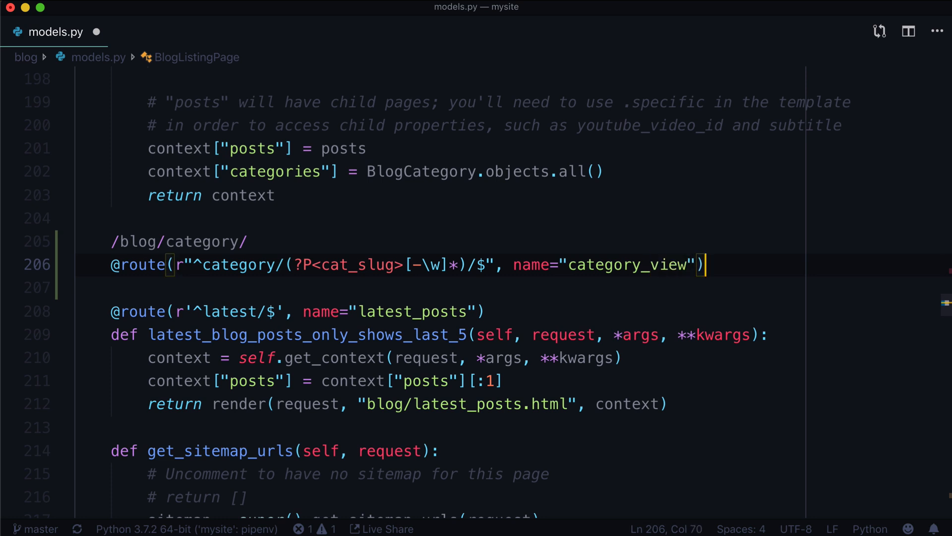
pyautogui.write('def category_view(')
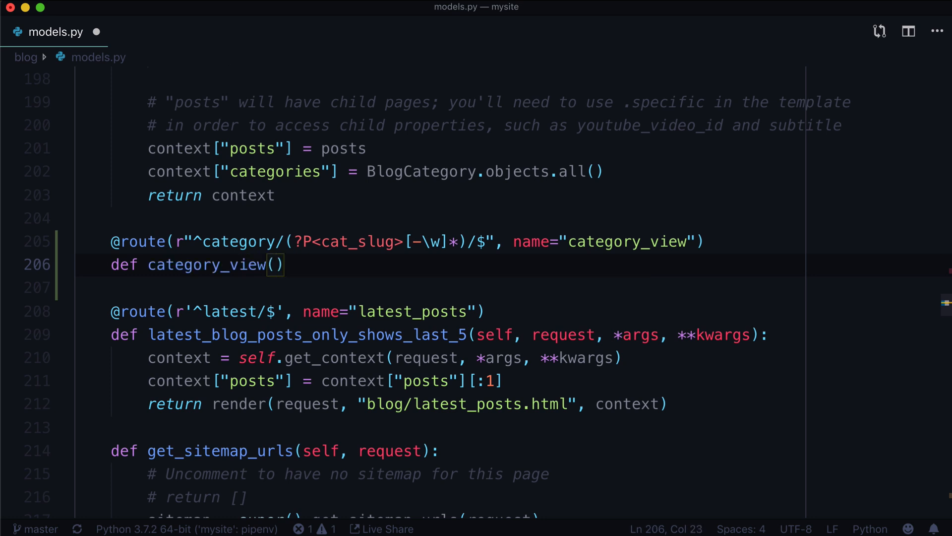
# Step: Give category_view the parameters self, request and cat_slug matching the route pattern
pyautogui.write('self, request,')
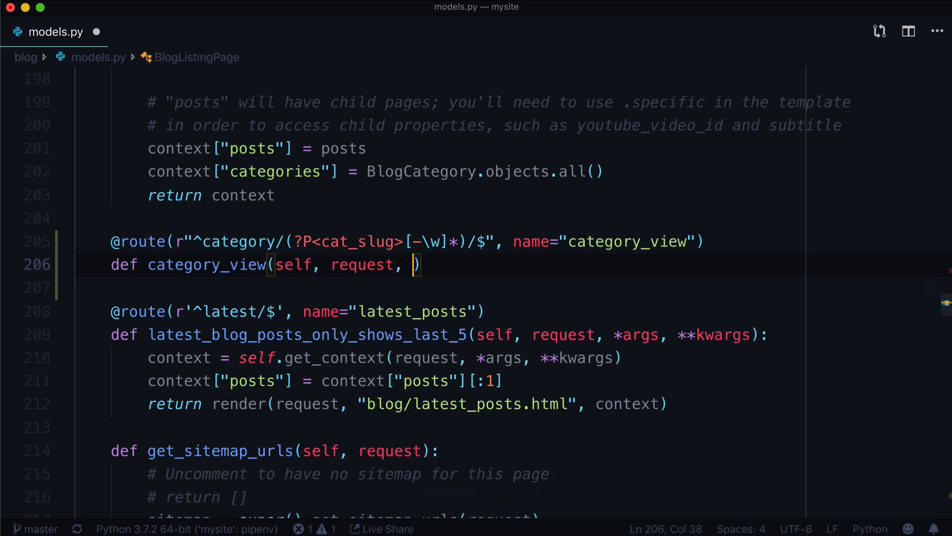
pyautogui.doubleClick(358, 241)
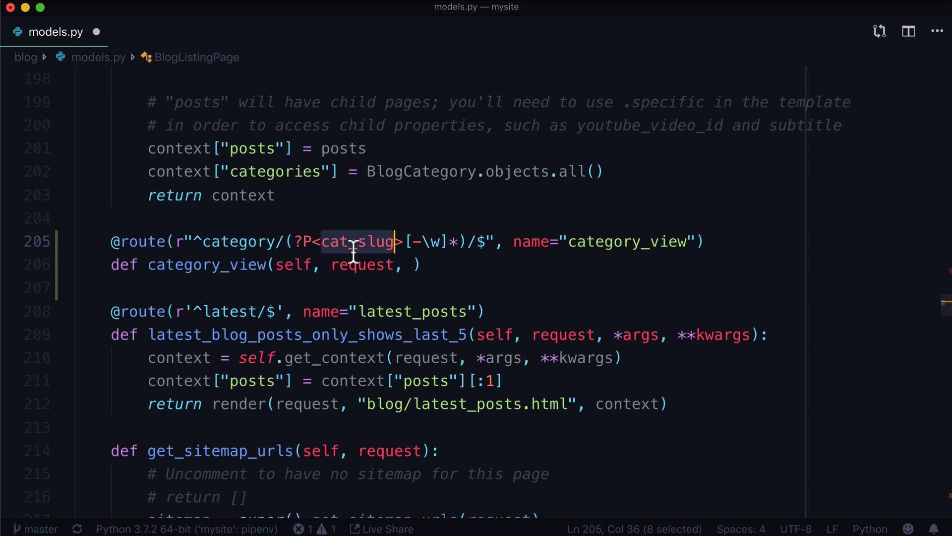
pyautogui.click(415, 264)
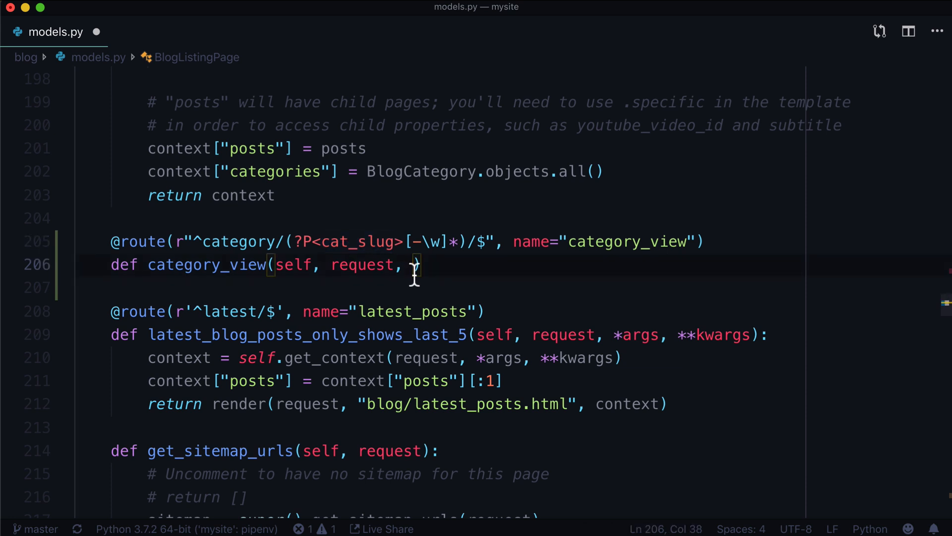
pyautogui.write('cat_slug):')
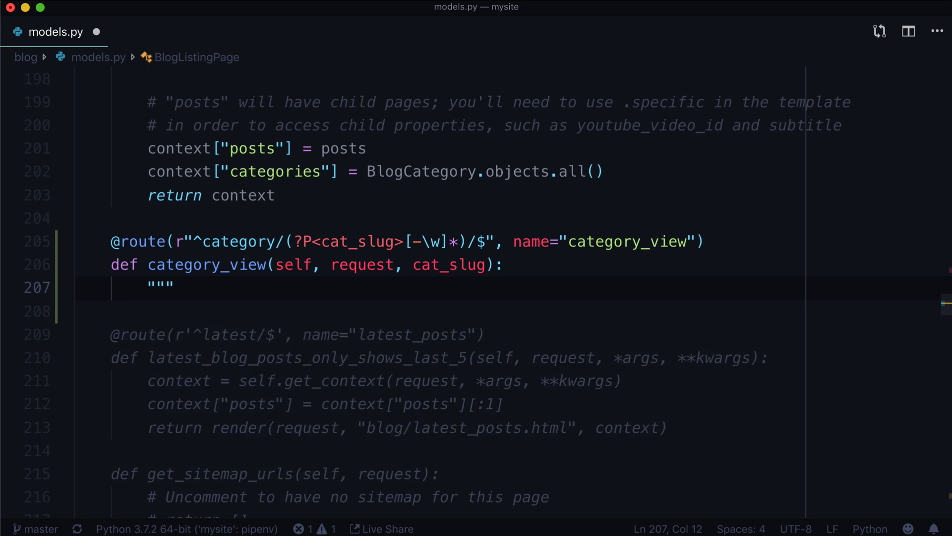
# Step: Add the docstring "Find blog posts based on a category."
pyautogui.write('Find blog')
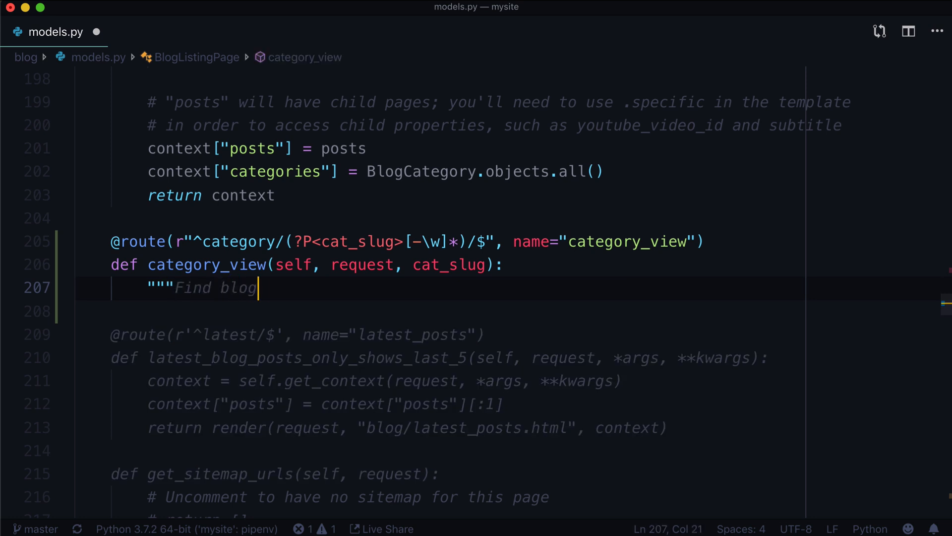
pyautogui.write('posts based on a')
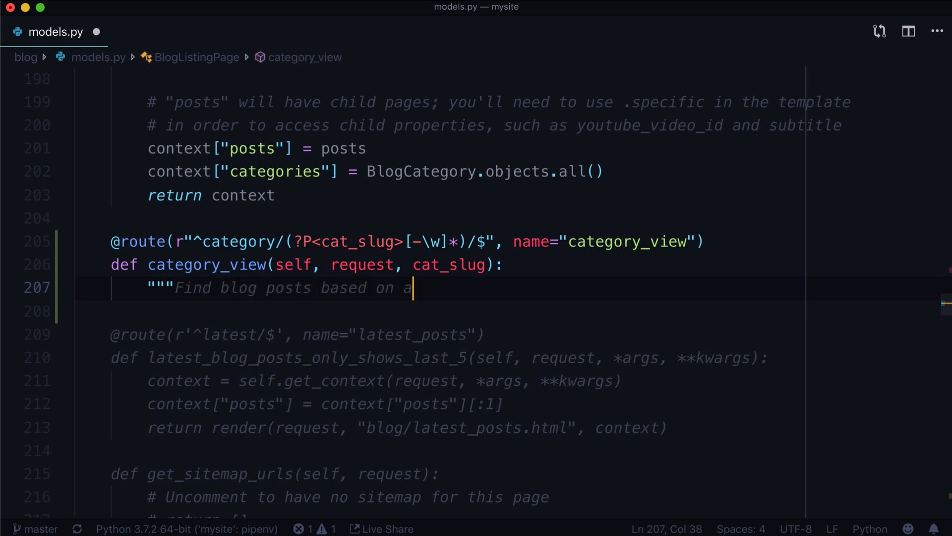
pyautogui.write('category."""')
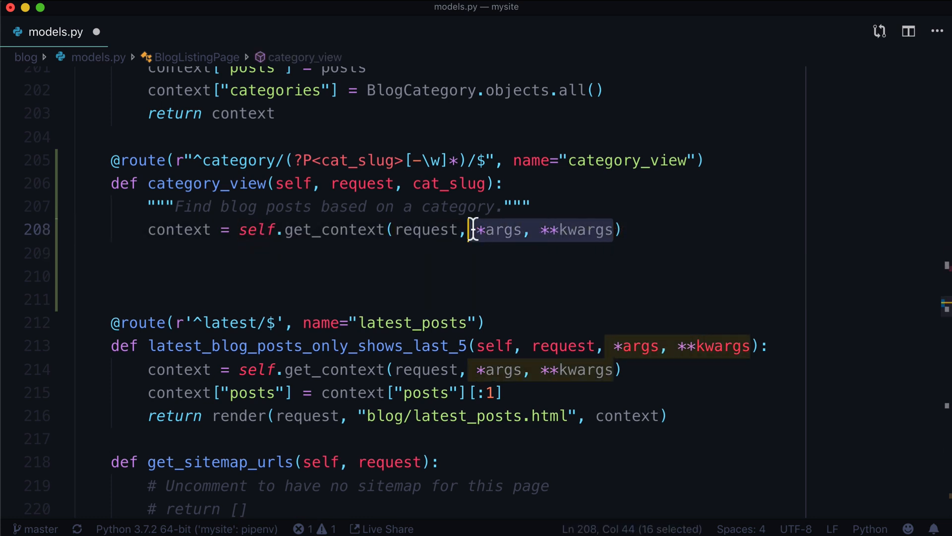
# Step: Call get_context(request) without extra args and return render(request, "blog/latest_posts.html", context)
pyautogui.press('Delete')
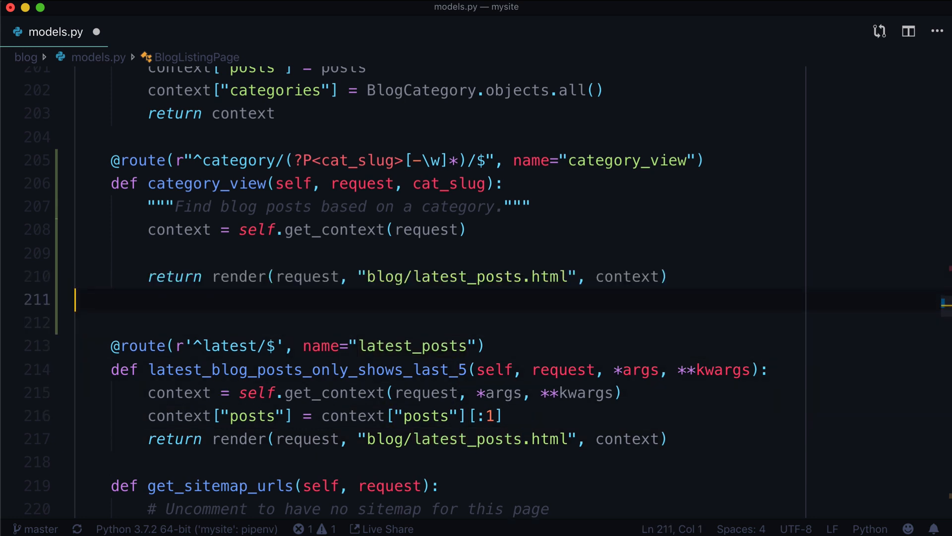
pyautogui.click(350, 277)
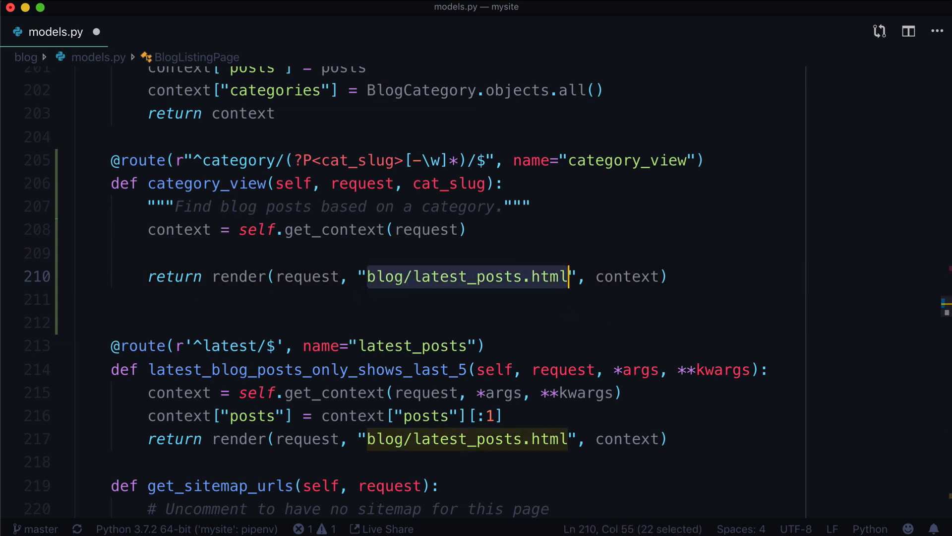
pyautogui.click(568, 277)
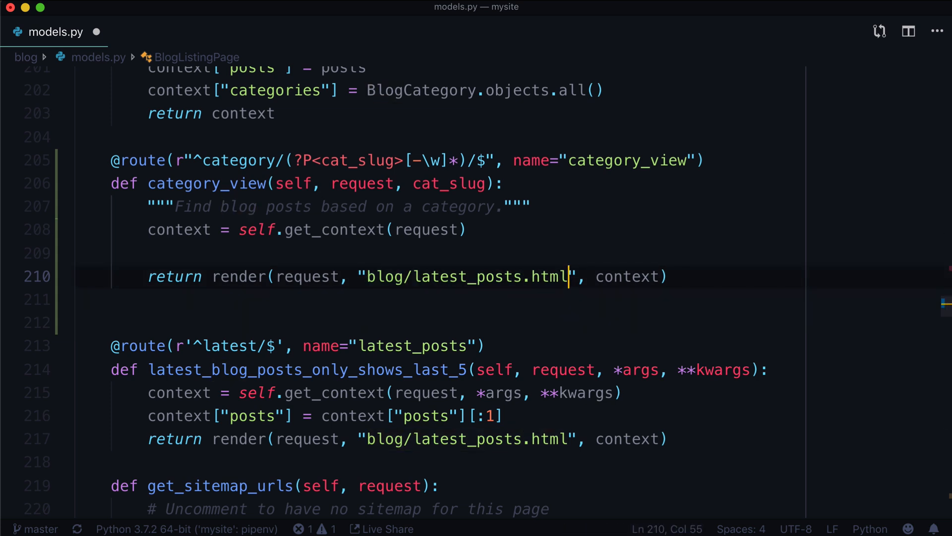
pyautogui.doubleClick(627, 276)
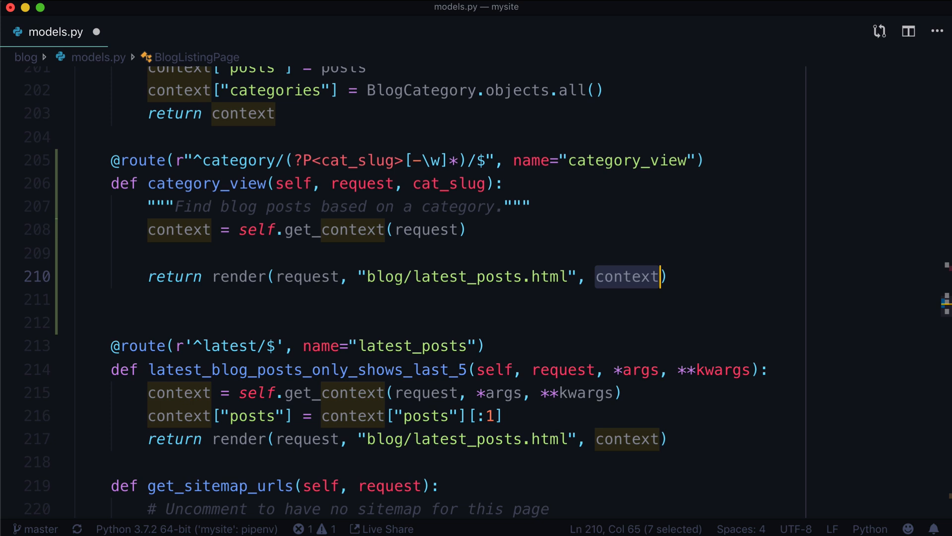
pyautogui.click(521, 277)
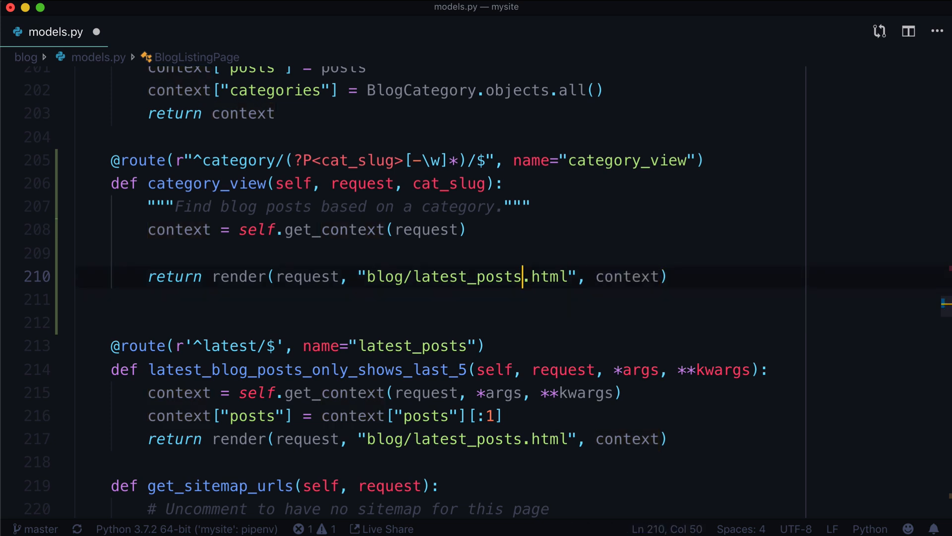
pyautogui.doubleClick(307, 277)
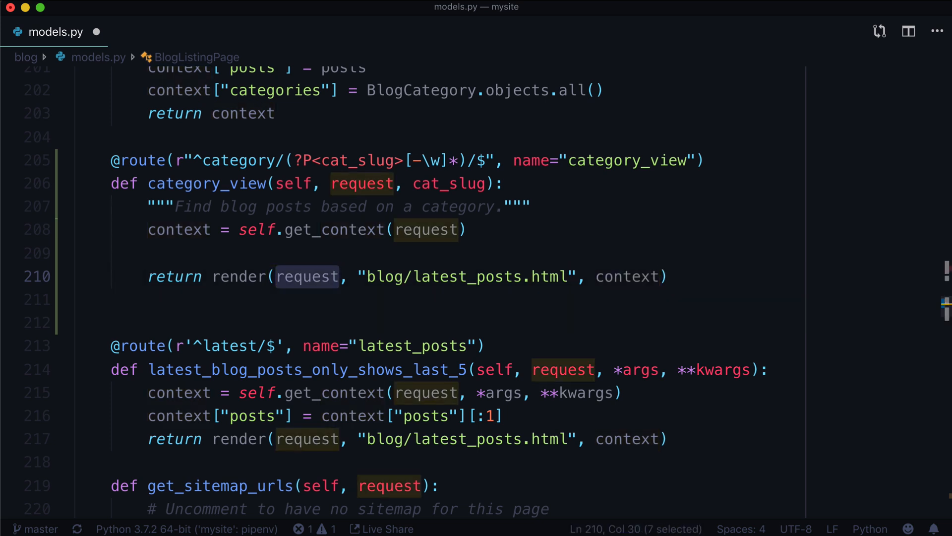
pyautogui.click(275, 277)
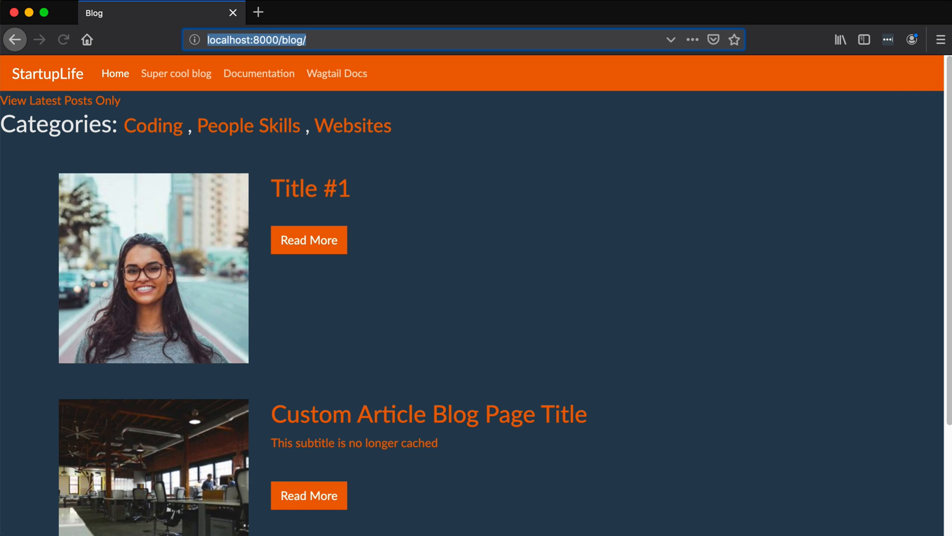
# Step: Load localhost:8000/blog/category/, which returns a 404 Page not found
pyautogui.write('ca')
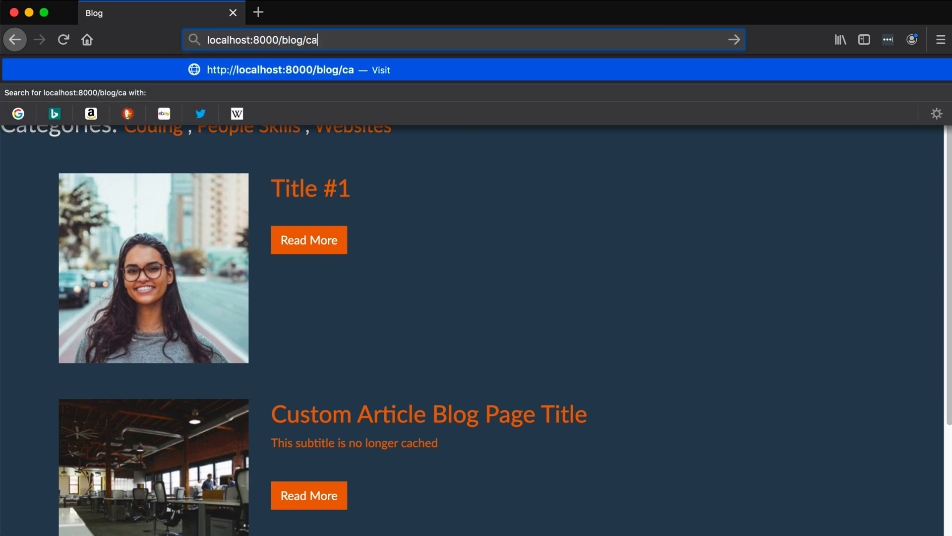
pyautogui.write('etgory/')
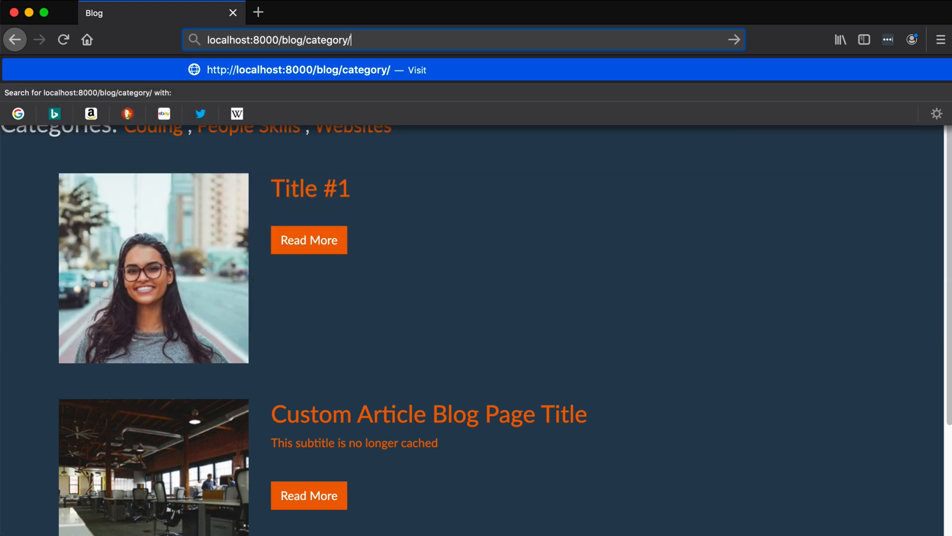
pyautogui.press('Return')
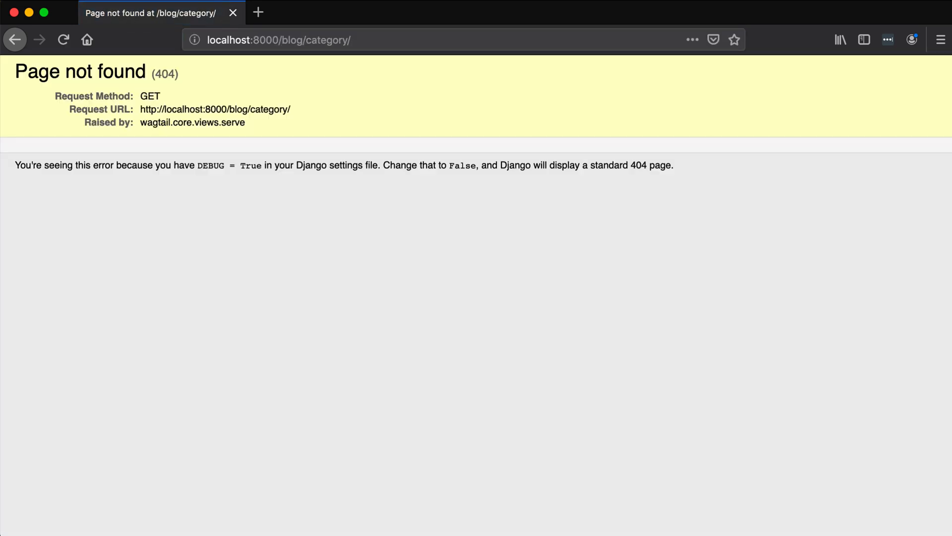
# Step: Load the blog's coding/ category address, which still returns Page not found
pyautogui.write('codi')
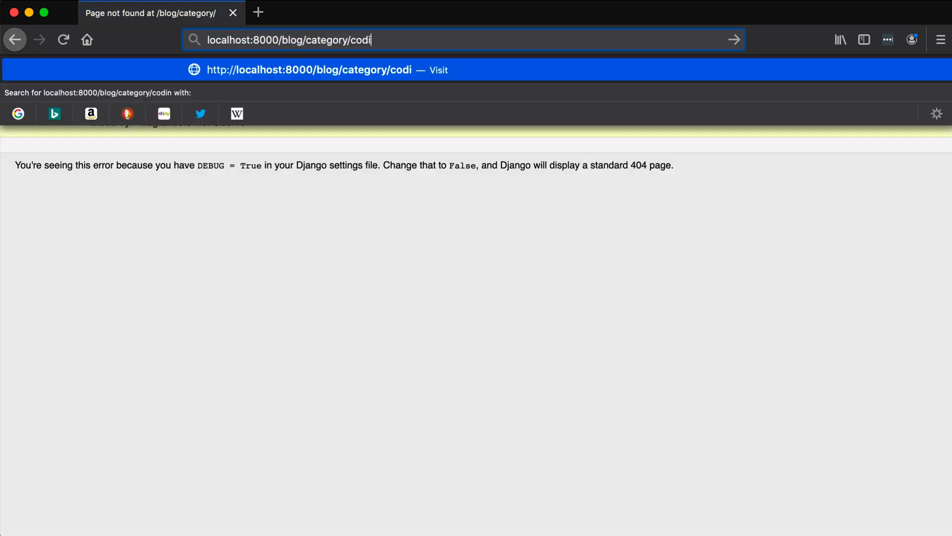
pyautogui.write('ng/')
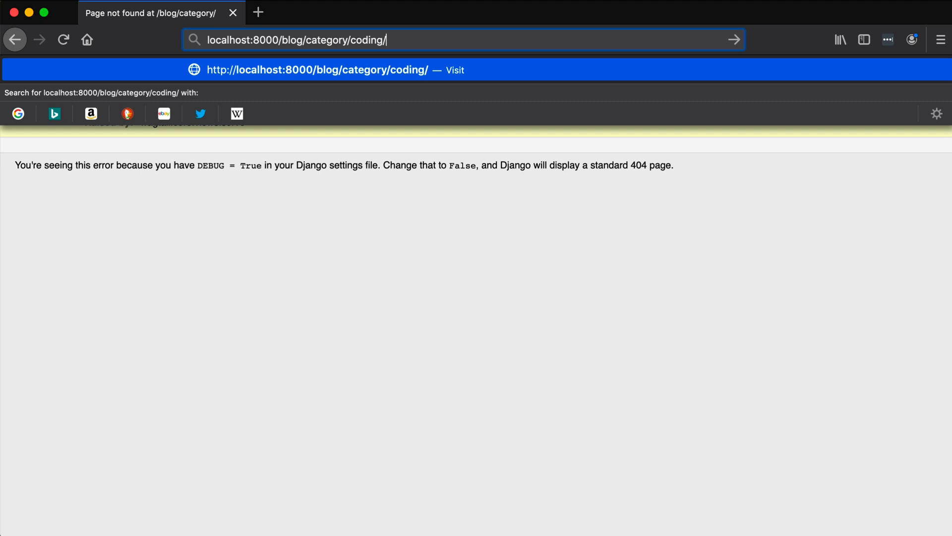
pyautogui.press('Return')
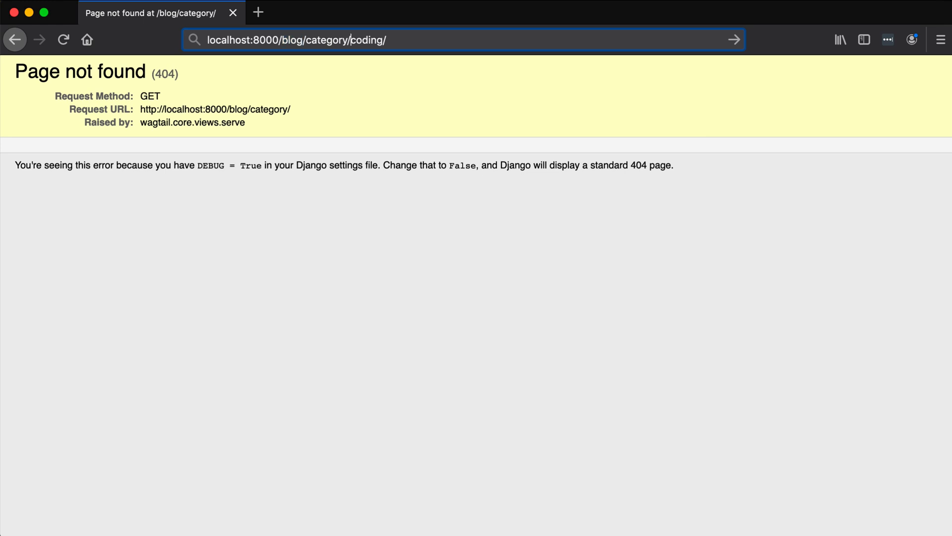
pyautogui.doubleClick(367, 40)
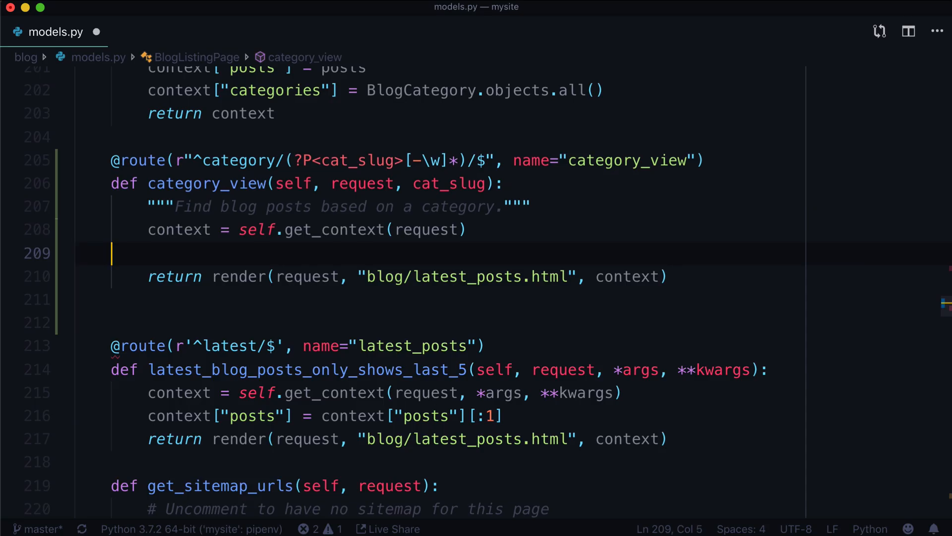
# Step: Add print(cat_slug) debug lines before category_view's return and save models.py
pyautogui.write('print(cat_slug')
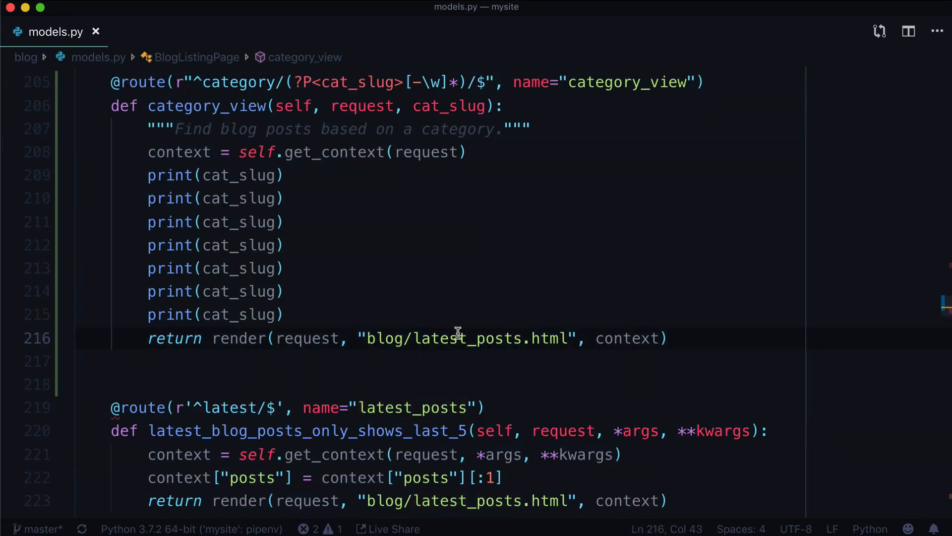
pyautogui.moveTo(326, 255)
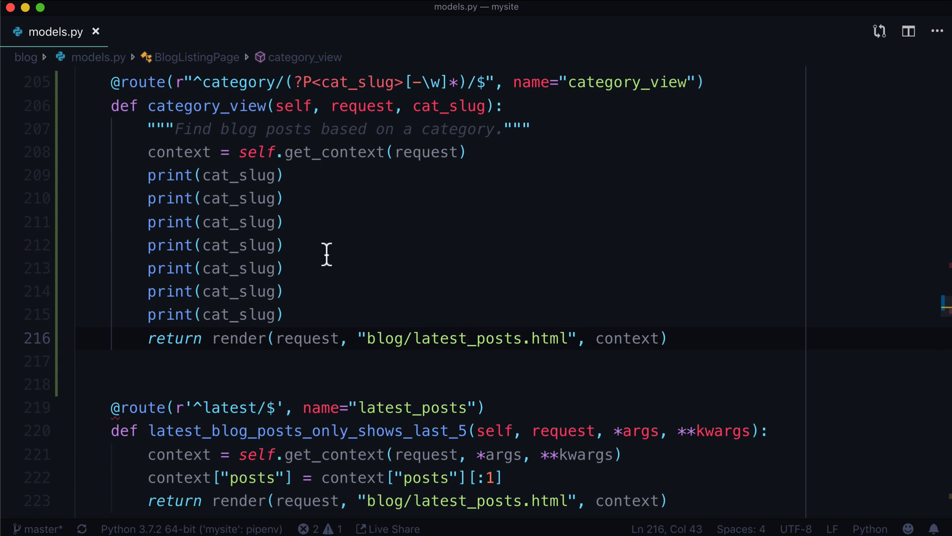
pyautogui.moveTo(446, 339)
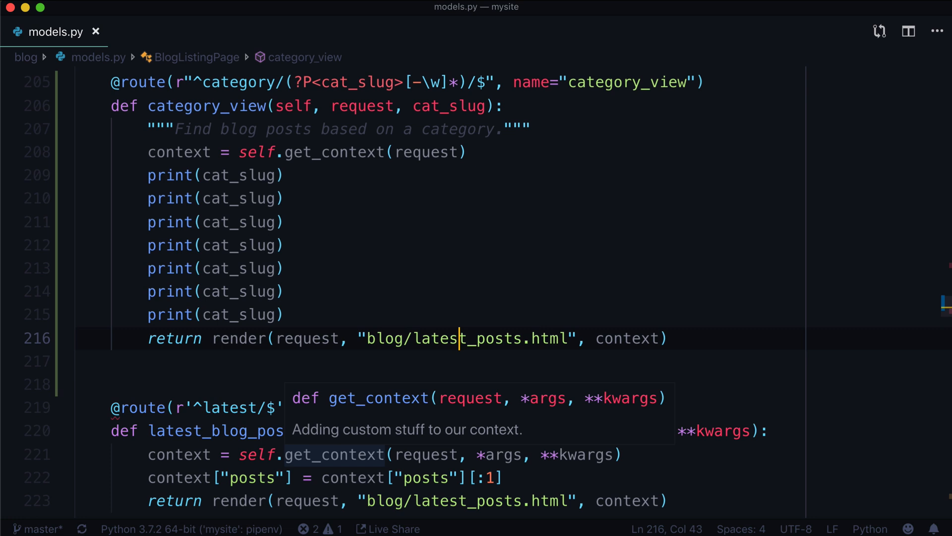
# Step: Look up category = BlogCategory.objects.get(slug=cat_slug), falling back to category = None in the except clause
pyautogui.click(503, 152)
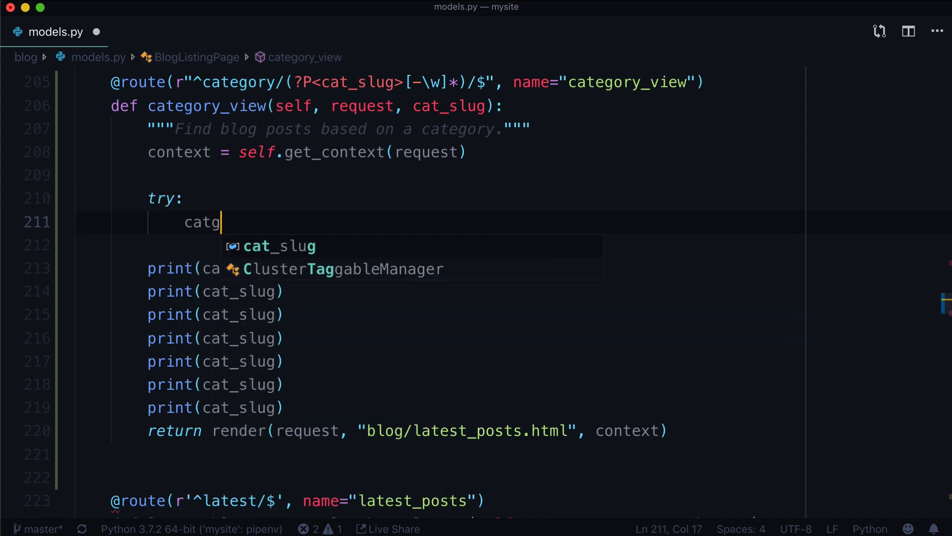
pyautogui.write('egory =')
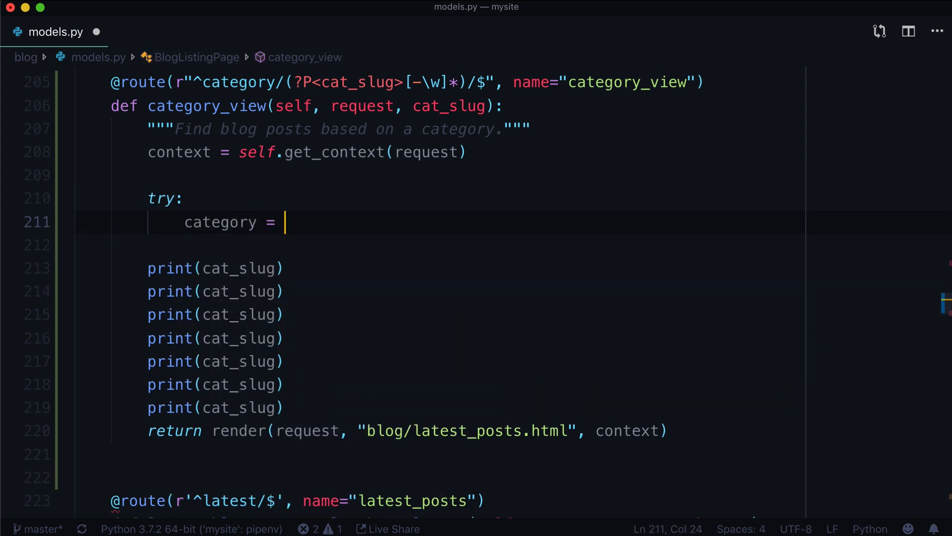
pyautogui.write('BlogCategory')
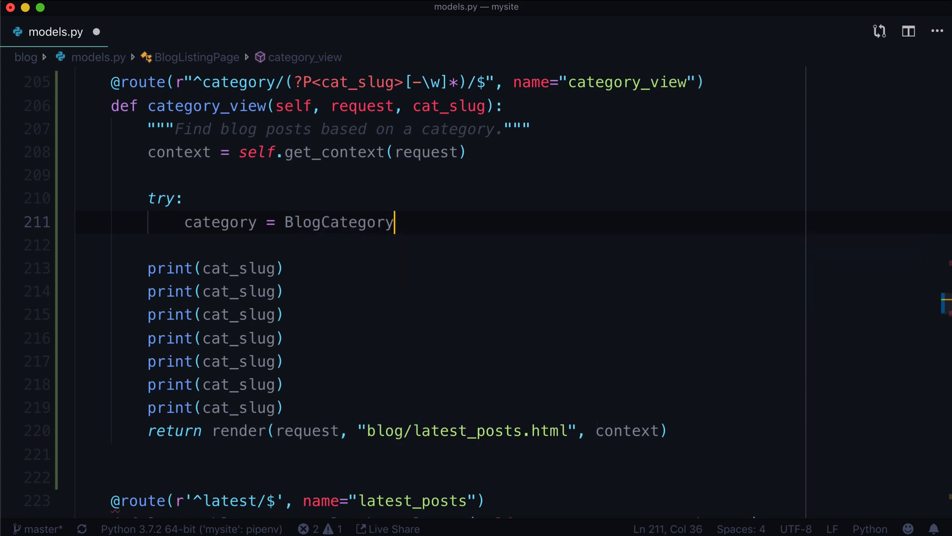
pyautogui.write('.objects.')
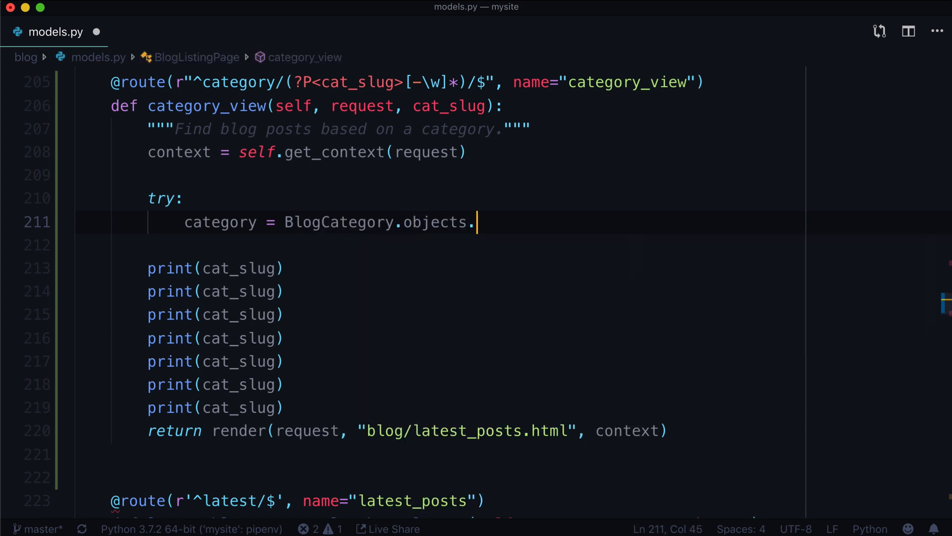
pyautogui.write('get()')
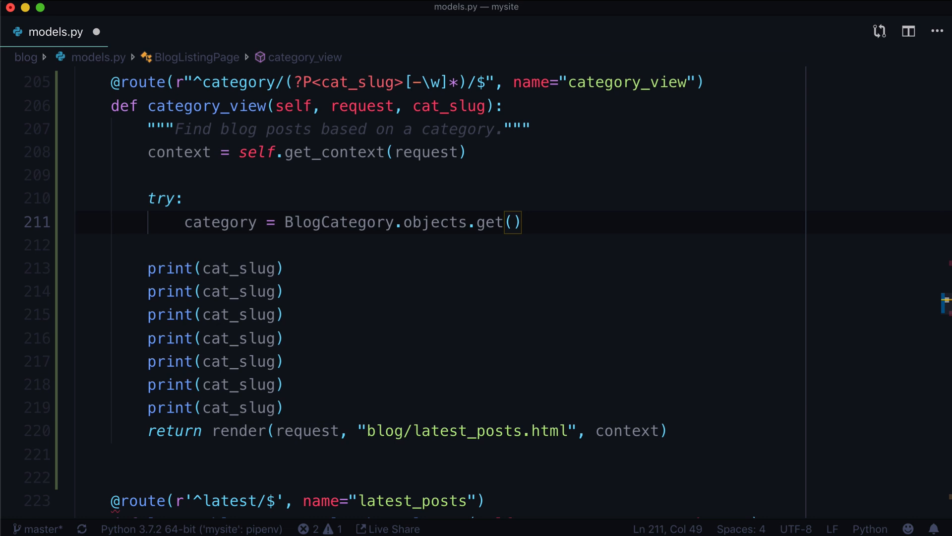
pyautogui.write('slug=cat_slug')
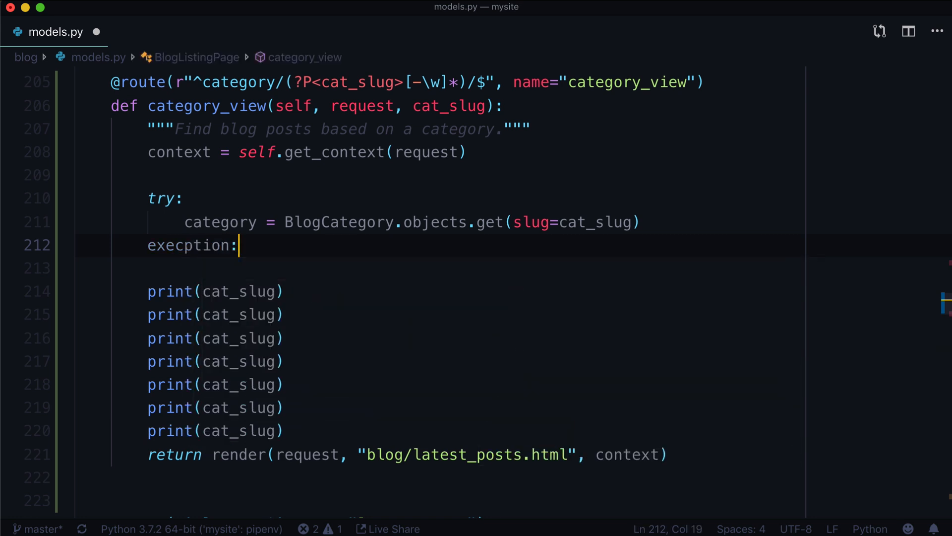
pyautogui.press('Backspace')
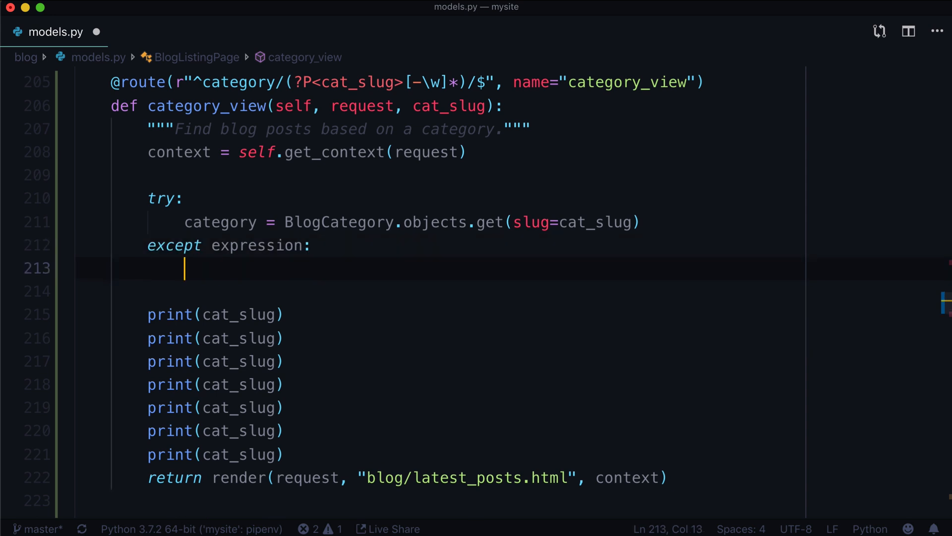
pyautogui.write('c')
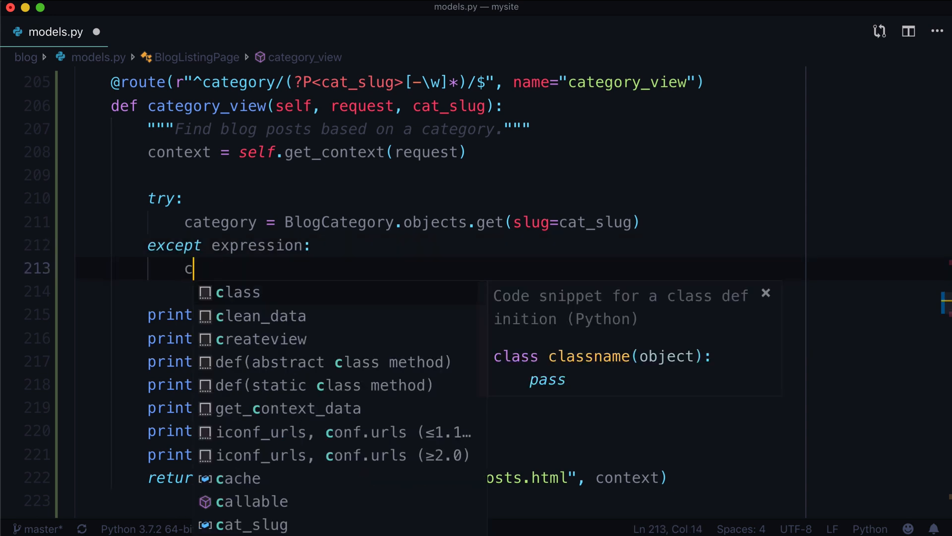
pyautogui.write('ategory = None')
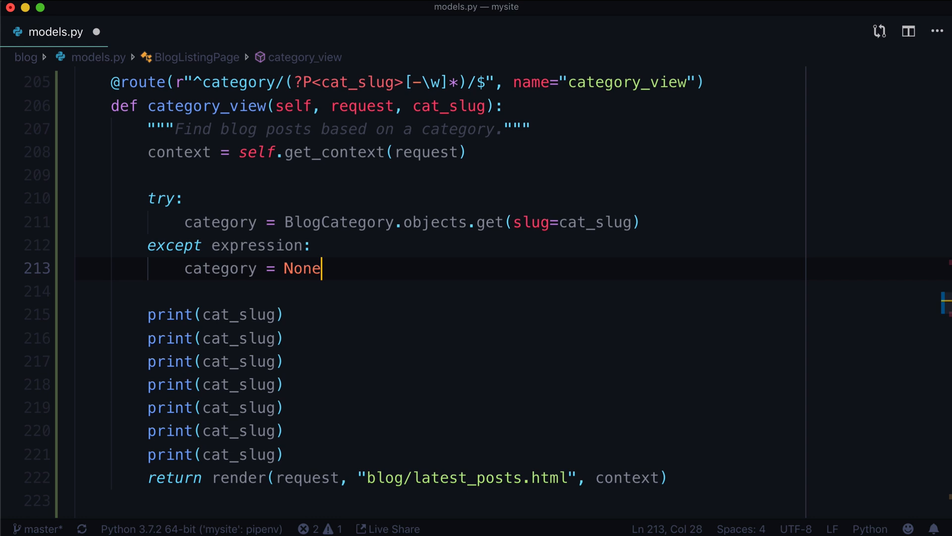
# Step: Add an 'if category is None:' block with a '# Redirect the user to /blog/' comment and pass
pyautogui.press('enter')
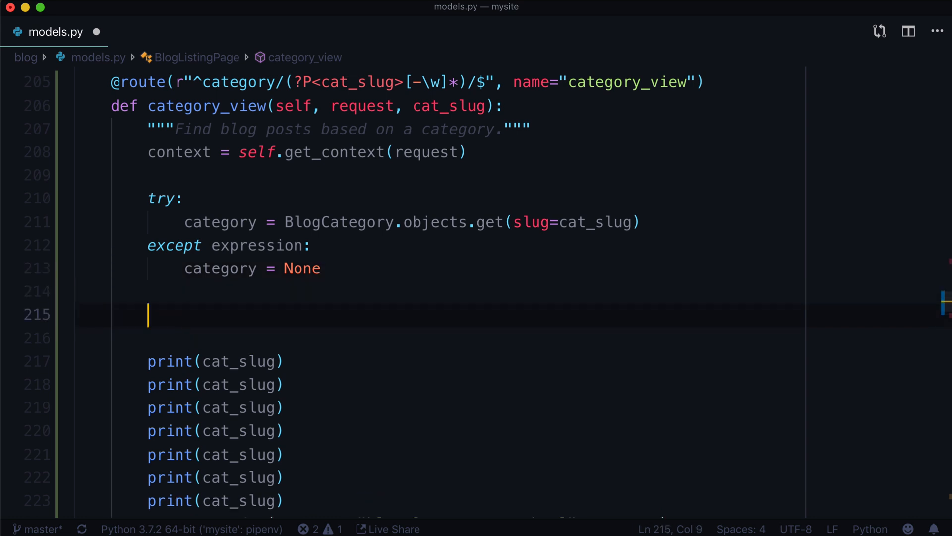
pyautogui.write('if cateory is None:')
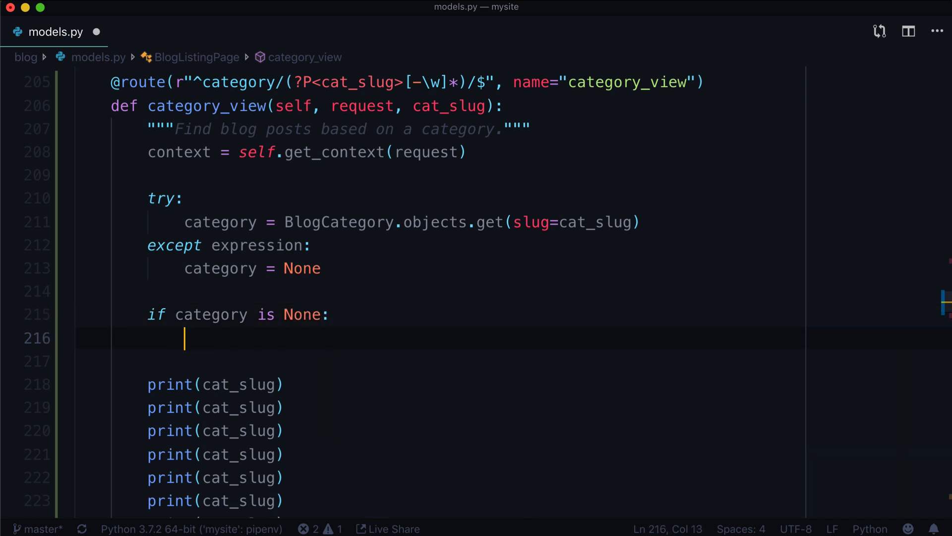
pyautogui.write('pass')
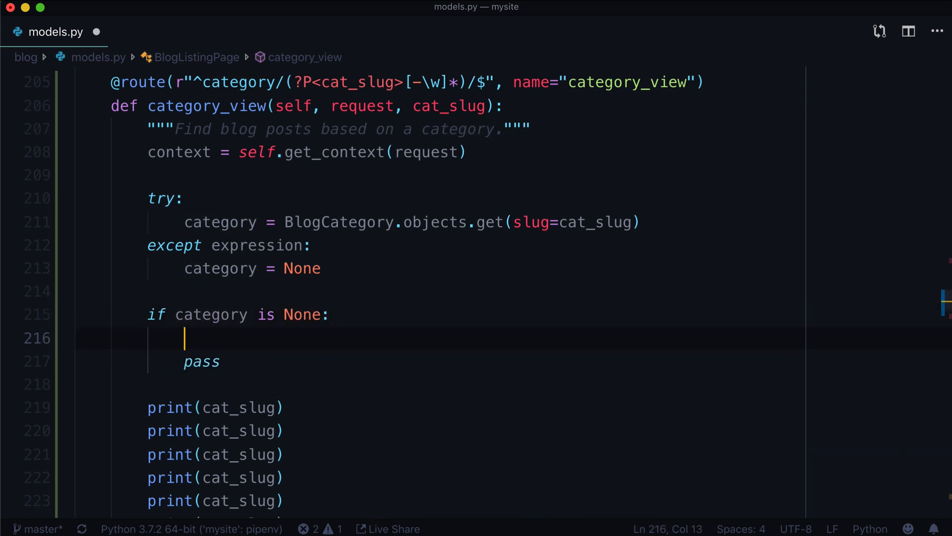
pyautogui.write('# Ret')
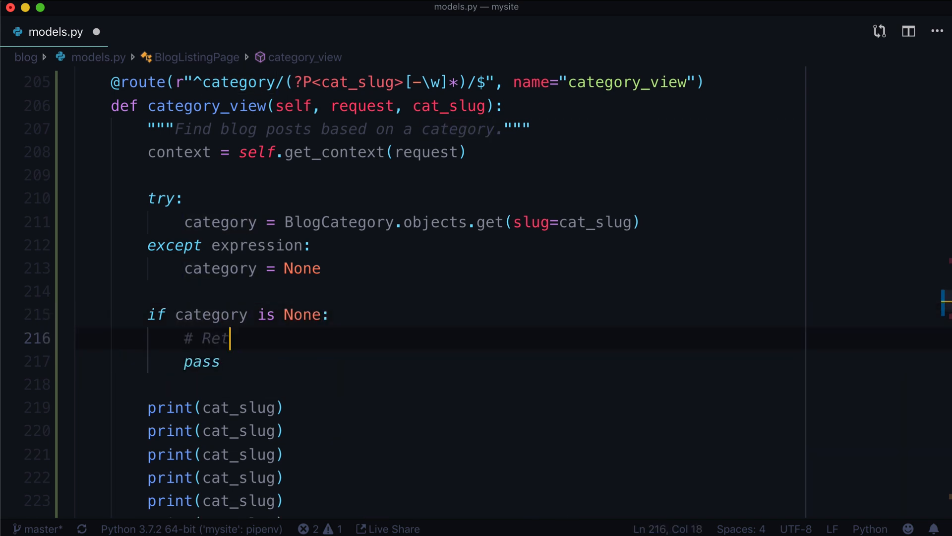
pyautogui.write('direct th')
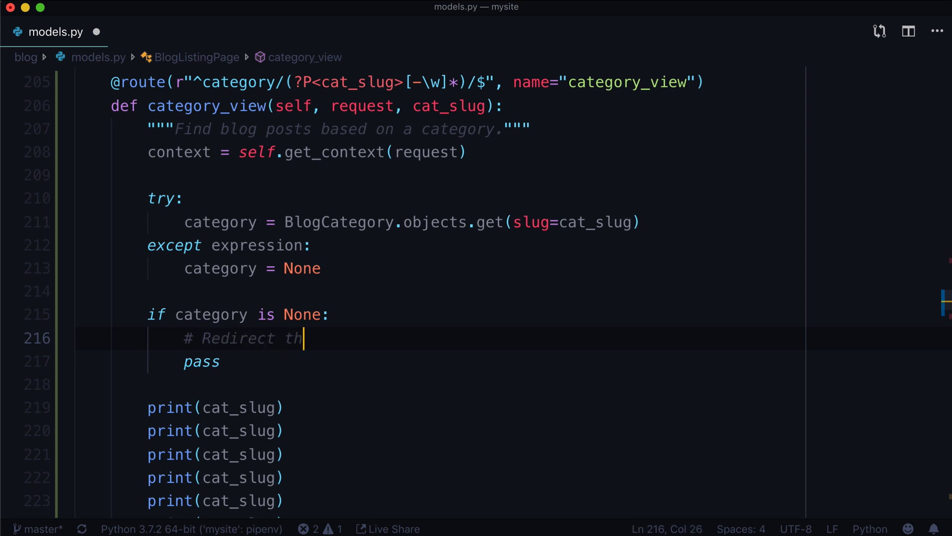
pyautogui.write('e user to /blog/')
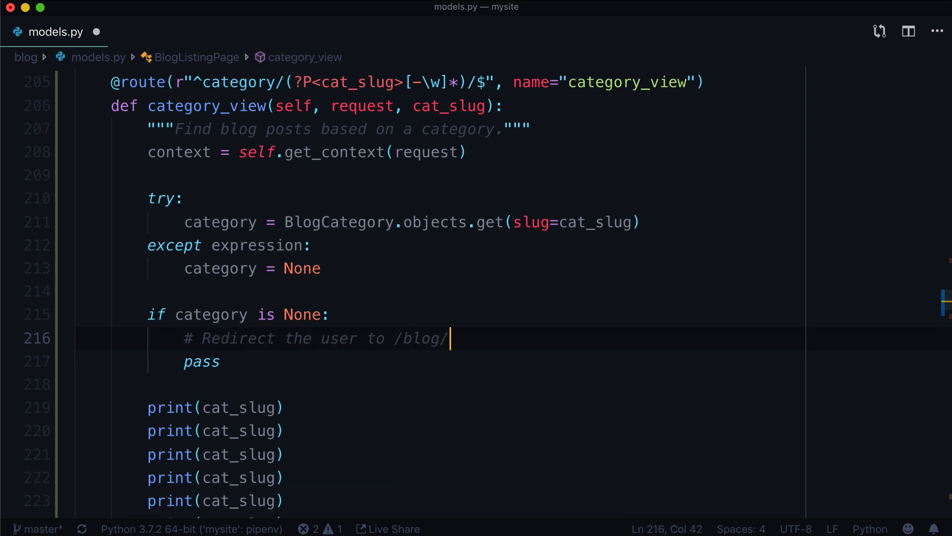
pyautogui.press('enter')
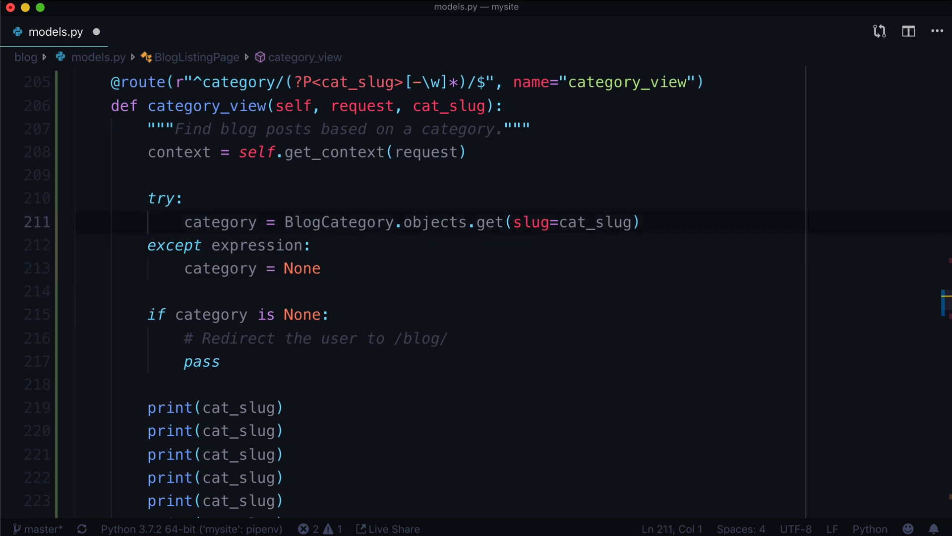
# Step: Make the seven debug prints output category.name and have the except clause catch Exception
pyautogui.doubleClick(221, 222)
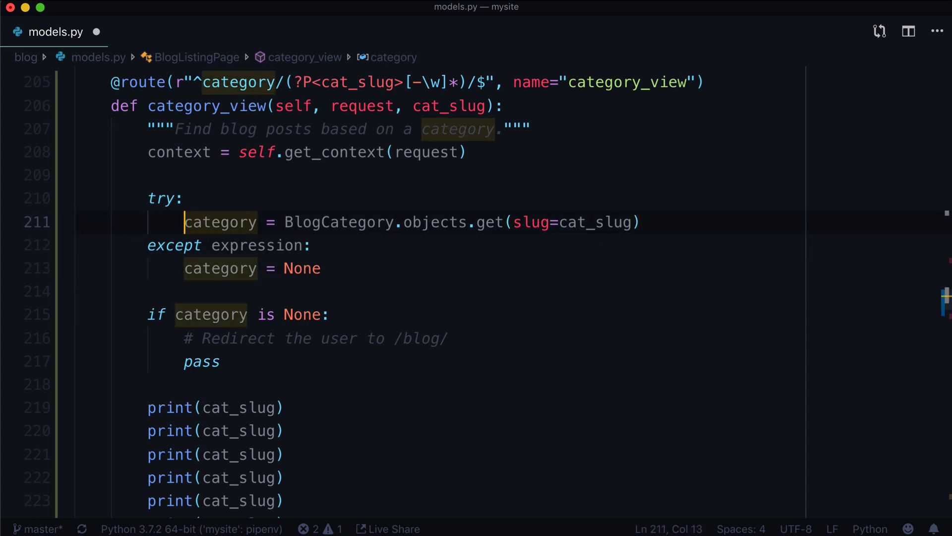
pyautogui.click(258, 314)
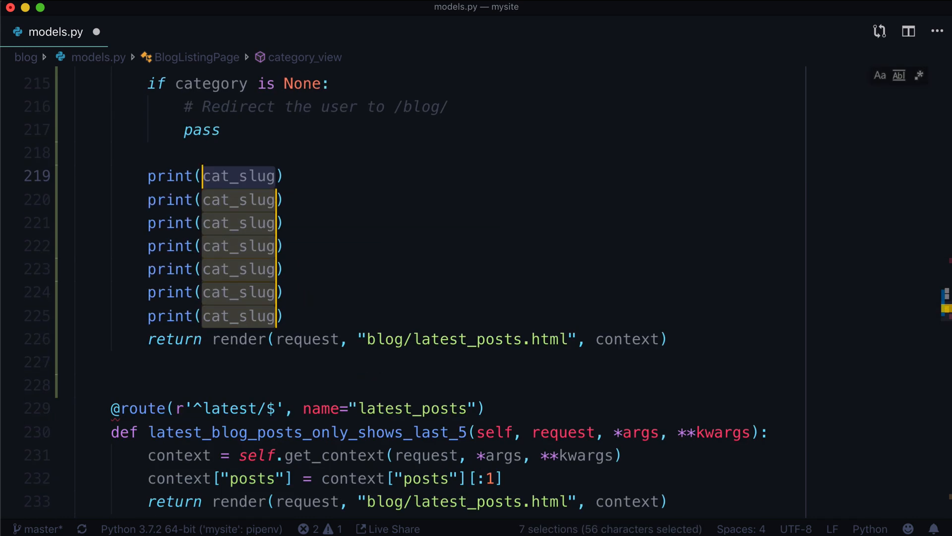
pyautogui.write('category')
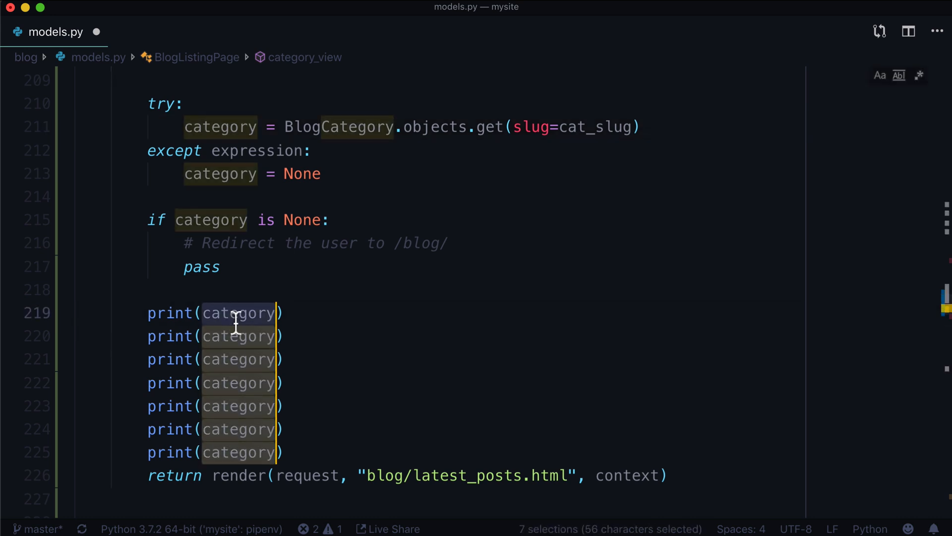
pyautogui.write('.name')
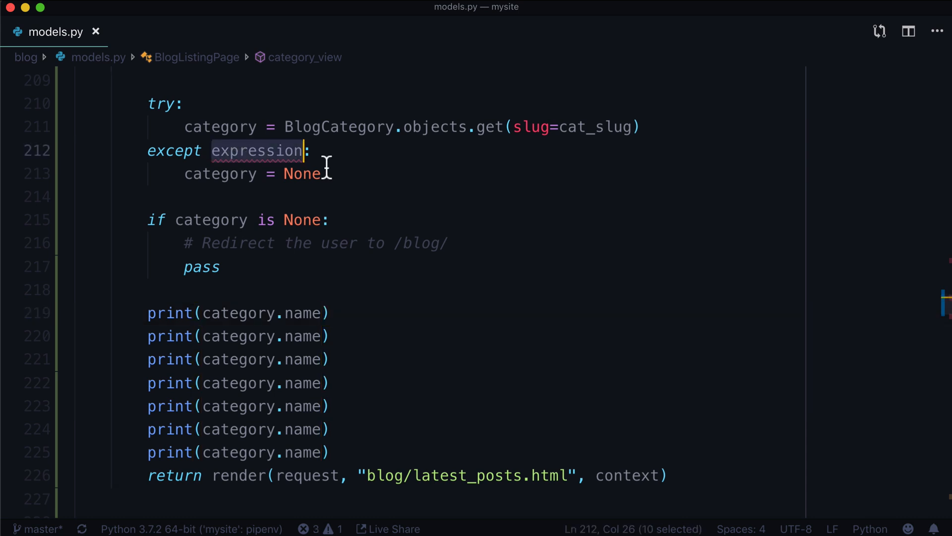
pyautogui.write('Exception')
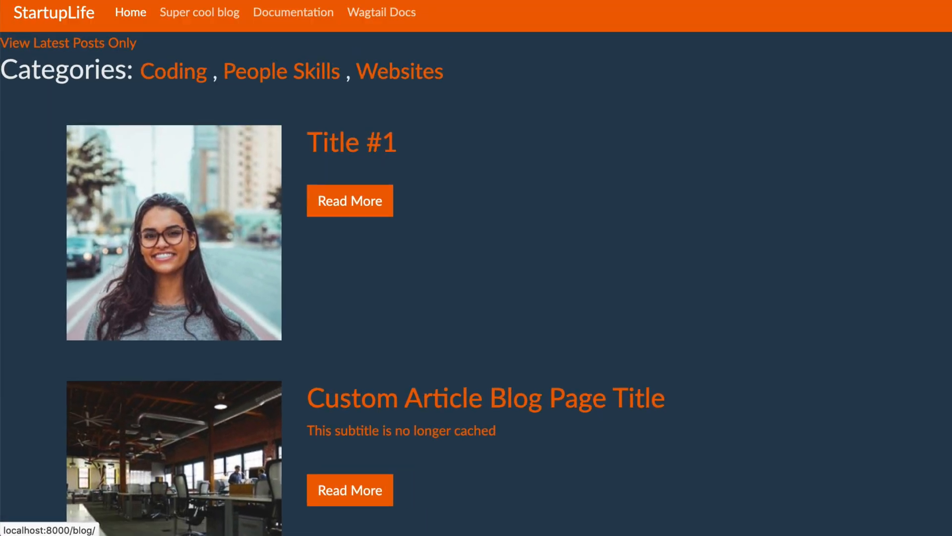
# Step: Request a made-up /blog/category/ slug, getting the AttributeError that NoneType has no attribute 'name'
pyautogui.click(173, 71)
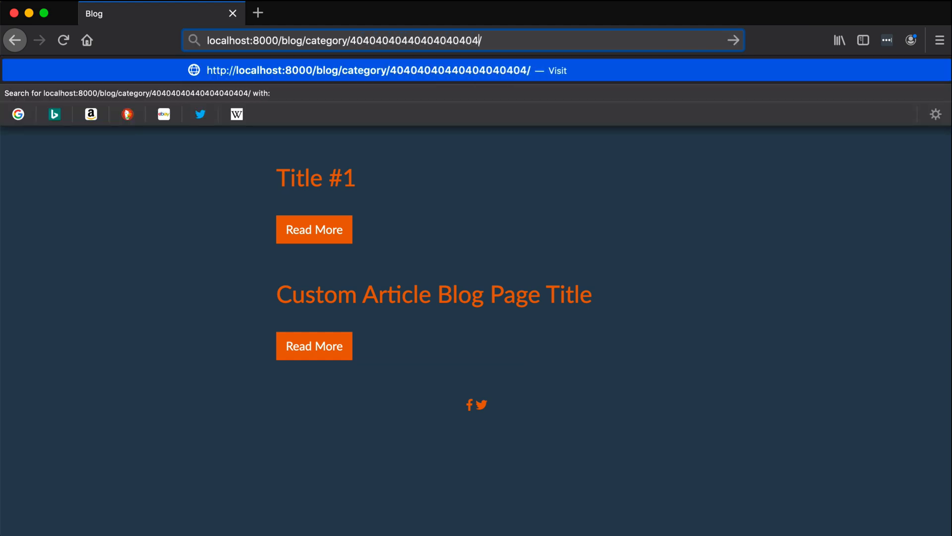
pyautogui.press('Return')
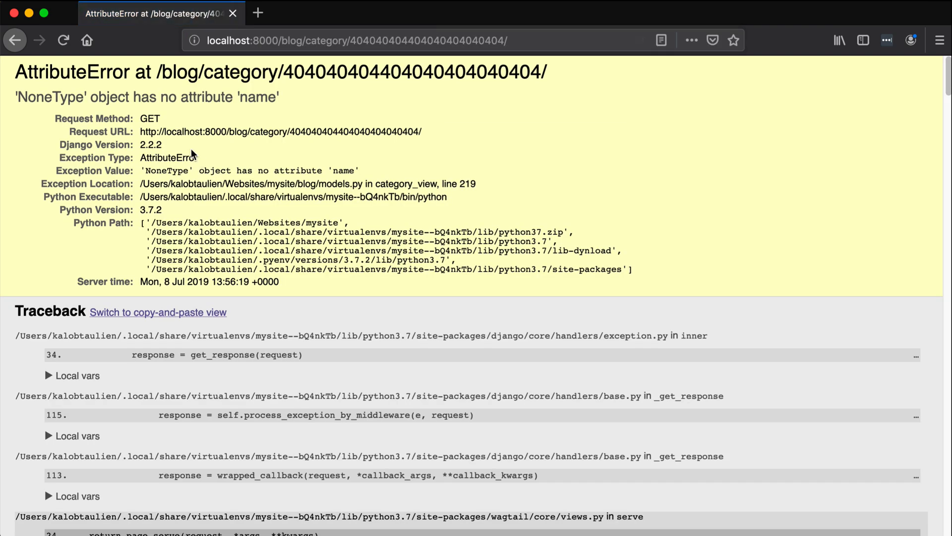
pyautogui.doubleClick(204, 98)
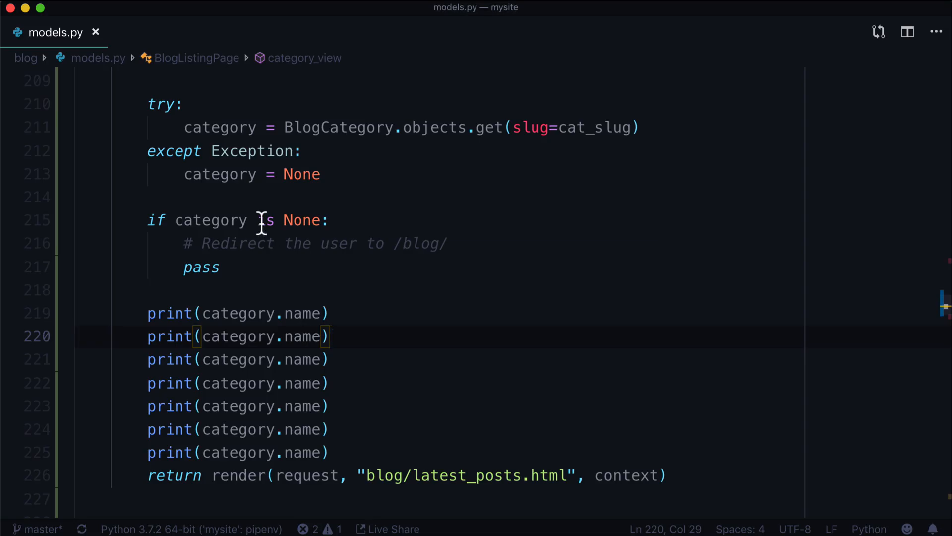
# Step: Place the caret at the first print(category.name) line to remove the debug prints
pyautogui.scroll(3)
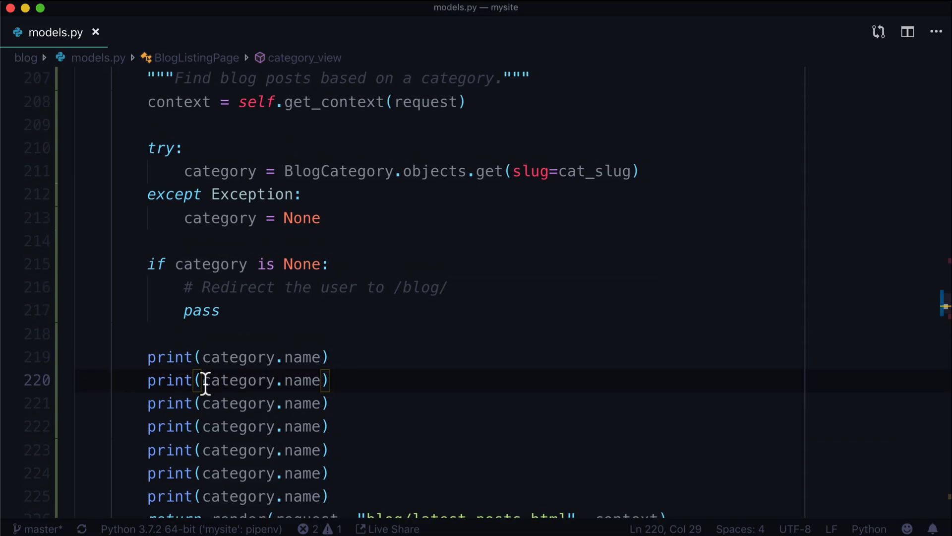
pyautogui.click(301, 218)
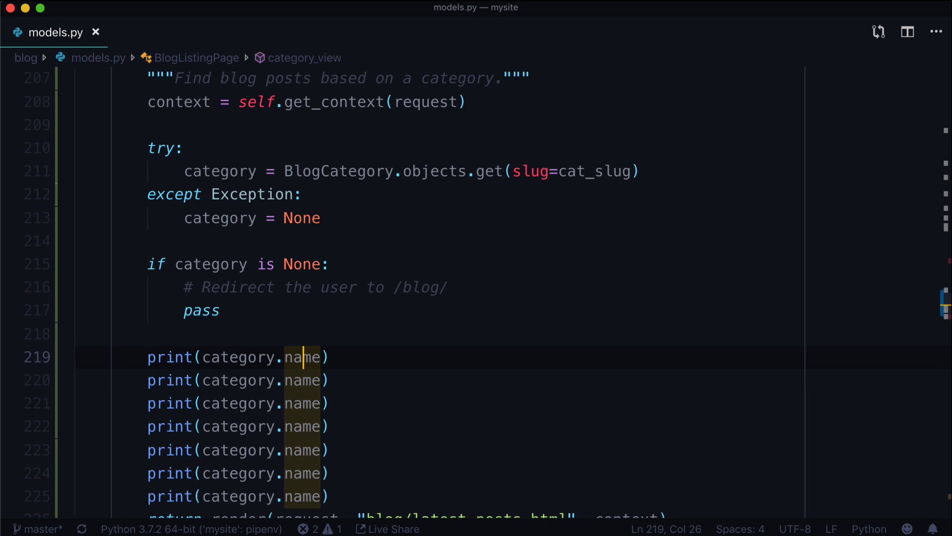
pyautogui.moveTo(424, 367)
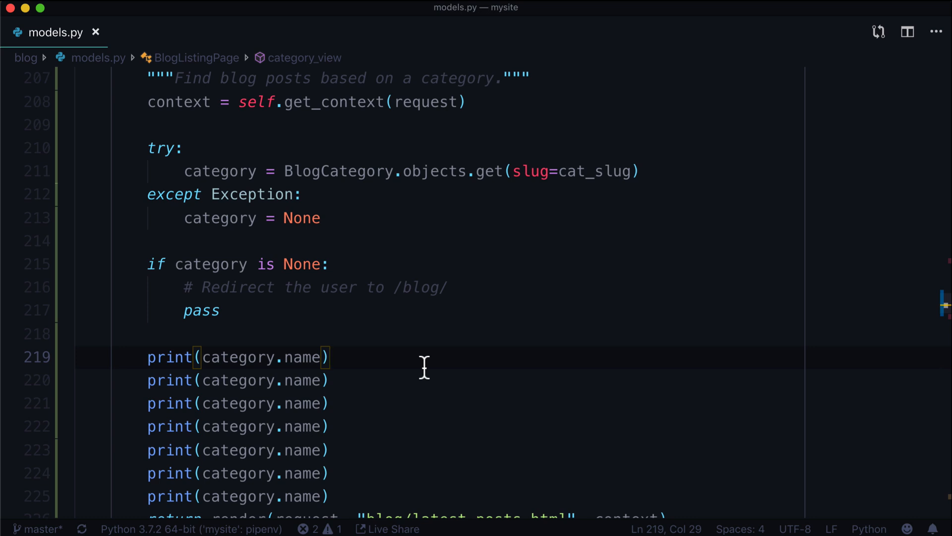
pyautogui.moveTo(394, 322)
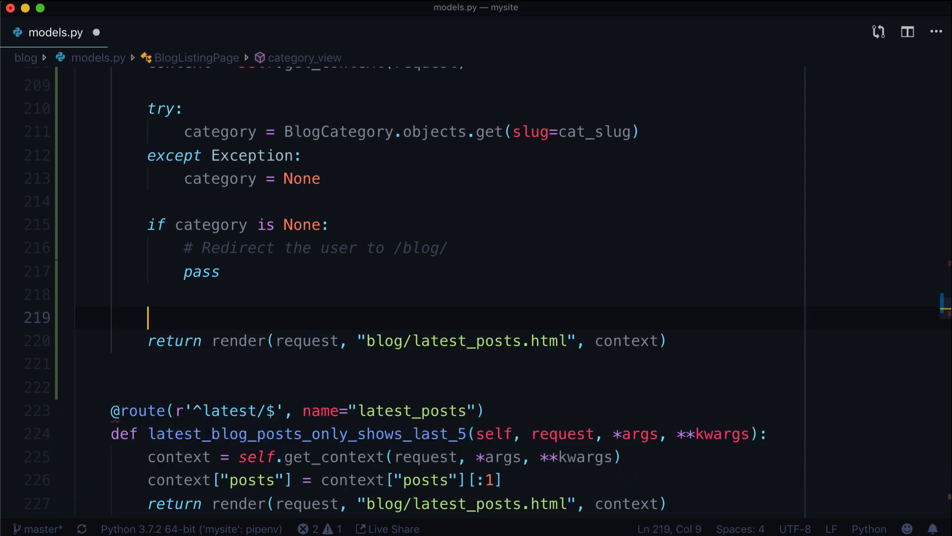
# Step: Assign context['posts'] = BlogDetailPage.objects.filter() in category_view
pyautogui.write("context['']")
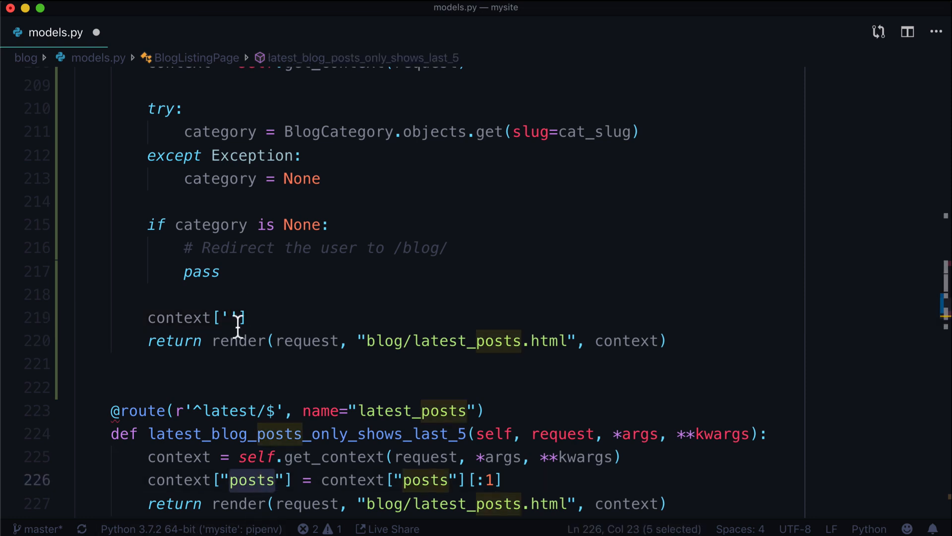
pyautogui.write('post"')
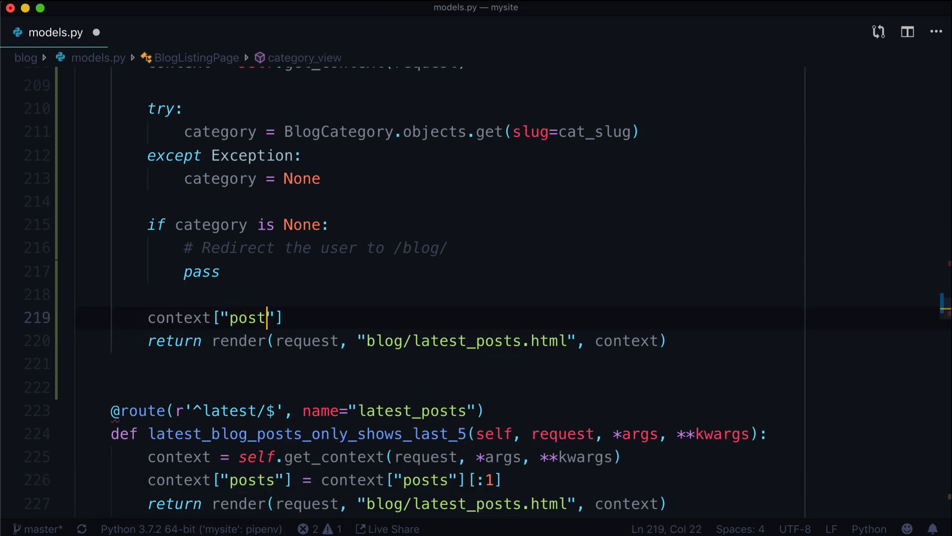
pyautogui.write('s')
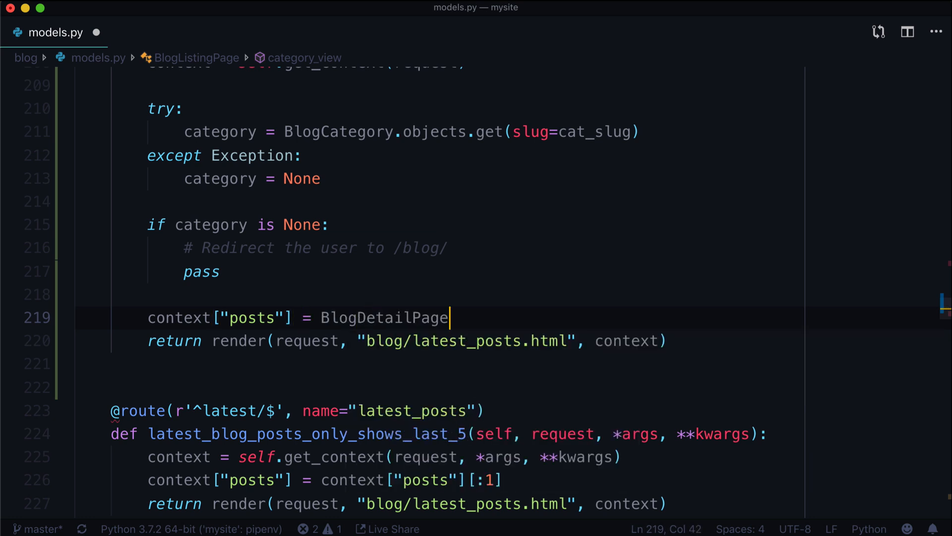
pyautogui.write('.objects.filter(')
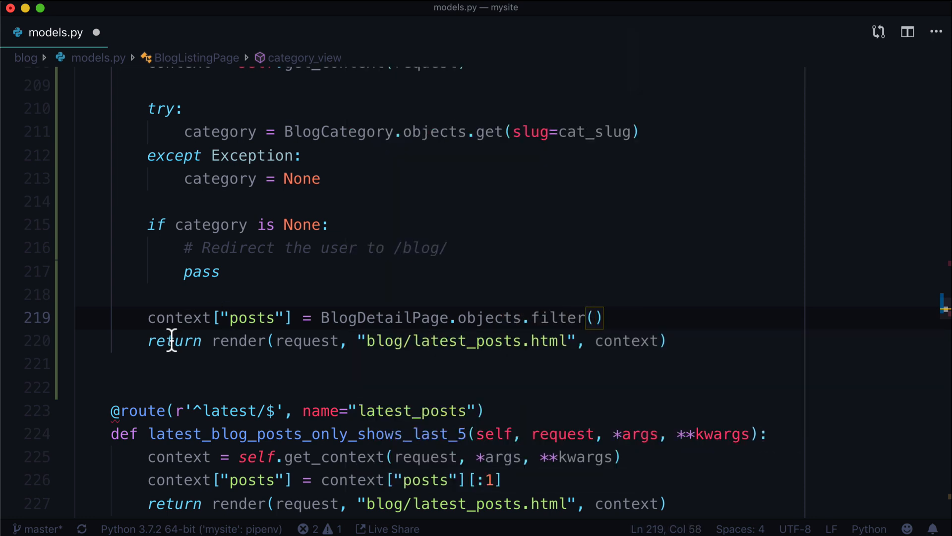
pyautogui.scroll(-3)
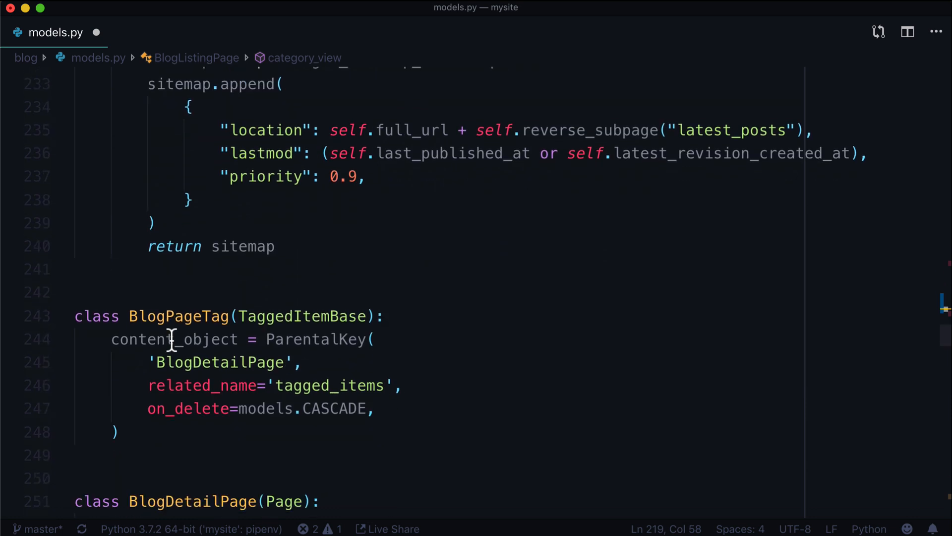
pyautogui.scroll(-3)
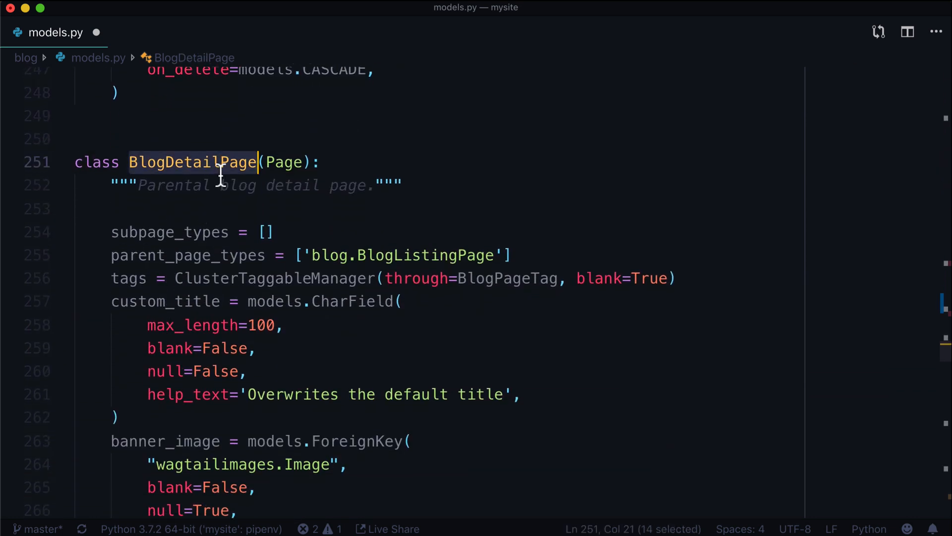
pyautogui.scroll(-3)
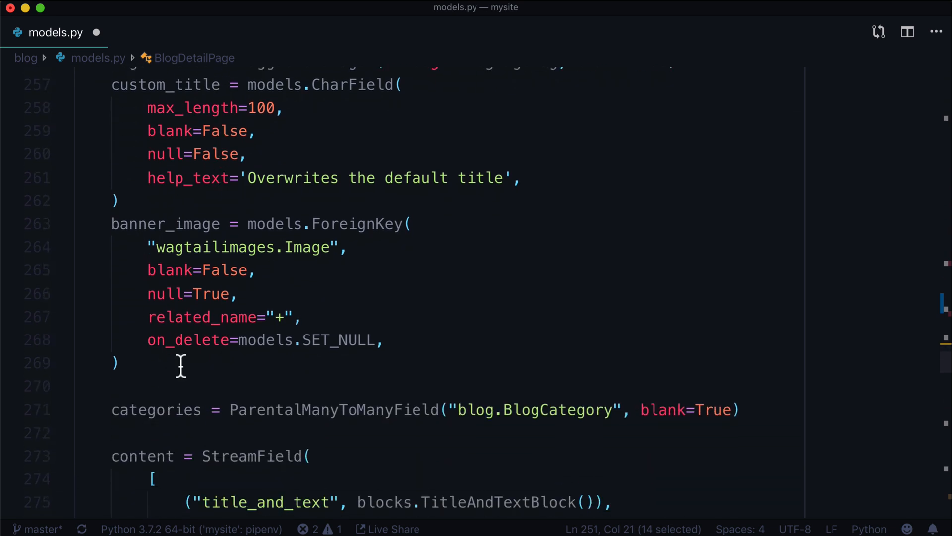
pyautogui.scroll(3)
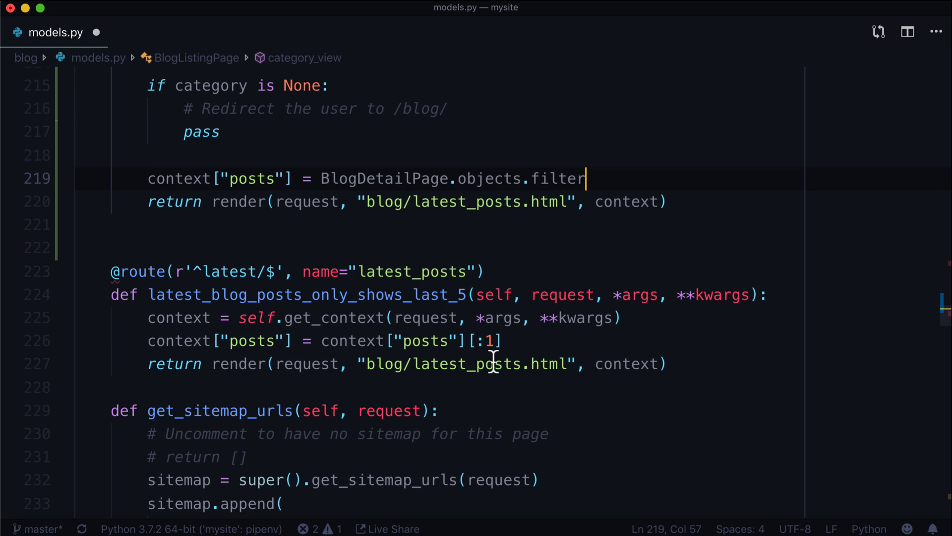
# Step: Filter the posts with categories__in=[category] so only the looked-up category's posts return
pyautogui.write('(categories)')
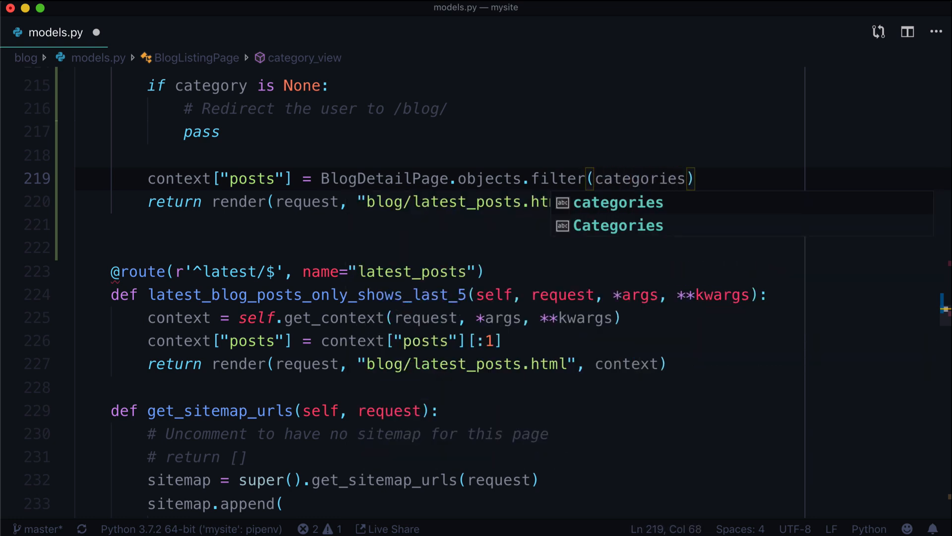
pyautogui.write('__in=')
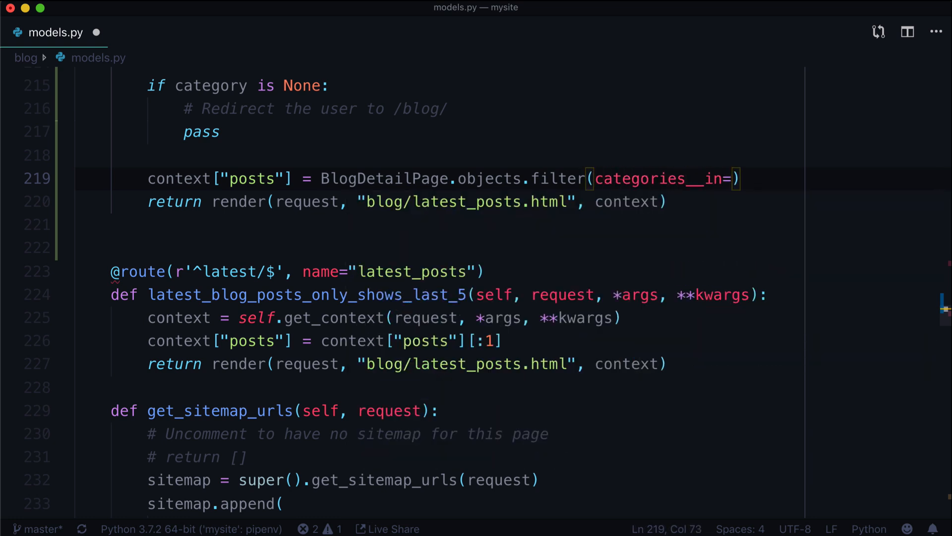
pyautogui.write('[cate')
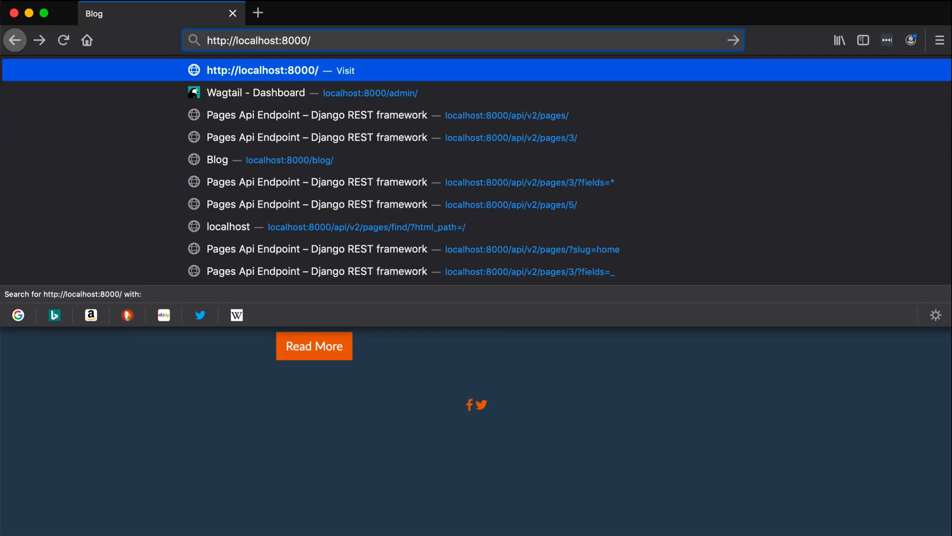
# Step: From the Wagtail admin dashboard, browse Pages > Blog and start editing Blog Post #2
pyautogui.click(255, 94)
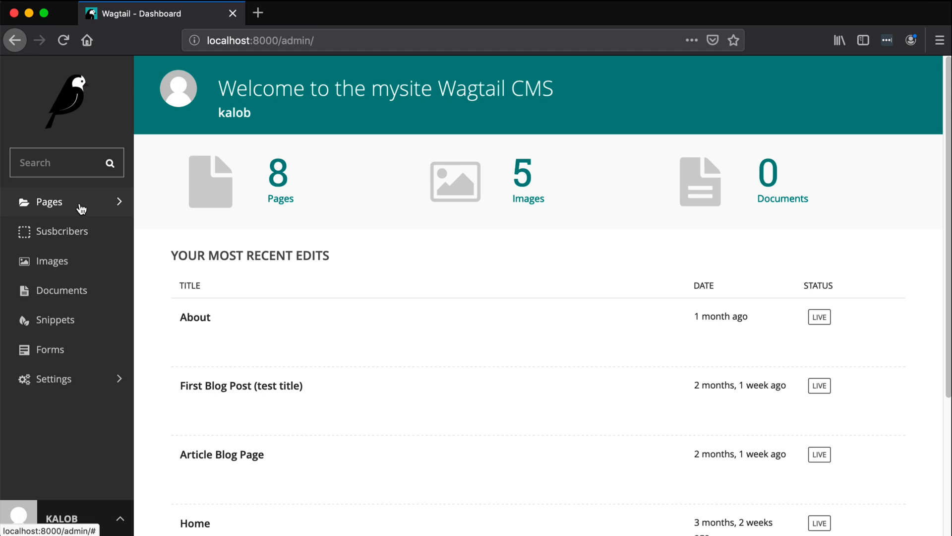
pyautogui.click(49, 202)
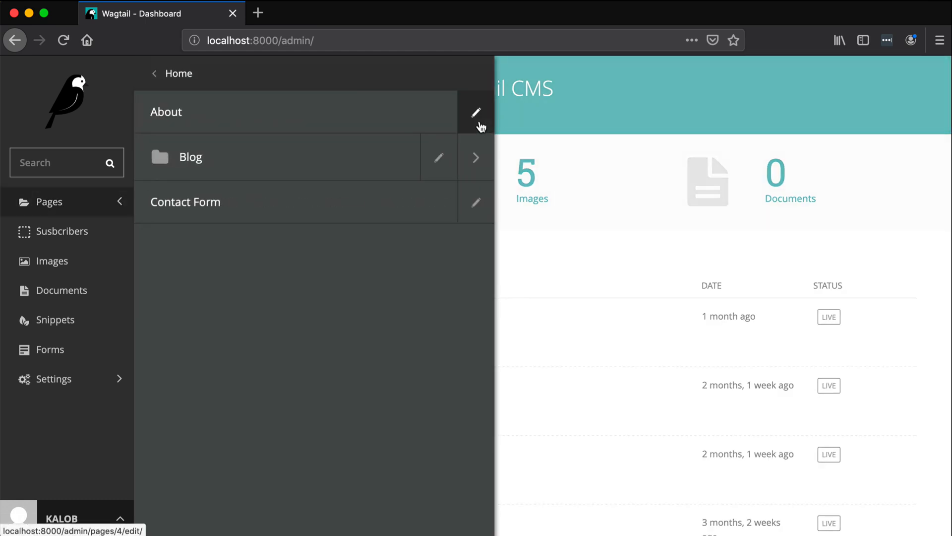
pyautogui.click(477, 157)
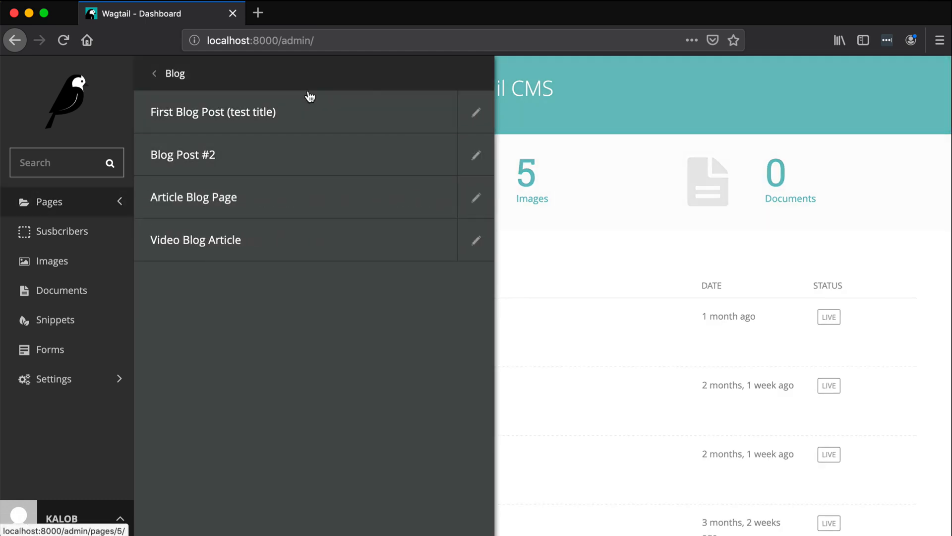
pyautogui.click(175, 72)
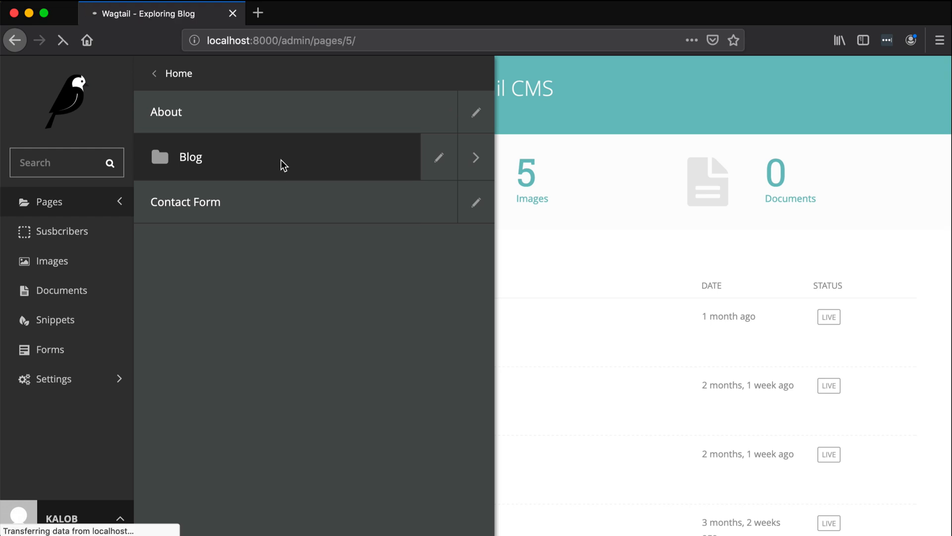
pyautogui.click(476, 157)
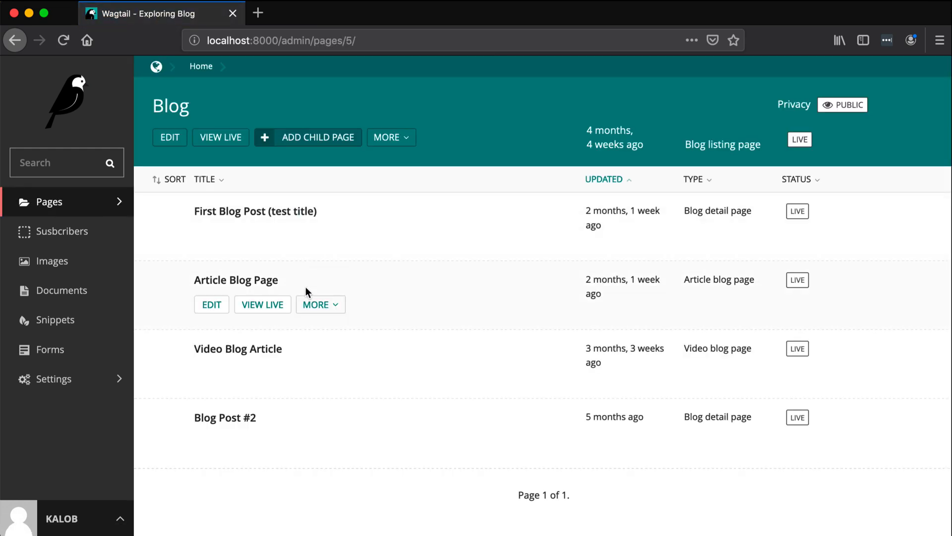
pyautogui.moveTo(211, 442)
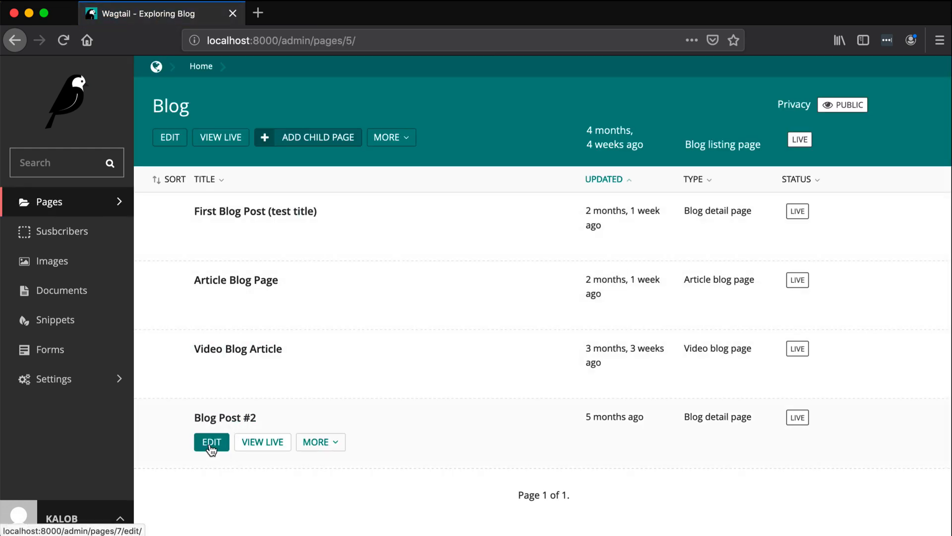
pyautogui.click(211, 441)
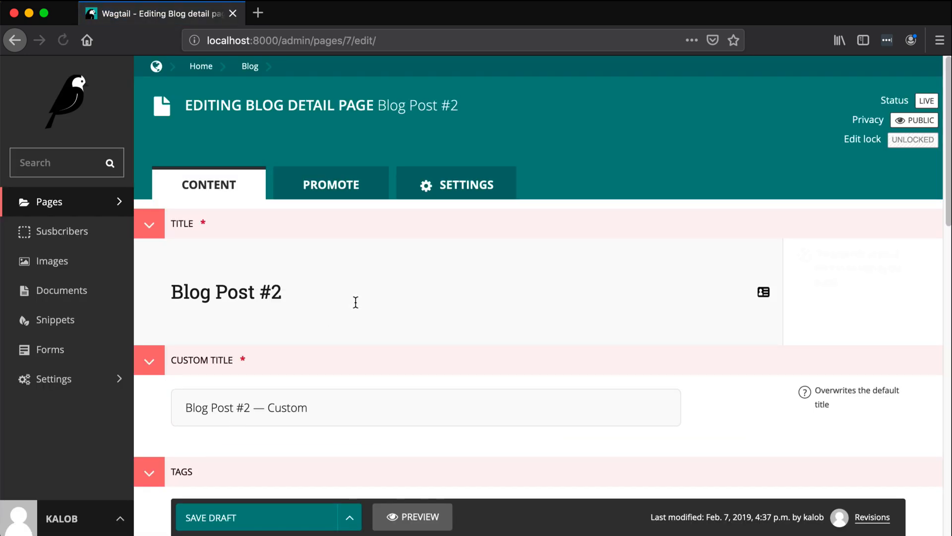
# Step: Retitle the post 'People skills blog post' and tick the People Skills category
pyautogui.scroll(-3)
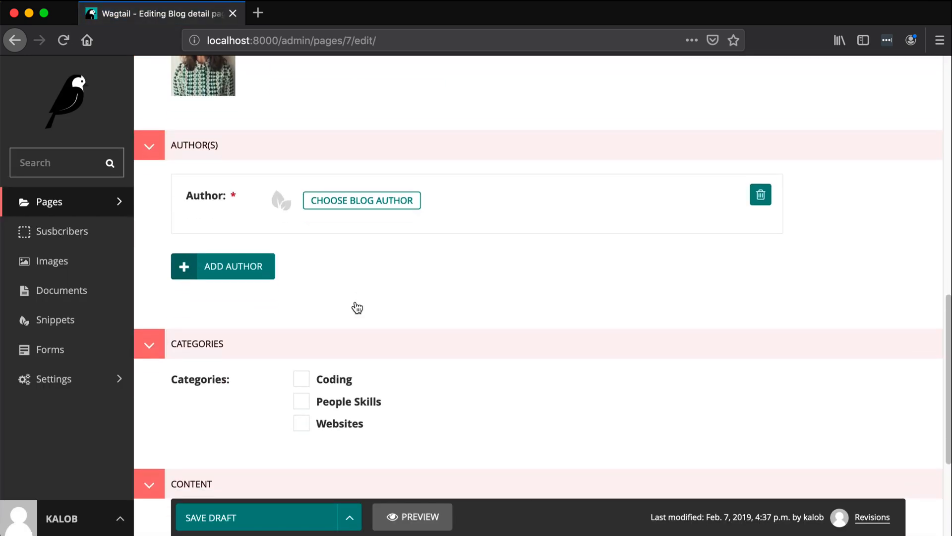
pyautogui.scroll(3)
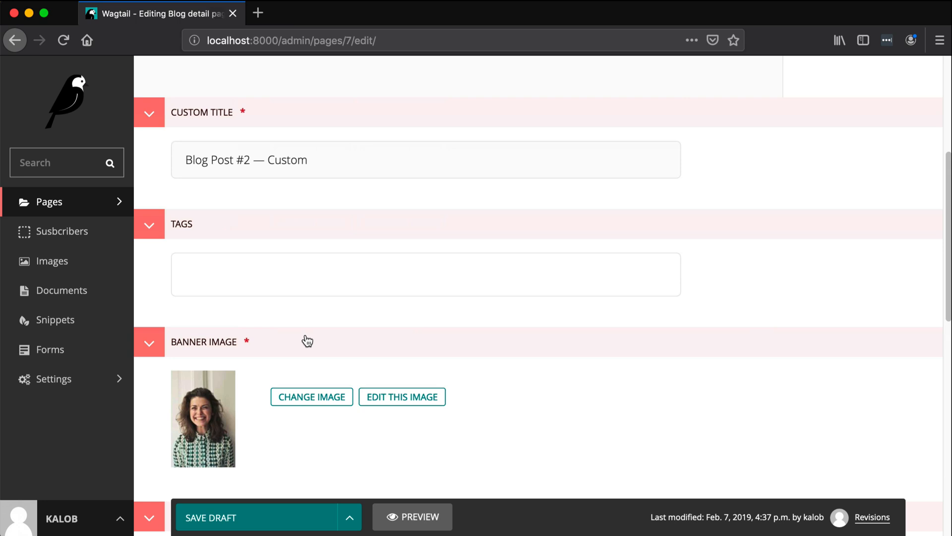
pyautogui.scroll(3)
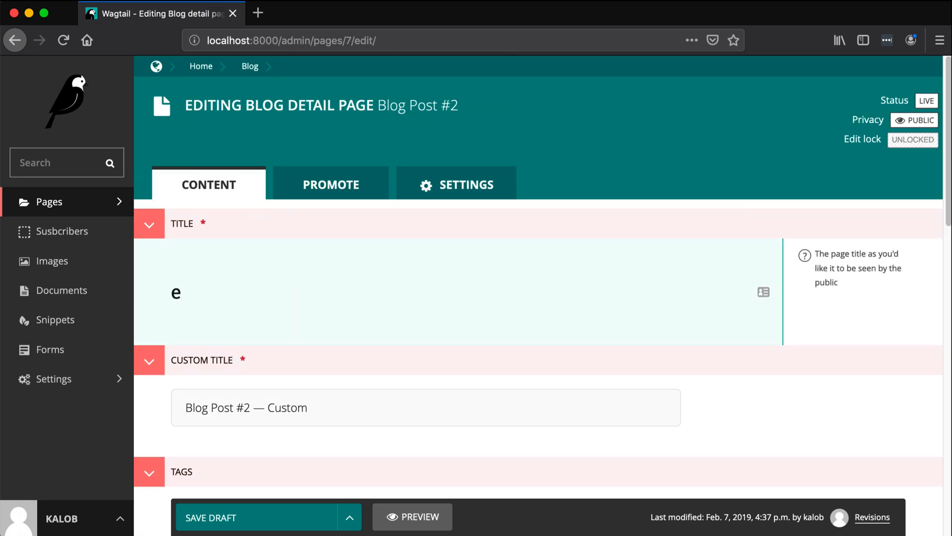
pyautogui.write('People skills bl')
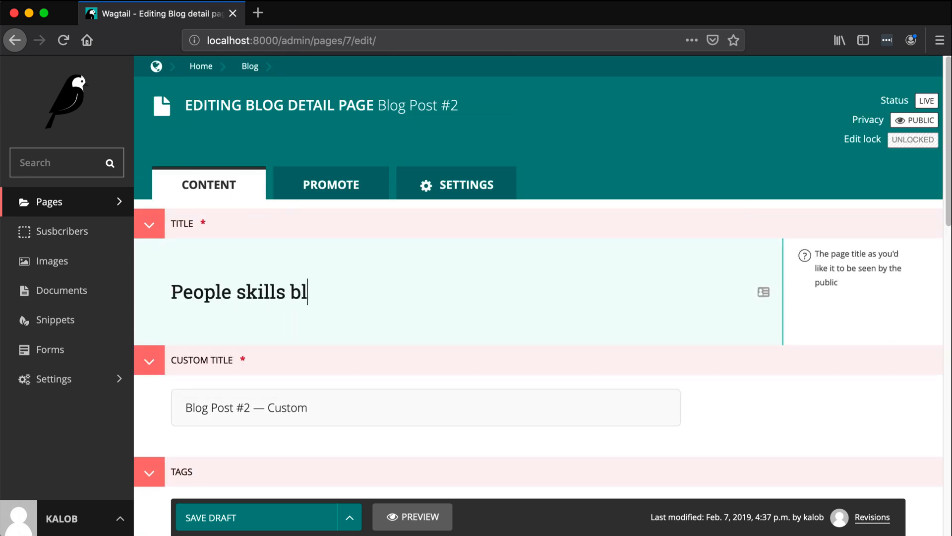
pyautogui.click(349, 517)
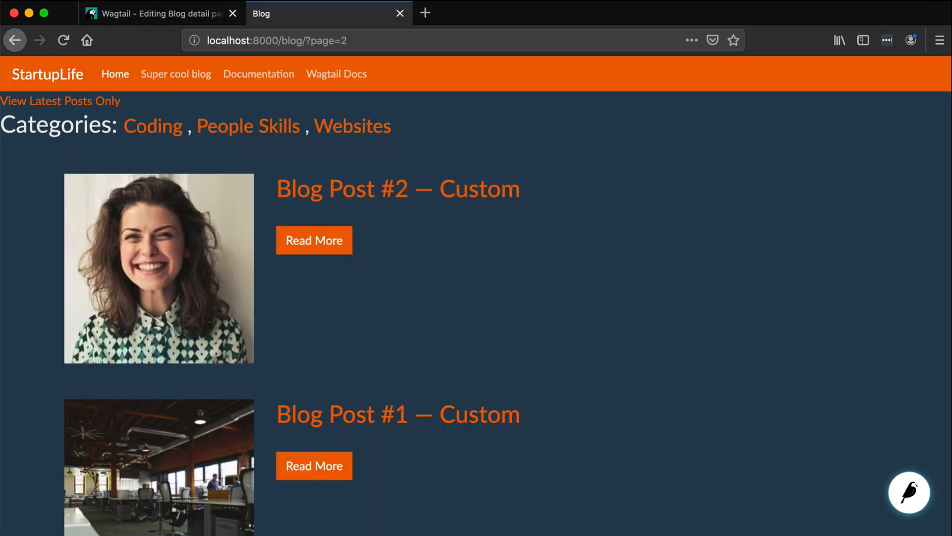
pyautogui.click(161, 13)
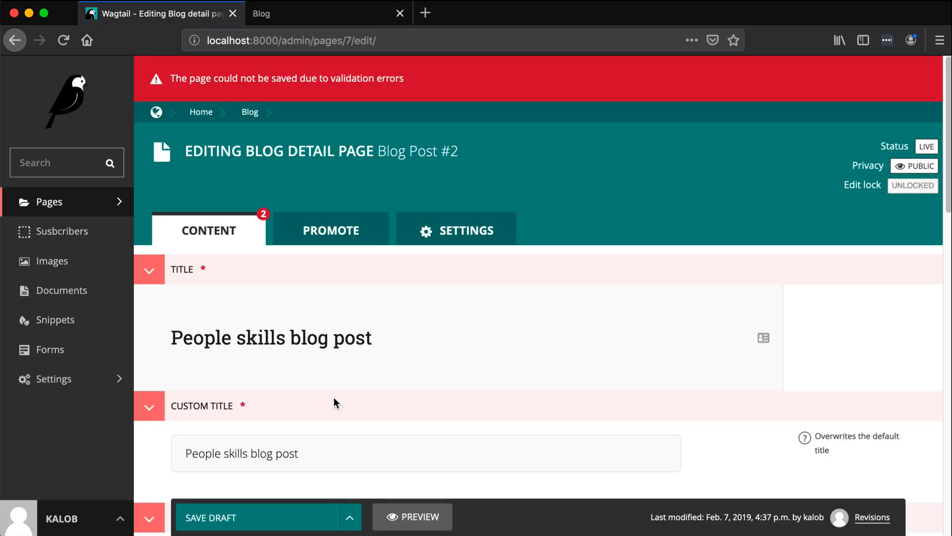
# Step: Assign the first listed blog author to the post and publish it
pyautogui.scroll(-3)
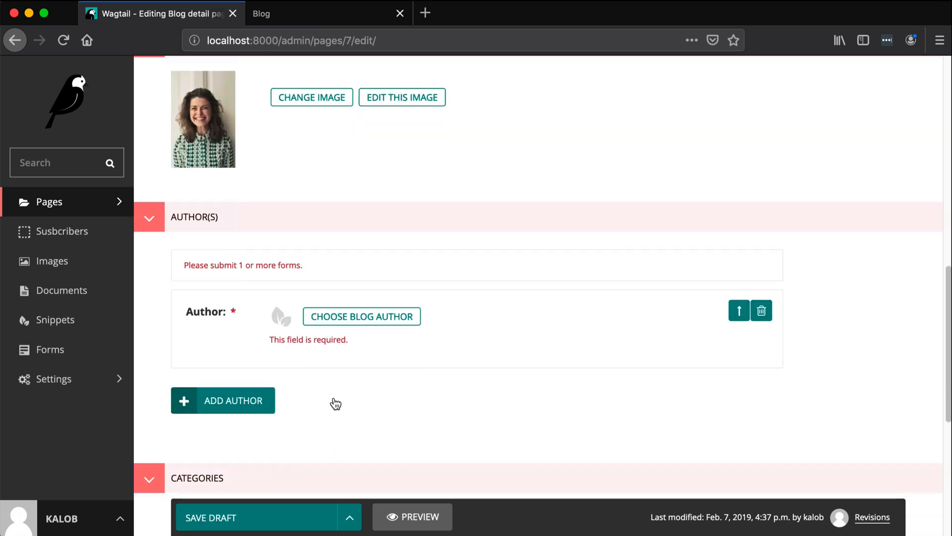
pyautogui.click(362, 315)
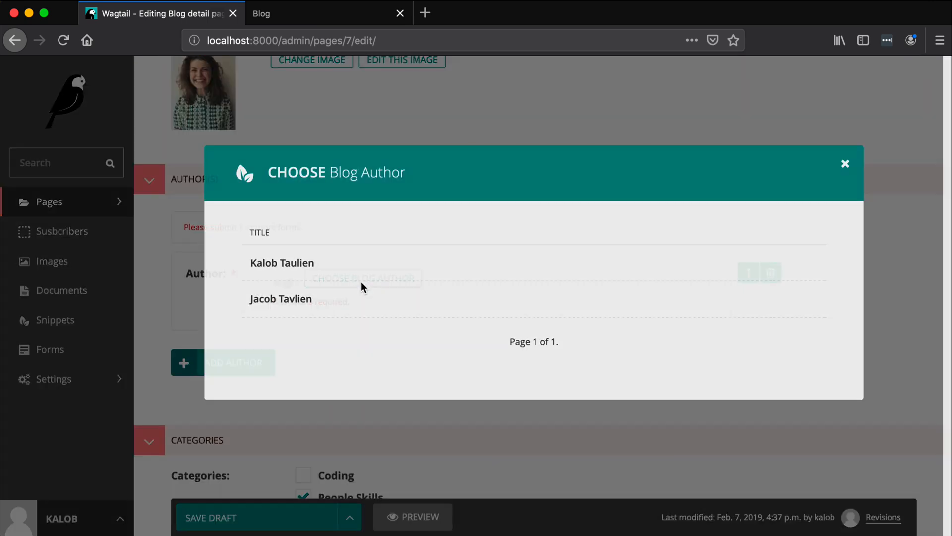
pyautogui.click(282, 262)
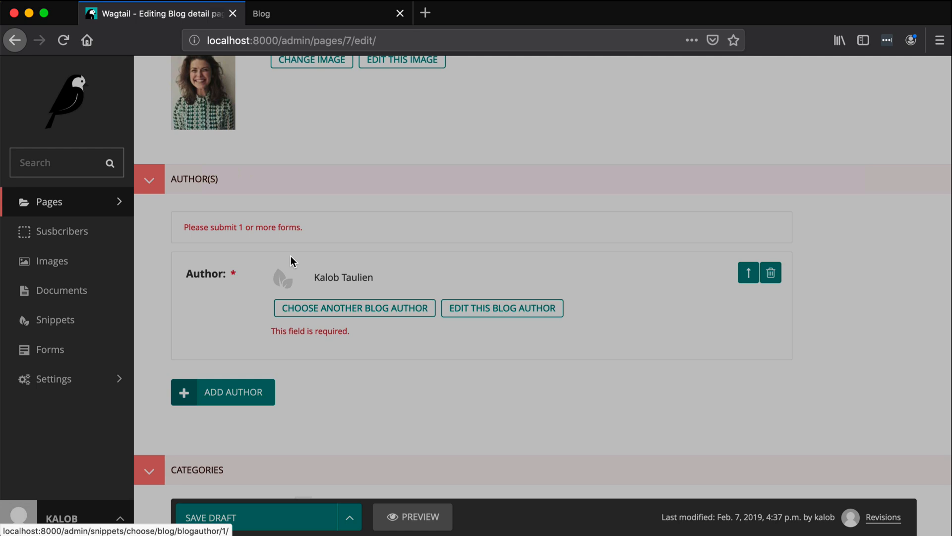
pyautogui.click(350, 517)
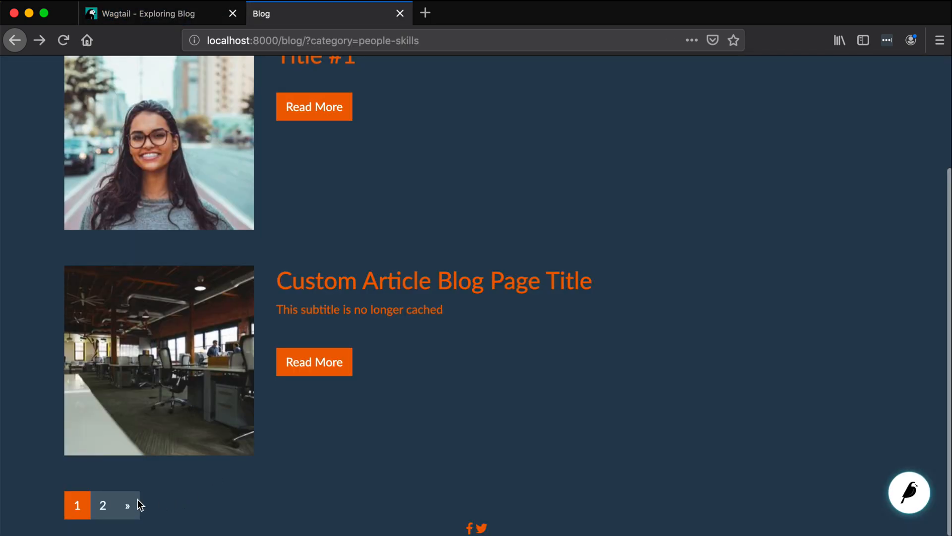
# Step: Go to page 2 of posts, then load localhost:8000/blog/category/people-skills/ in the address bar
pyautogui.click(102, 505)
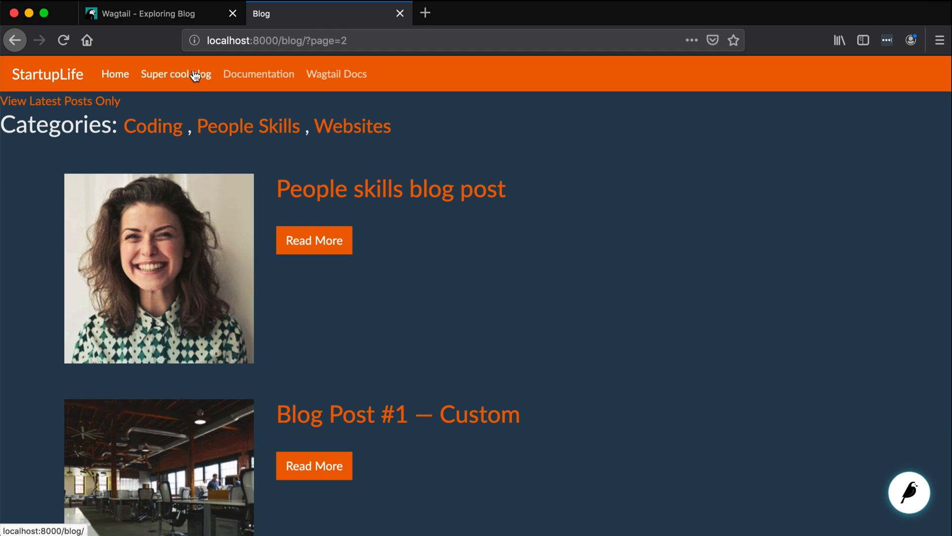
pyautogui.moveTo(390, 188)
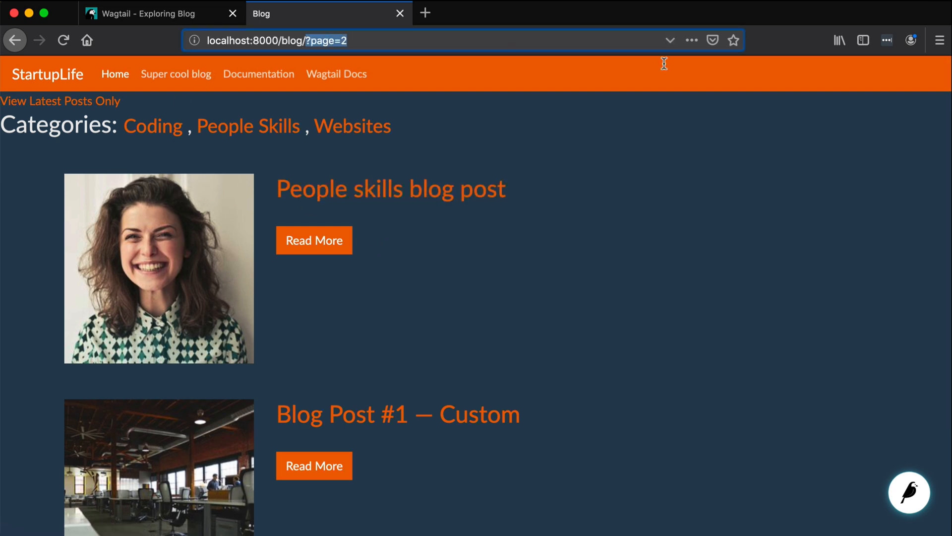
pyautogui.write('localhost:8000/blog/category/people-sk')
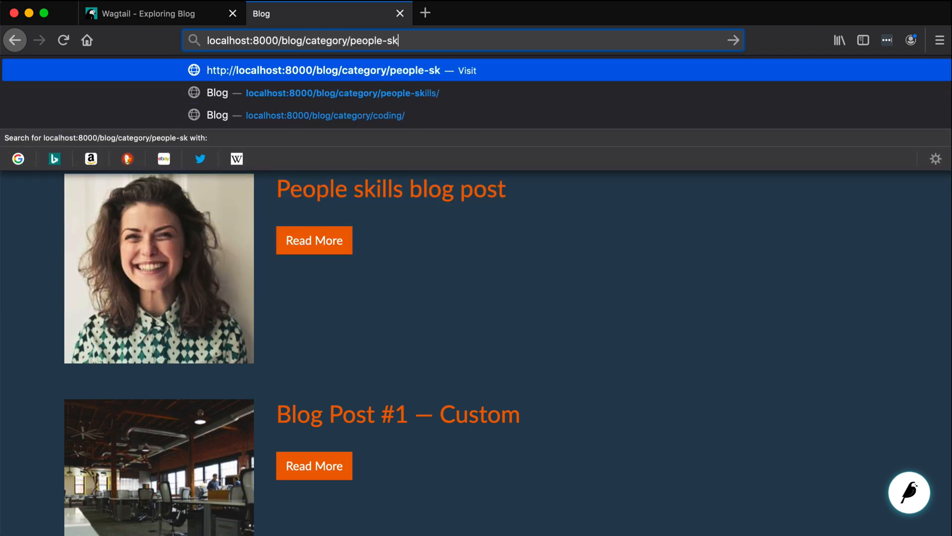
pyautogui.click(342, 93)
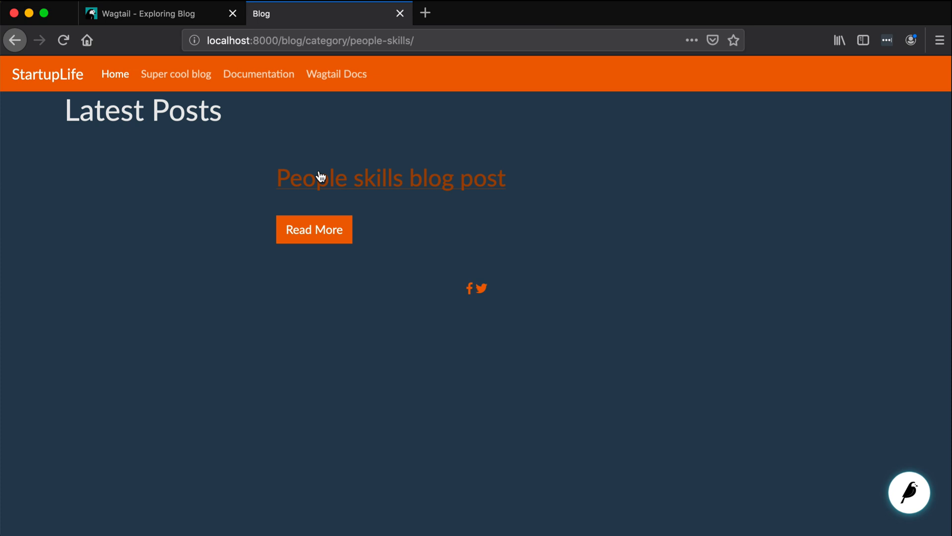
pyautogui.moveTo(185, 188)
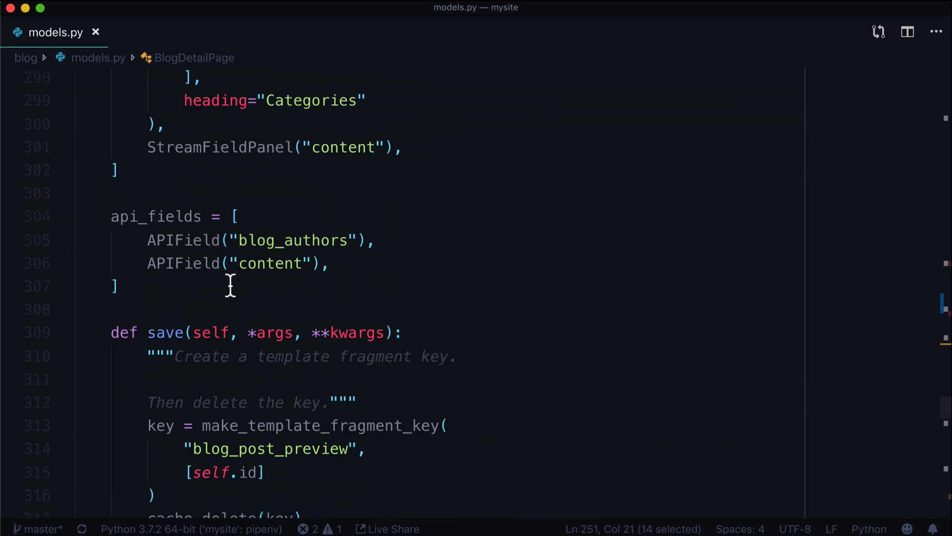
# Step: Review category_view in models.py, then search Quick Open for 'blog_list' templates
pyautogui.scroll(-3)
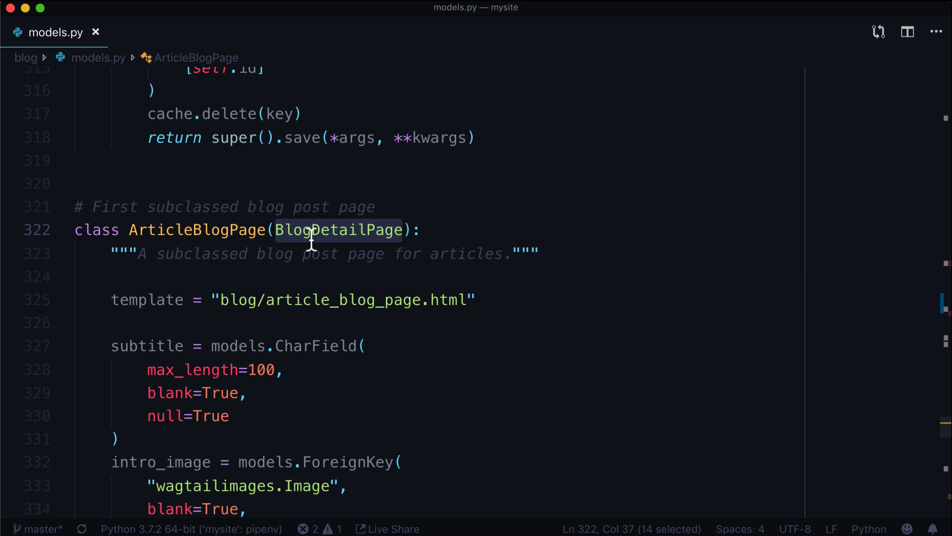
pyautogui.click(377, 253)
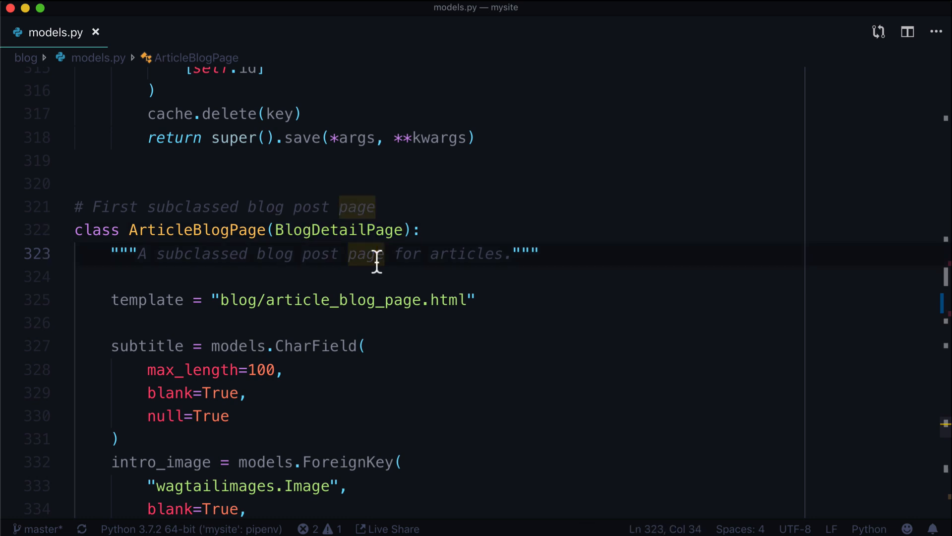
pyautogui.scroll(3)
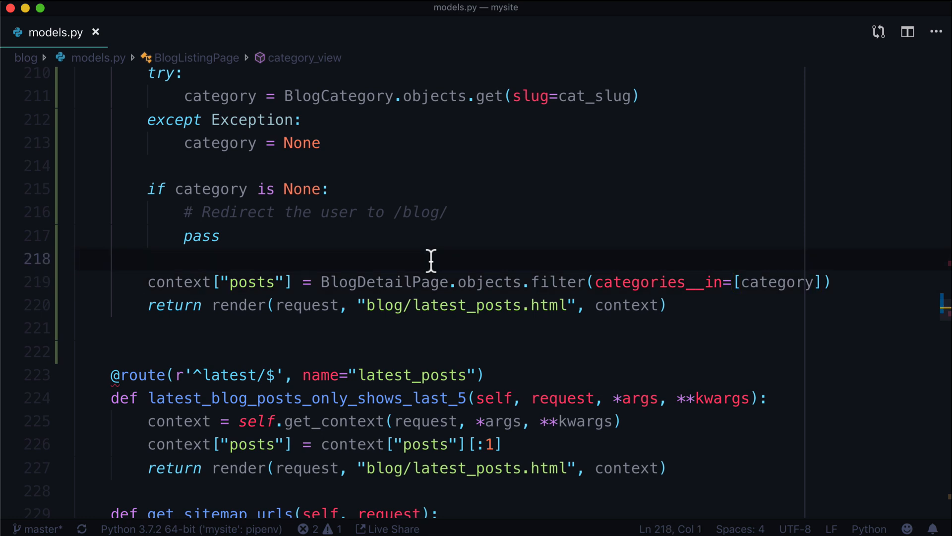
pyautogui.write('blog_list')
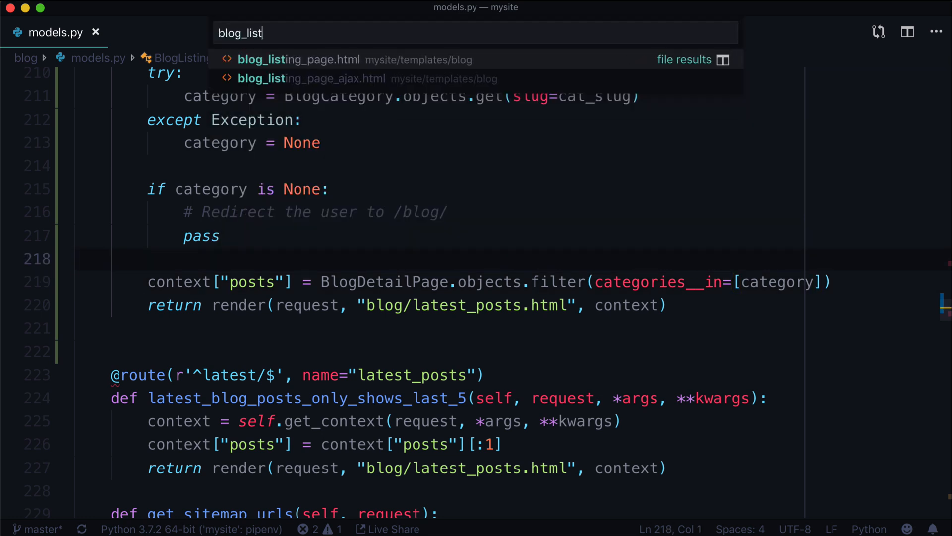
# Step: In blog_listing_page.html, set the category anchor href to {{ self.url }}category/{{ cat.slug }}
pyautogui.click(297, 59)
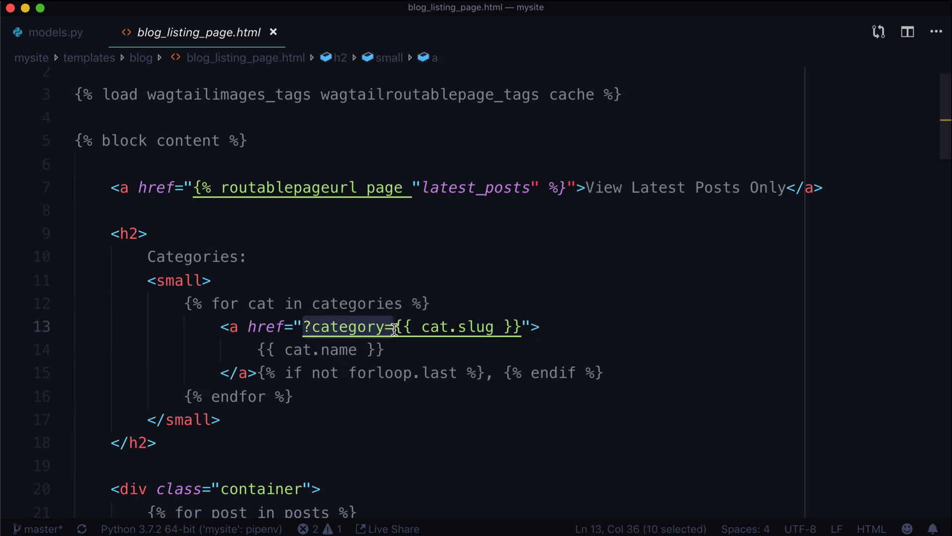
pyautogui.write('{')
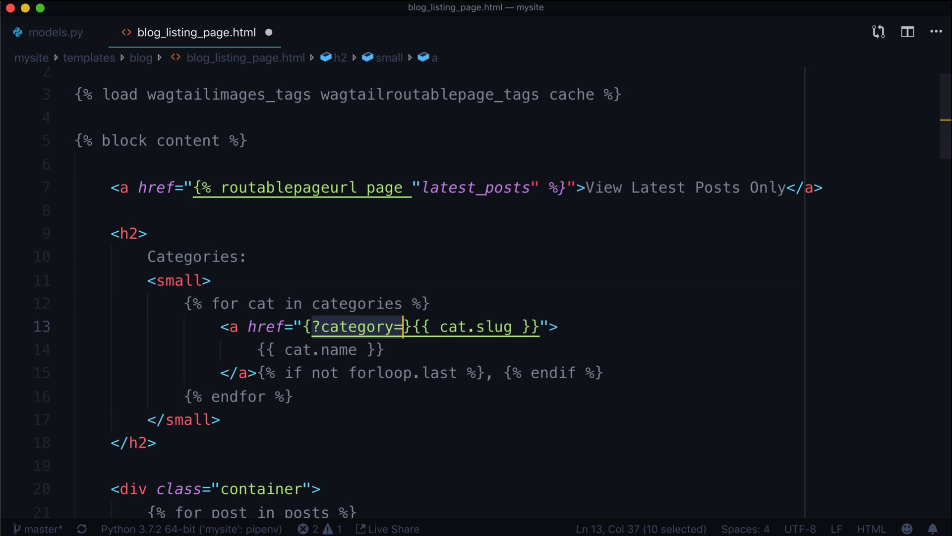
pyautogui.write('{{ self.url }}')
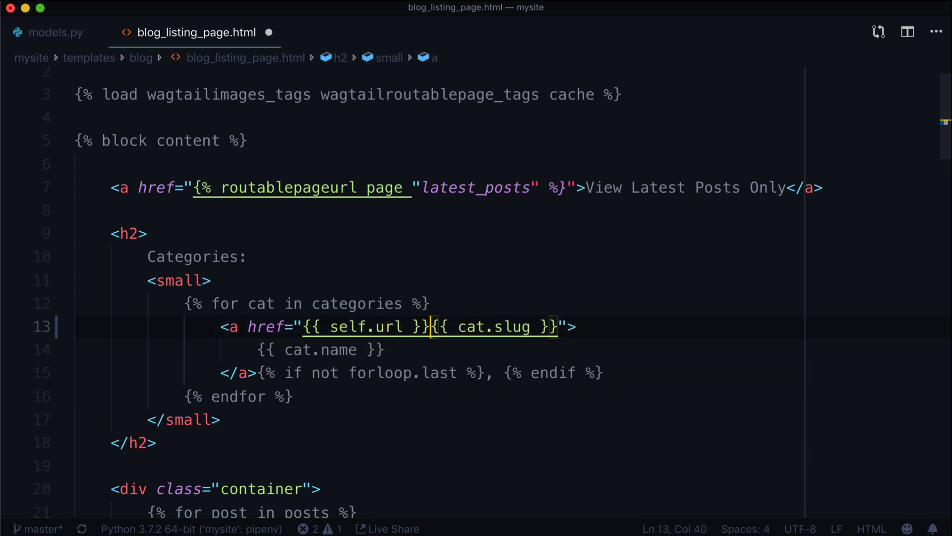
pyautogui.write('catego')
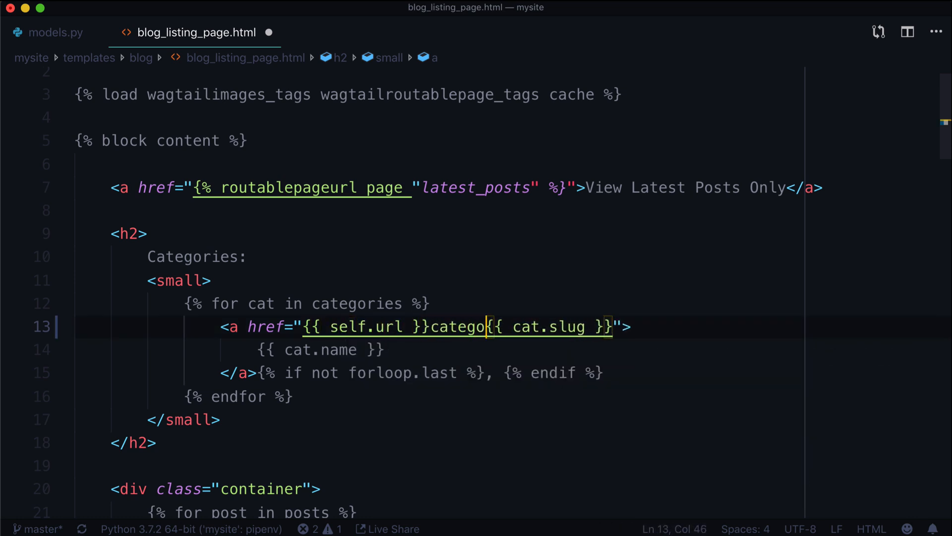
pyautogui.write('ry/')
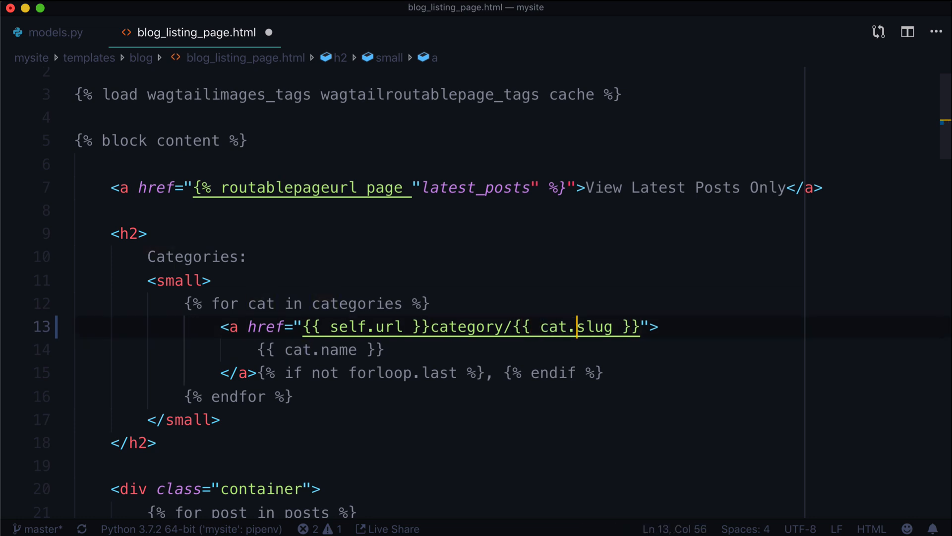
pyautogui.write('/')
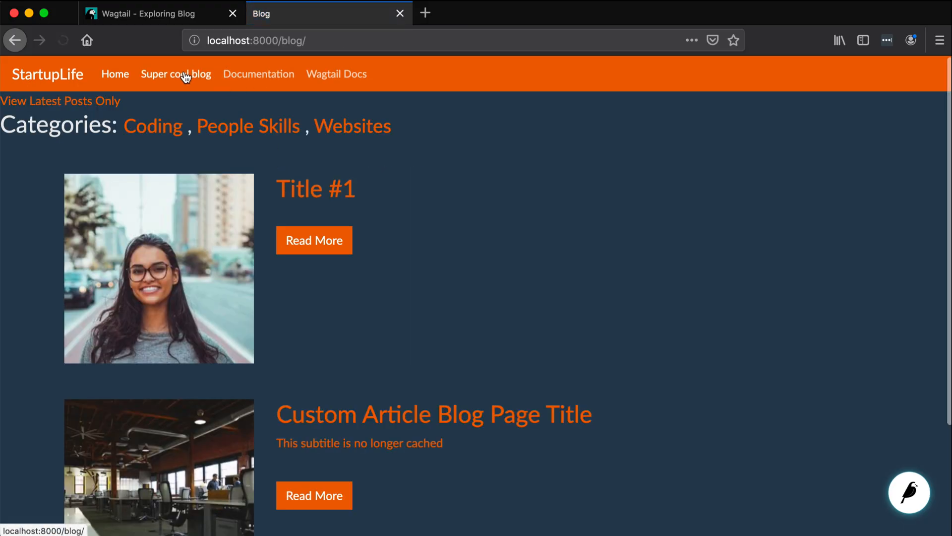
# Step: From the blog listing, visit the People Skills category page, return, then visit the Websites category page
pyautogui.scroll(3)
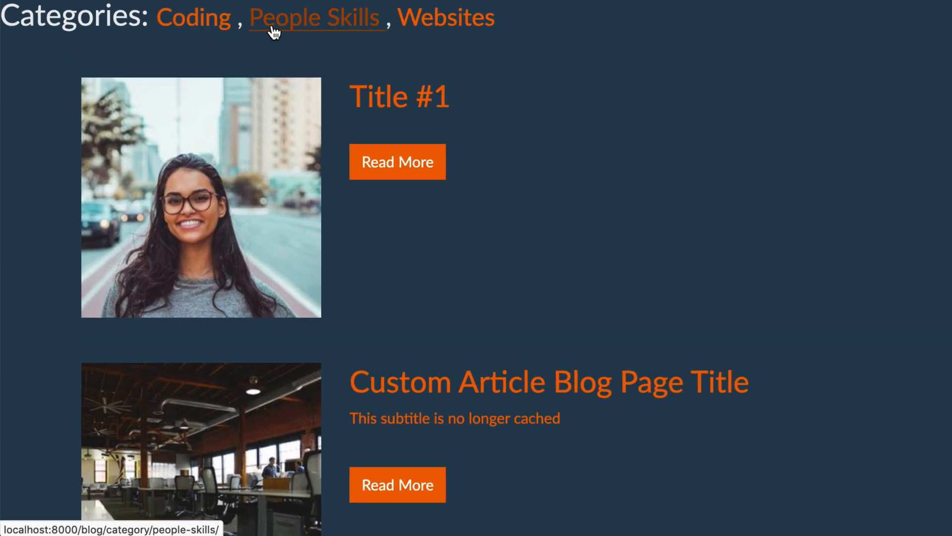
pyautogui.scroll(-3)
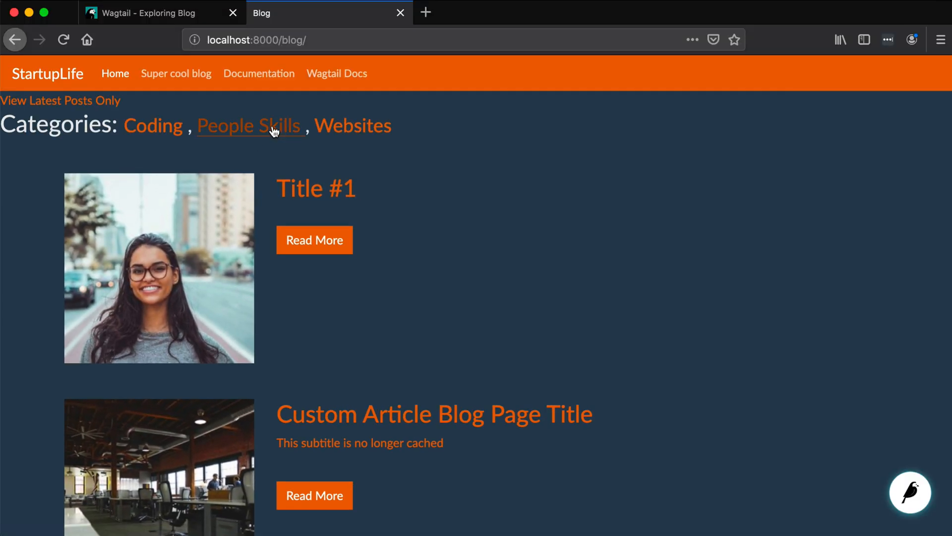
pyautogui.click(249, 126)
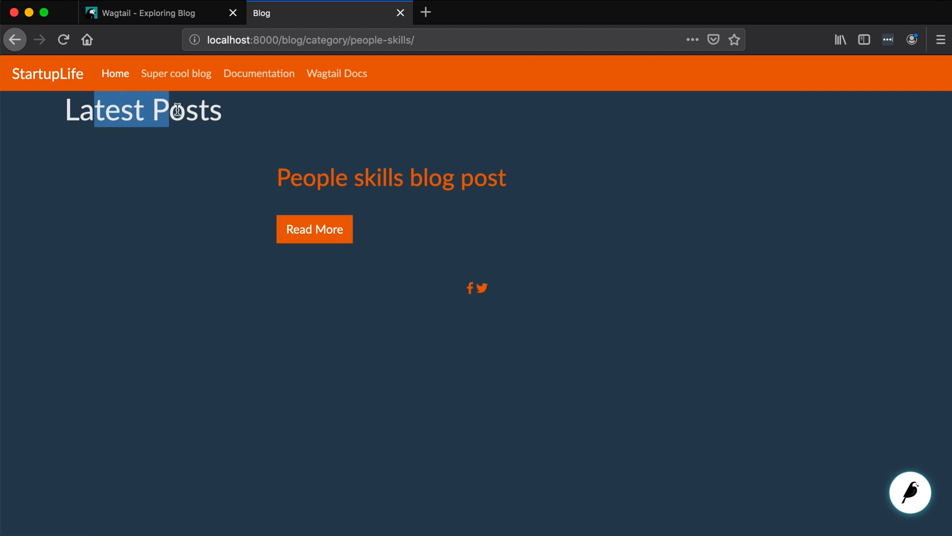
pyautogui.moveTo(177, 74)
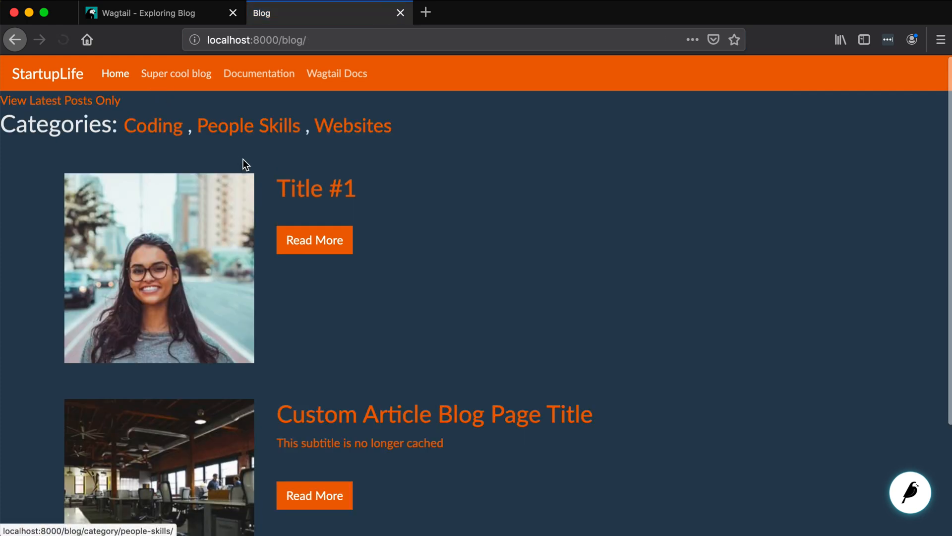
pyautogui.click(248, 126)
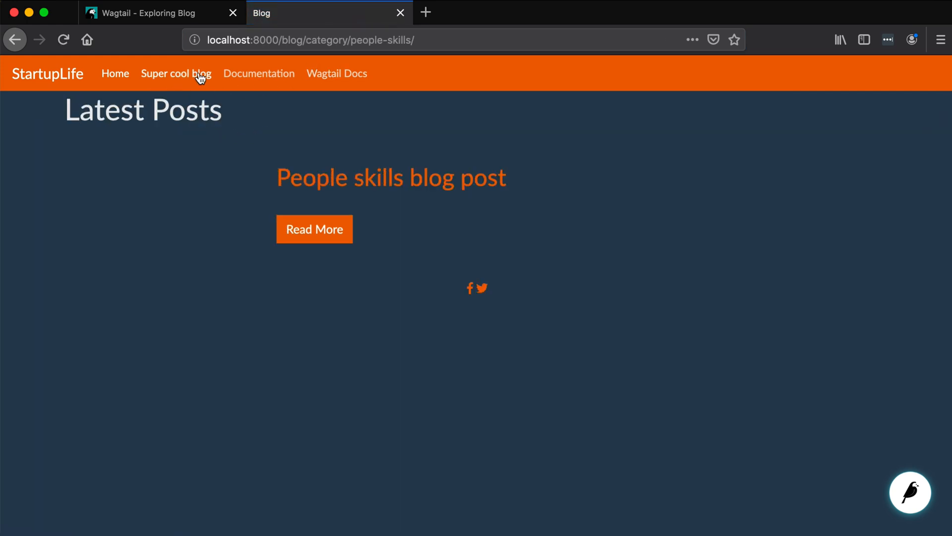
pyautogui.click(177, 73)
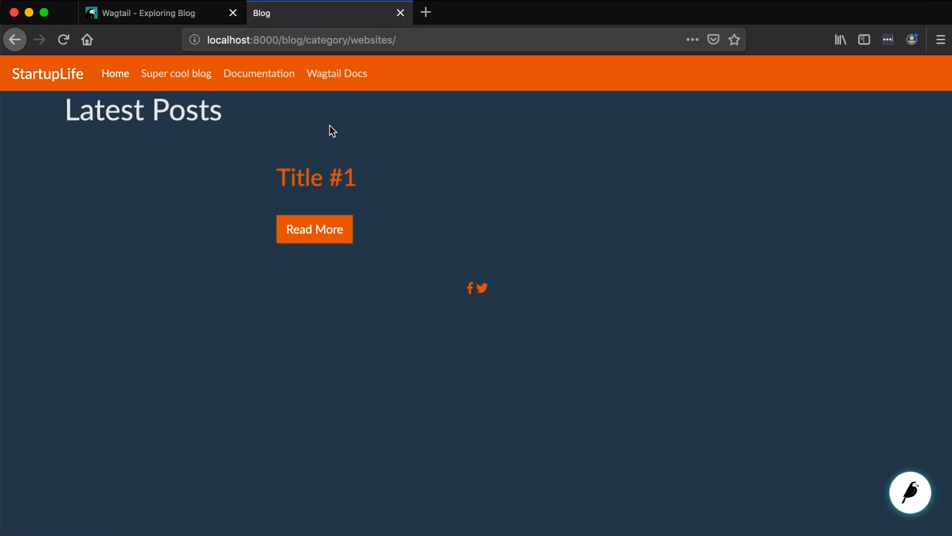
pyautogui.moveTo(196, 71)
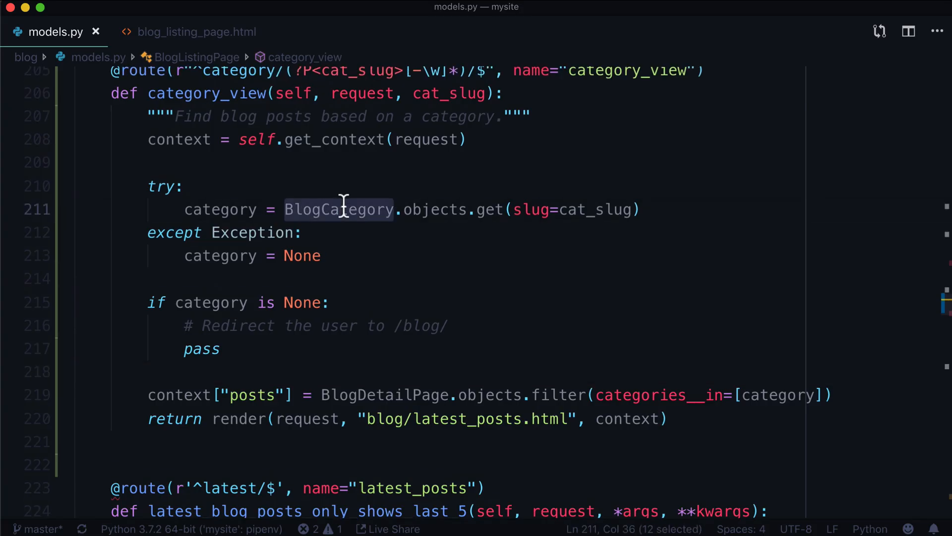
pyautogui.scroll(3)
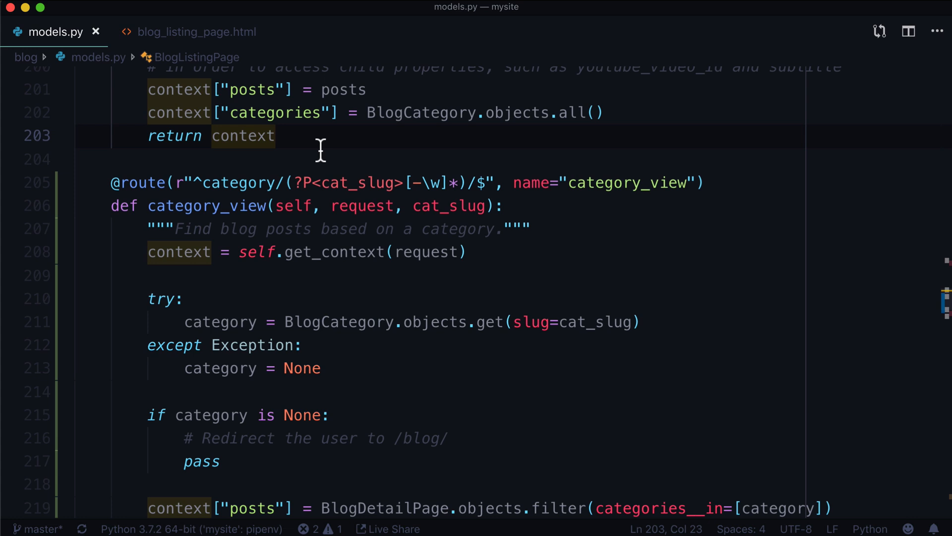
pyautogui.write('@')
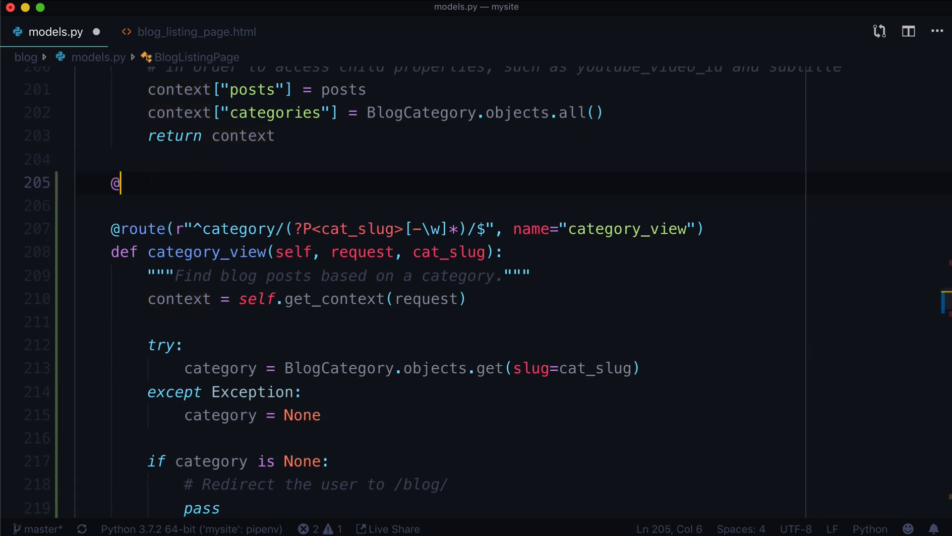
pyautogui.write('route(')
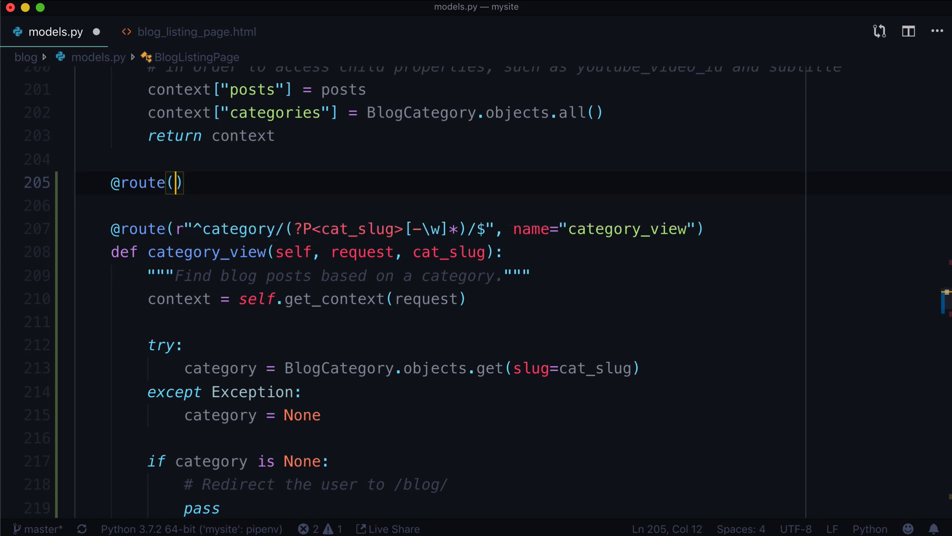
pyautogui.write('r""')
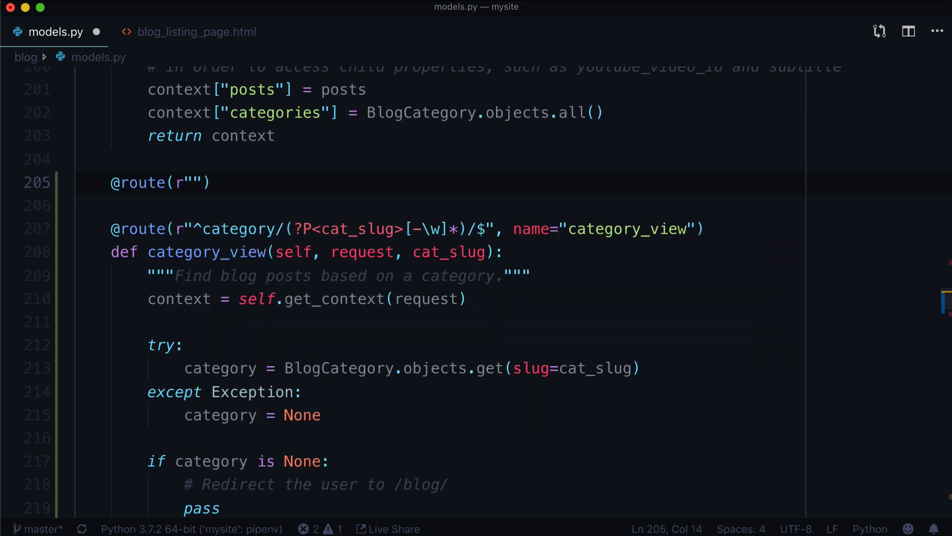
pyautogui.write('^')
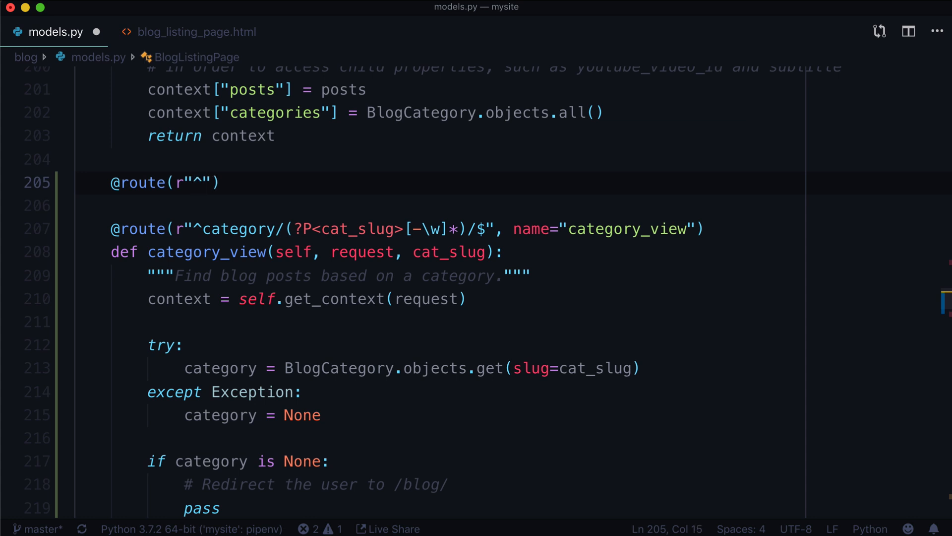
pyautogui.write('year')
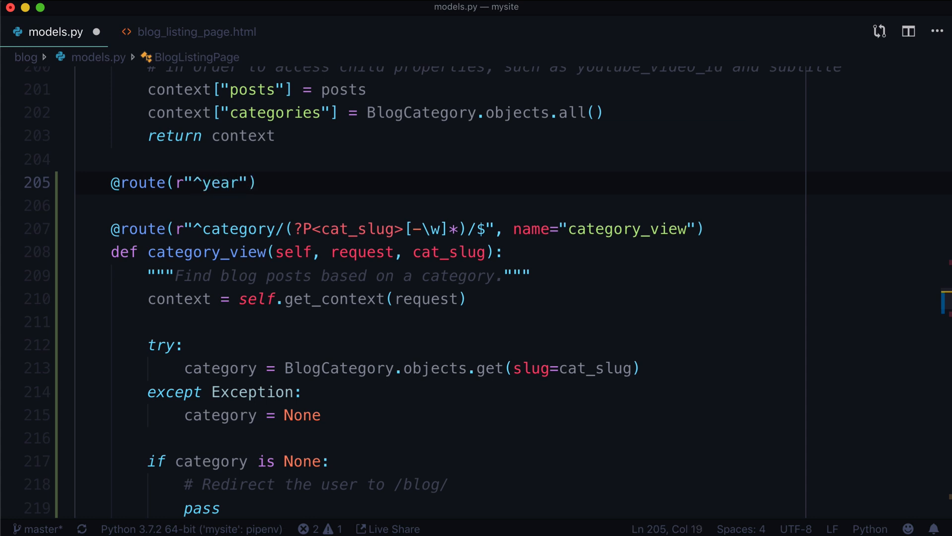
pyautogui.write('/(')
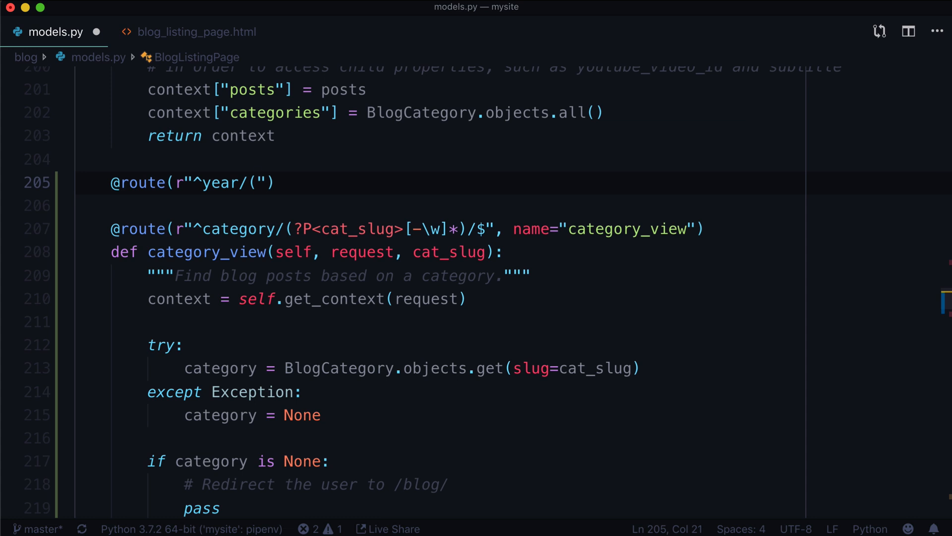
pyautogui.write('\\d')
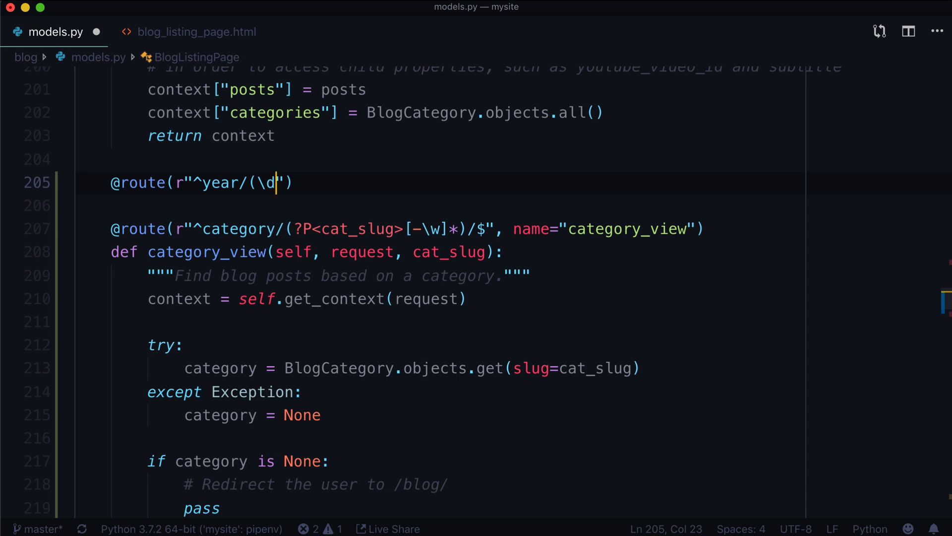
pyautogui.write('+)')
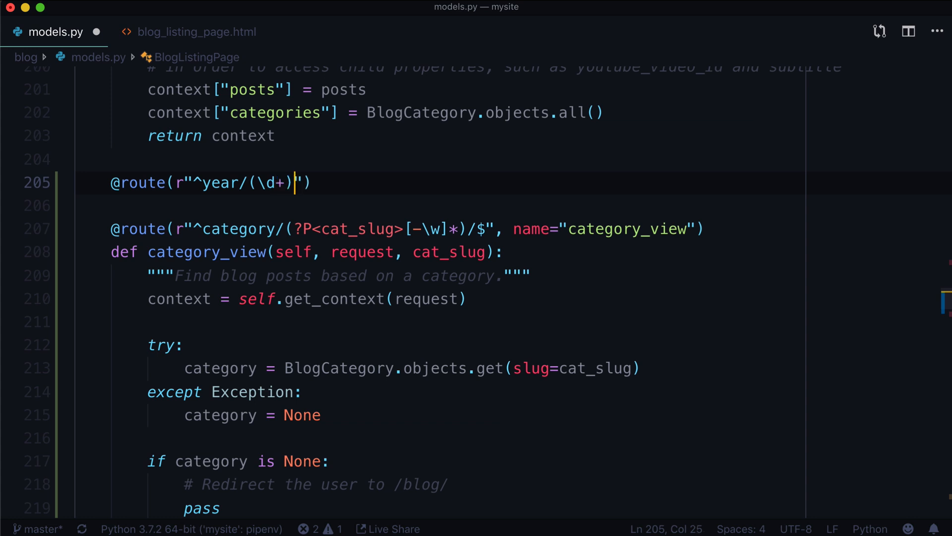
pyautogui.write('/')
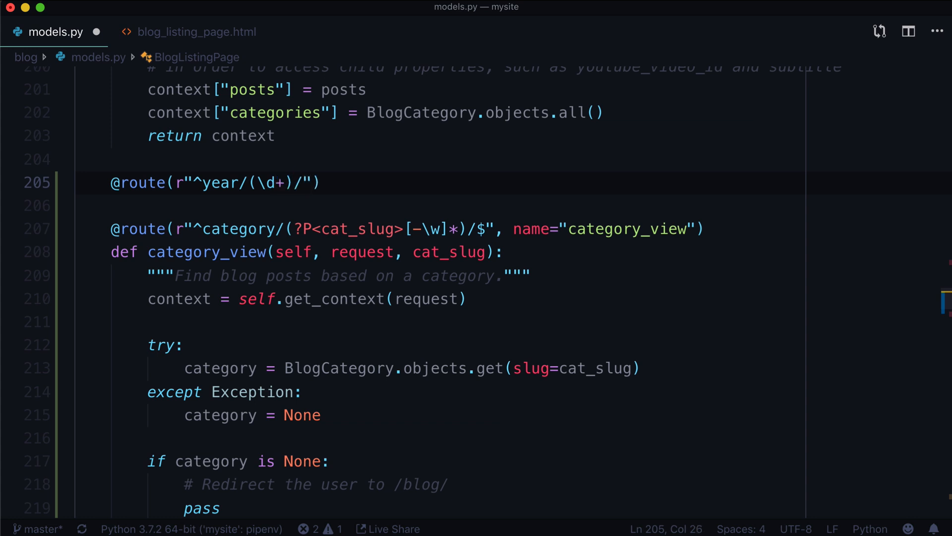
pyautogui.write('$", name=""')
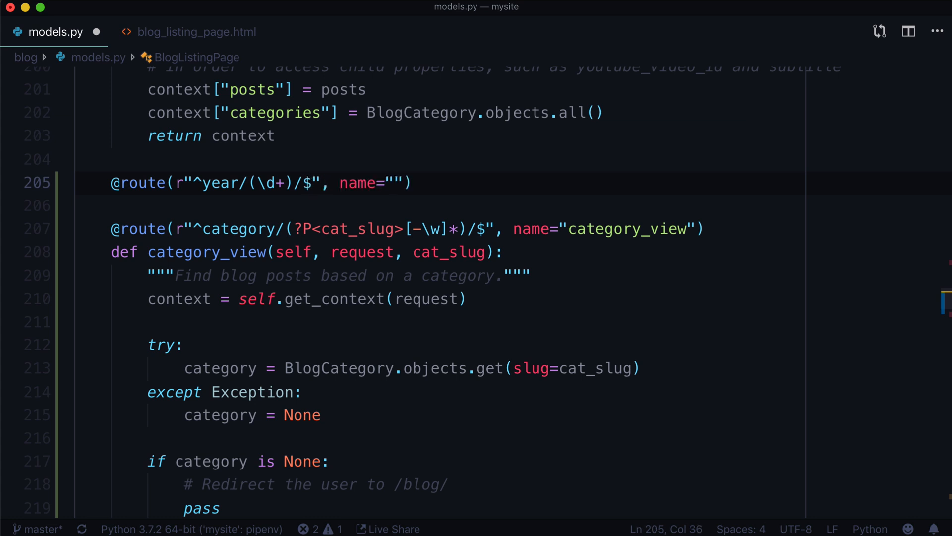
pyautogui.write('blog_')
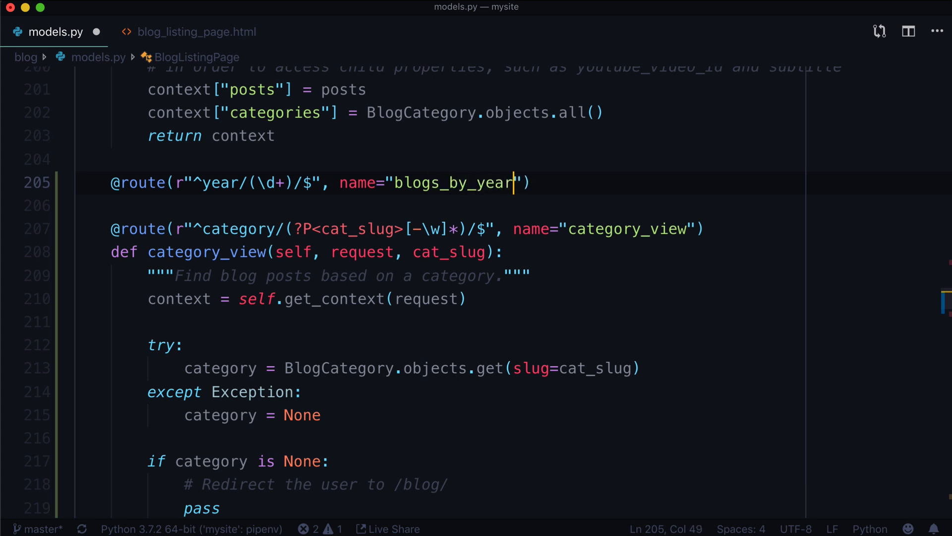
# Step: Define the blogs_by_year(self, request, year) method under that route
pyautogui.write('de')
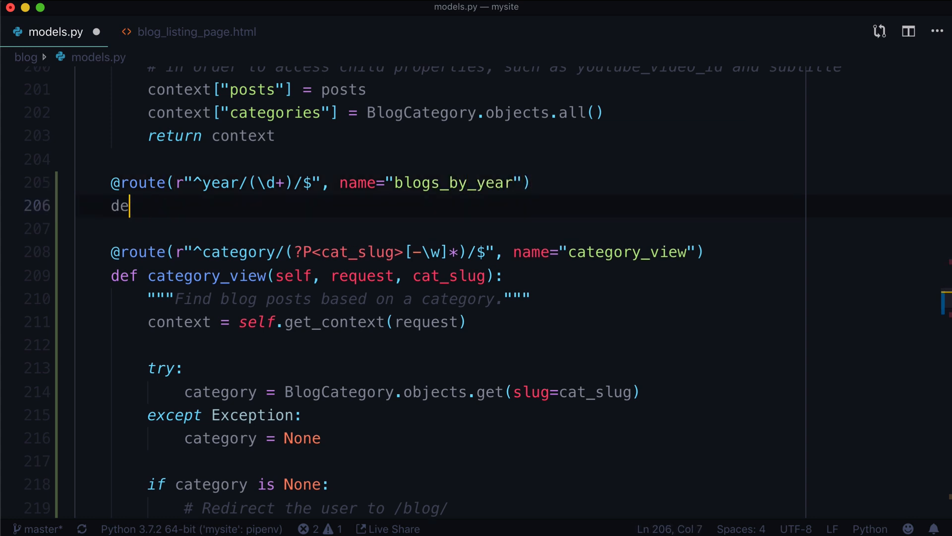
pyautogui.write('f')
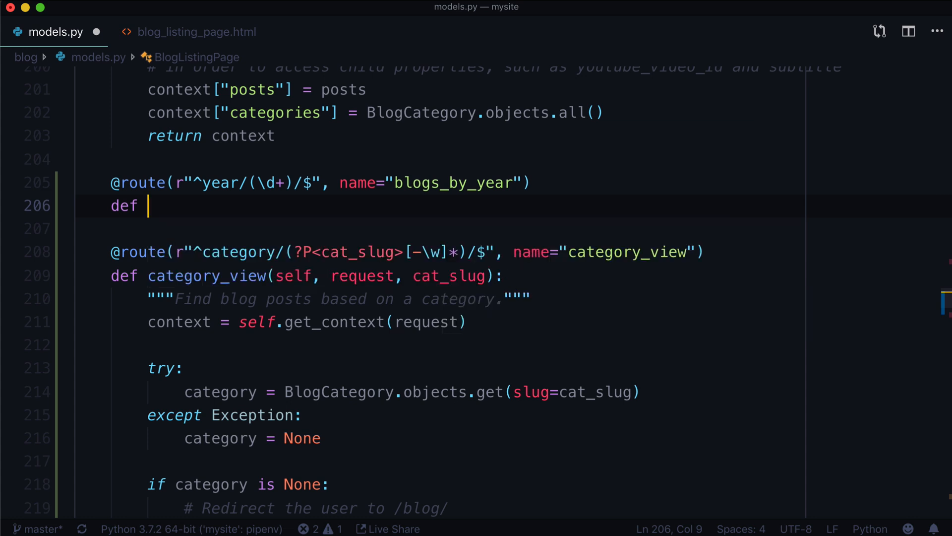
pyautogui.write('blogs_by_year')
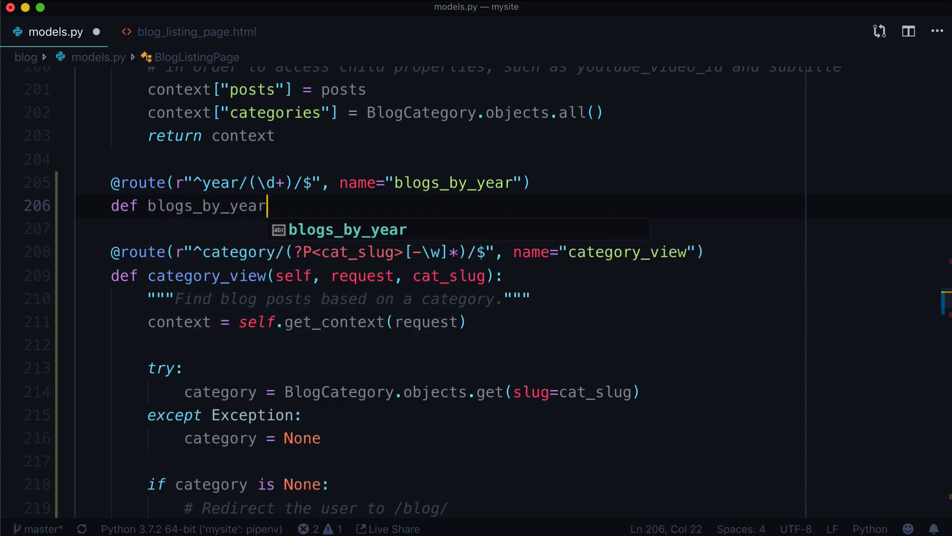
pyautogui.write('(self, er)')
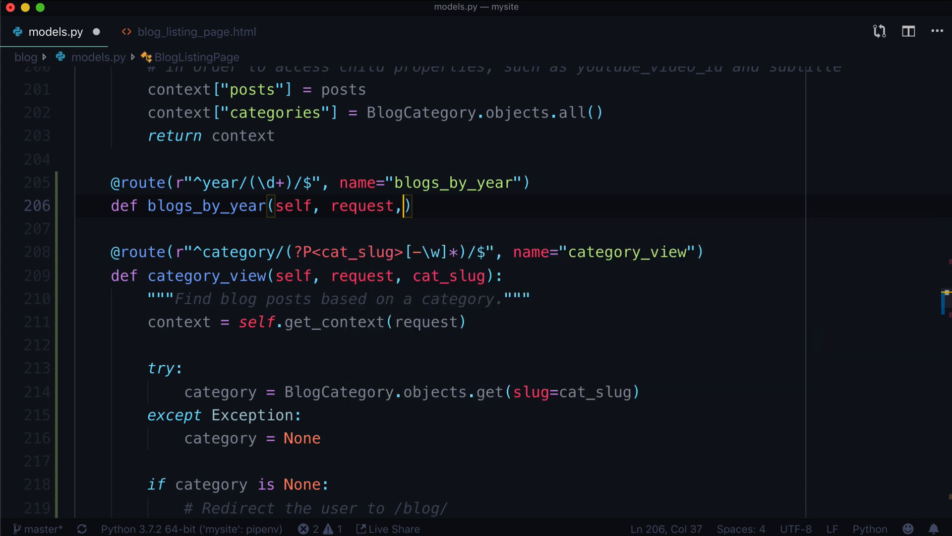
pyautogui.write('year')
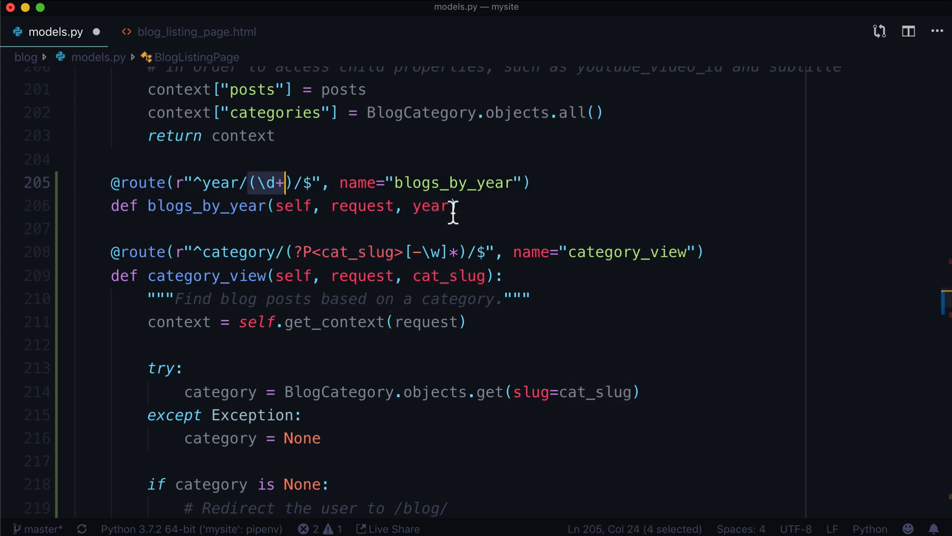
pyautogui.press('Enter')
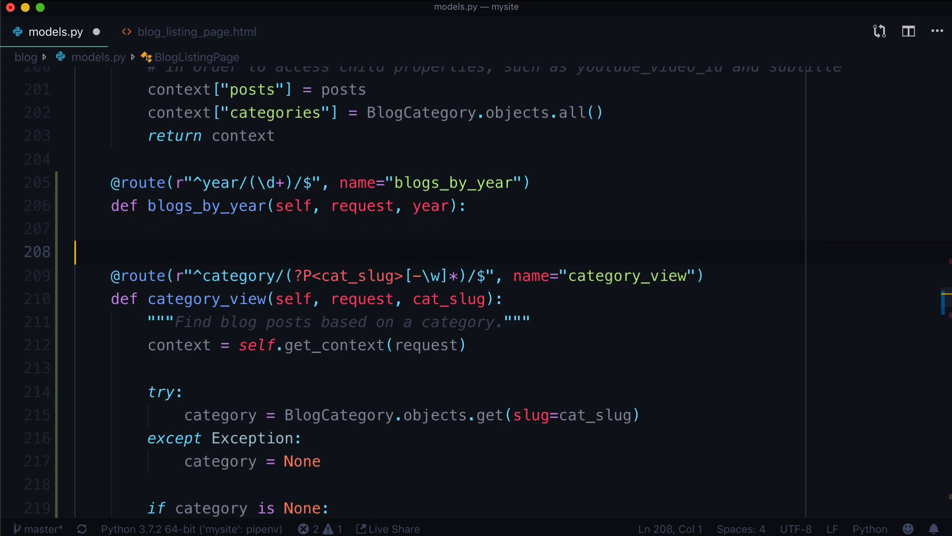
# Step: Start a print( call on the empty line inside blogs_by_year to debug the year
pyautogui.click(148, 298)
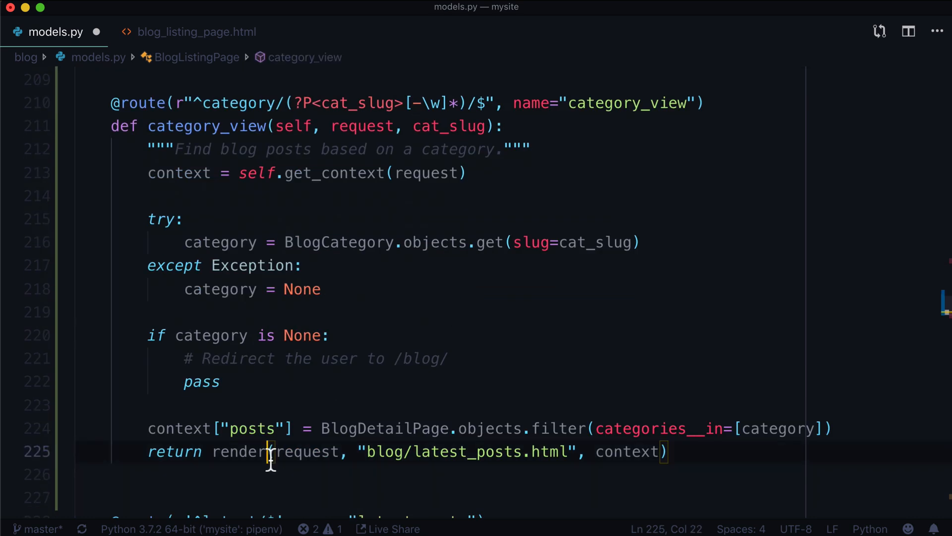
pyautogui.scroll(3)
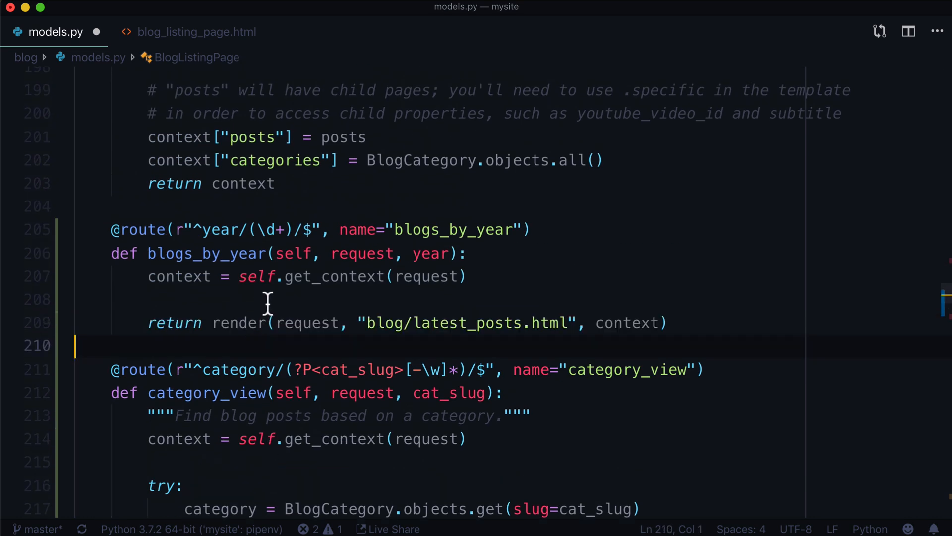
pyautogui.click(266, 299)
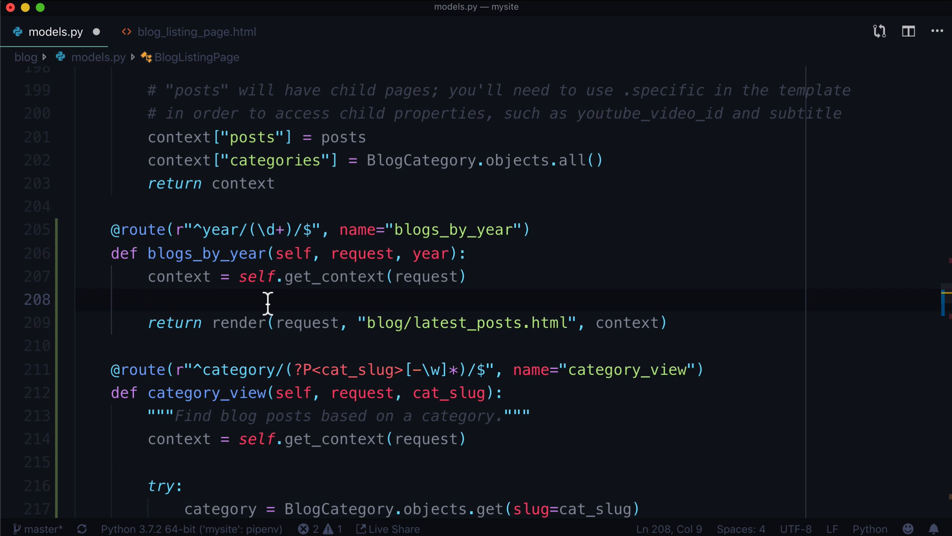
pyautogui.write('print(')
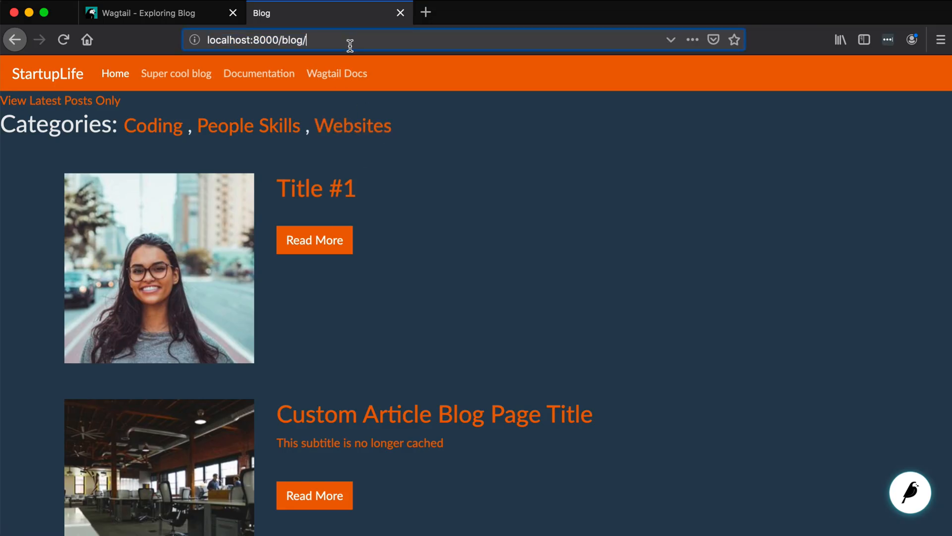
# Step: Request localhost:8000/blog/year/2019 in Firefox to exercise the year route
pyautogui.write('year/')
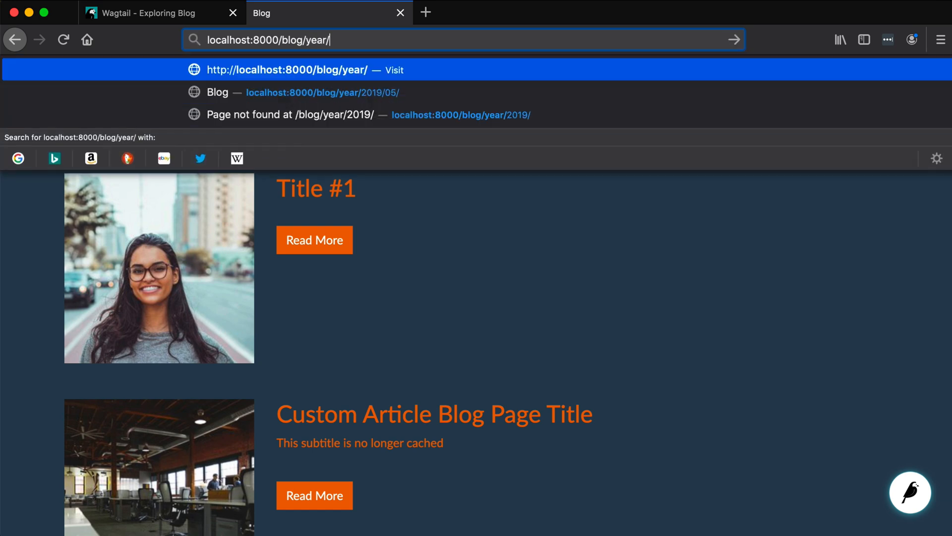
pyautogui.write('2019')
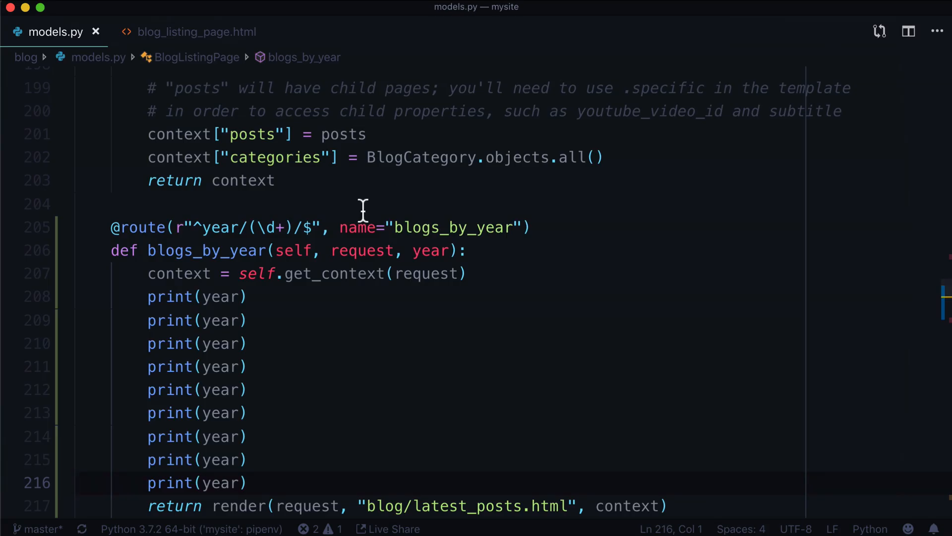
# Step: Drop the duplicate prints, add a month parameter and print(month), and a second (\d+) group to the route
pyautogui.click(248, 323)
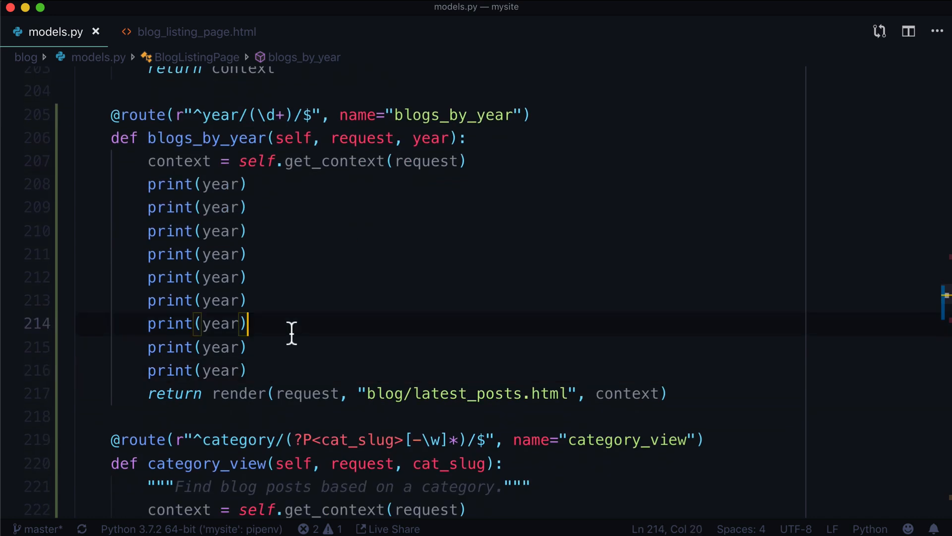
pyautogui.scroll(-3)
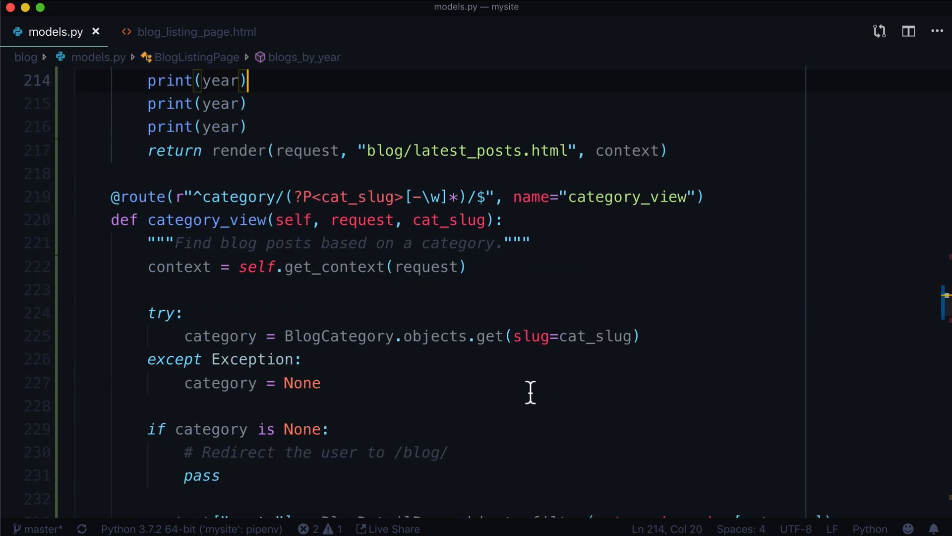
pyautogui.scroll(-3)
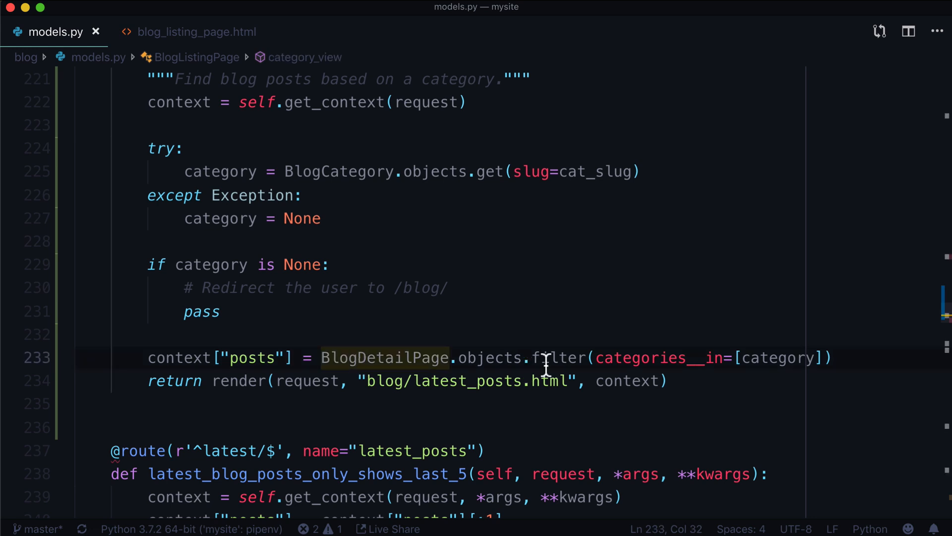
pyautogui.scroll(3)
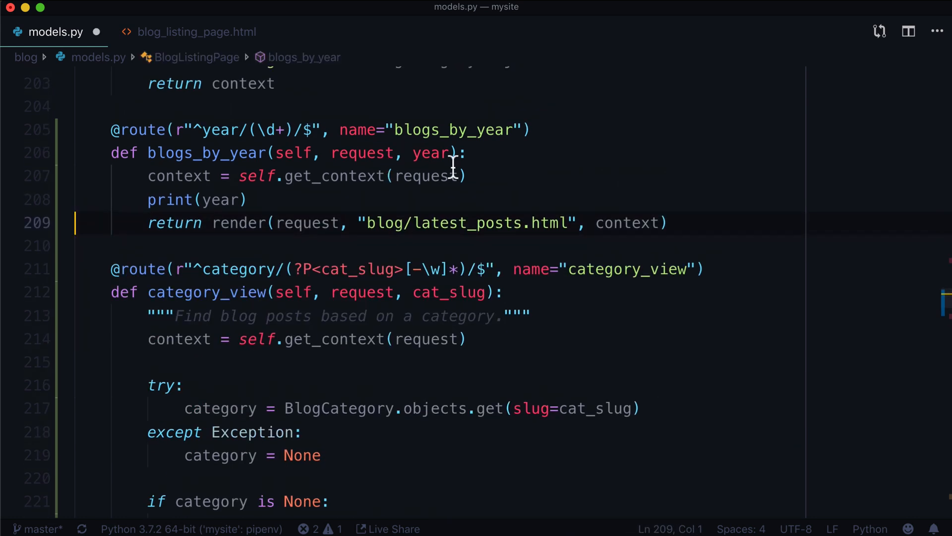
pyautogui.write(', month')
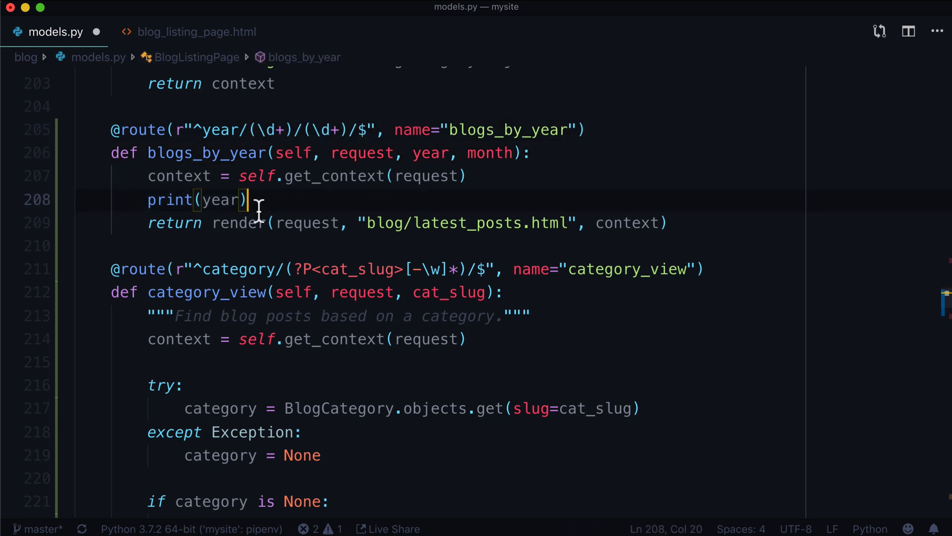
pyautogui.write('print(month)')
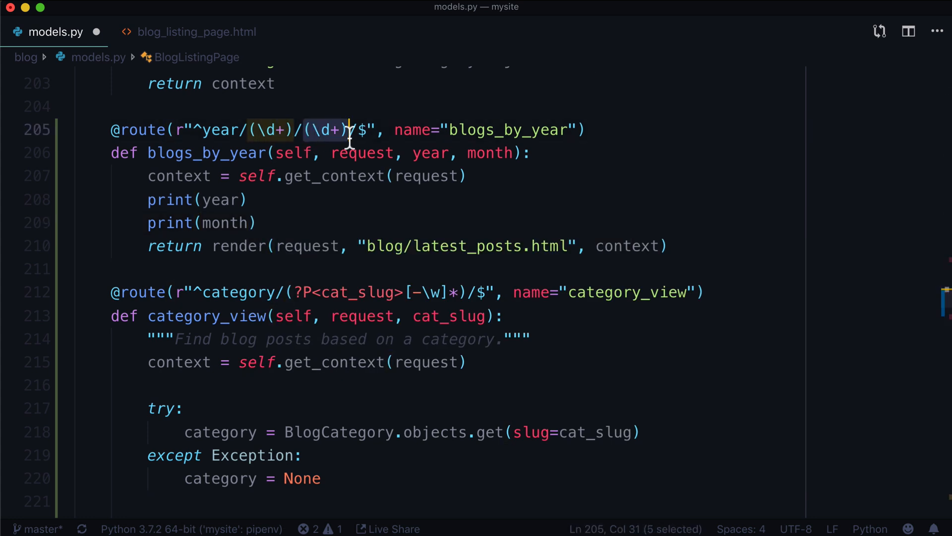
pyautogui.moveTo(404, 153)
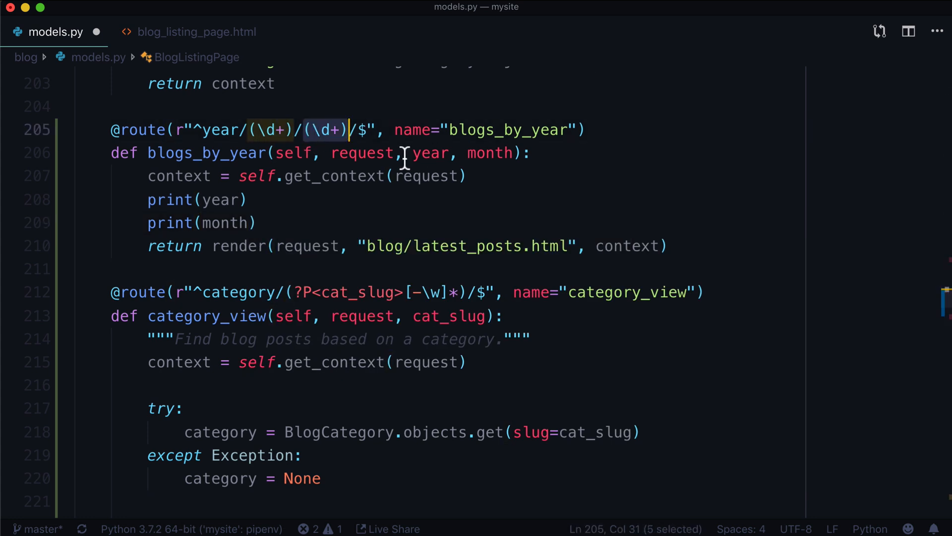
pyautogui.doubleClick(432, 152)
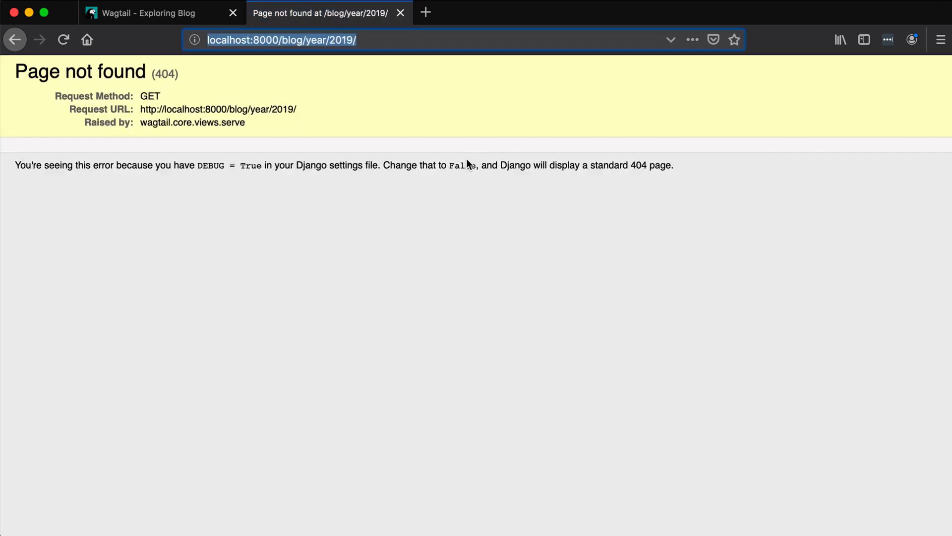
# Step: Reload localhost:8000/blog/year/2019/ in Firefox and see the Page not found error
pyautogui.write('0')
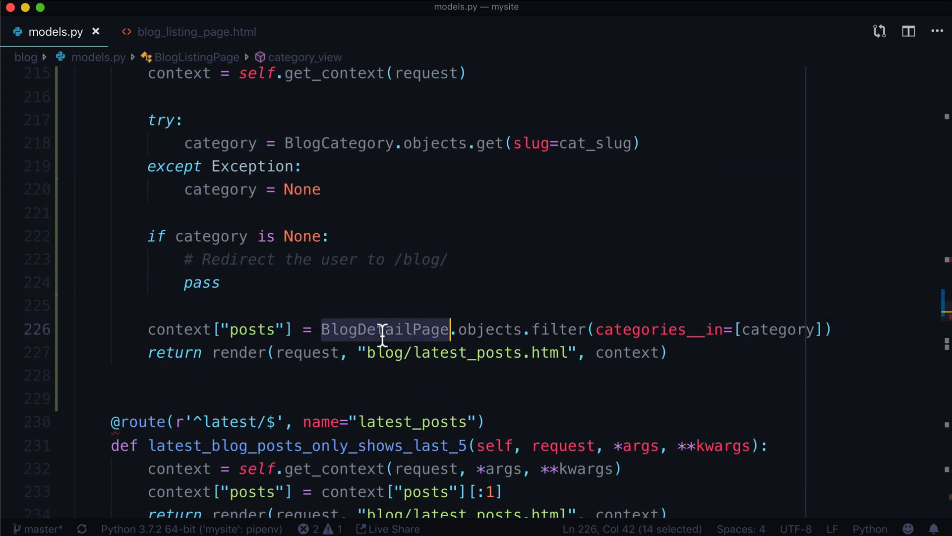
pyautogui.scroll(3)
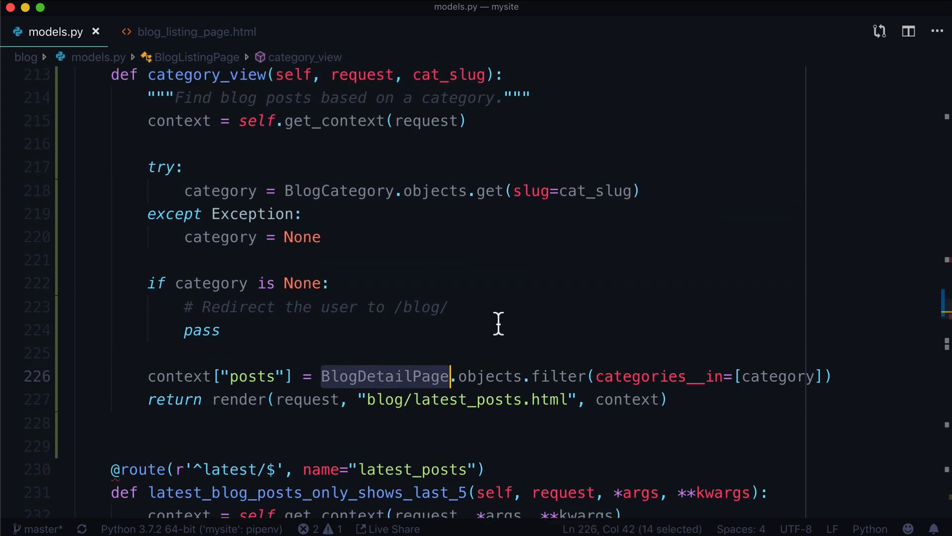
pyautogui.scroll(3)
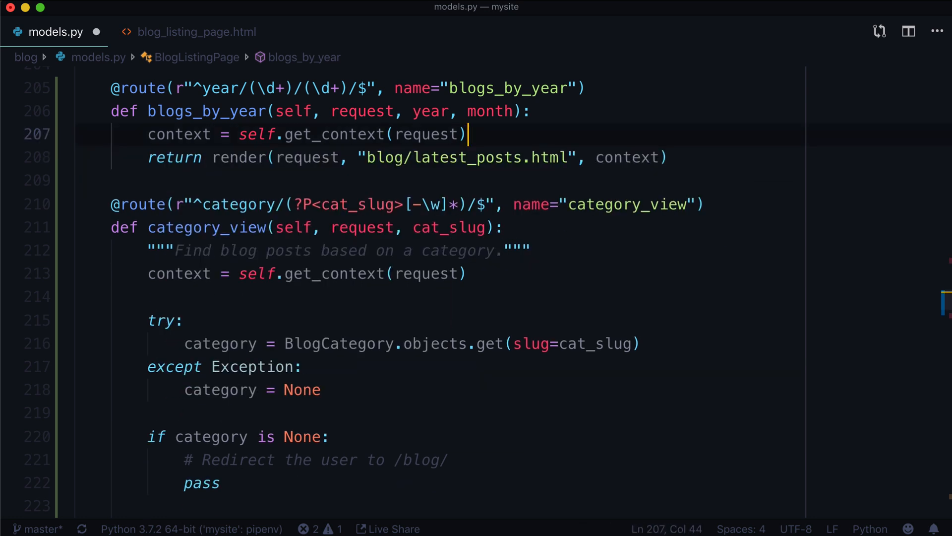
pyautogui.scroll(3)
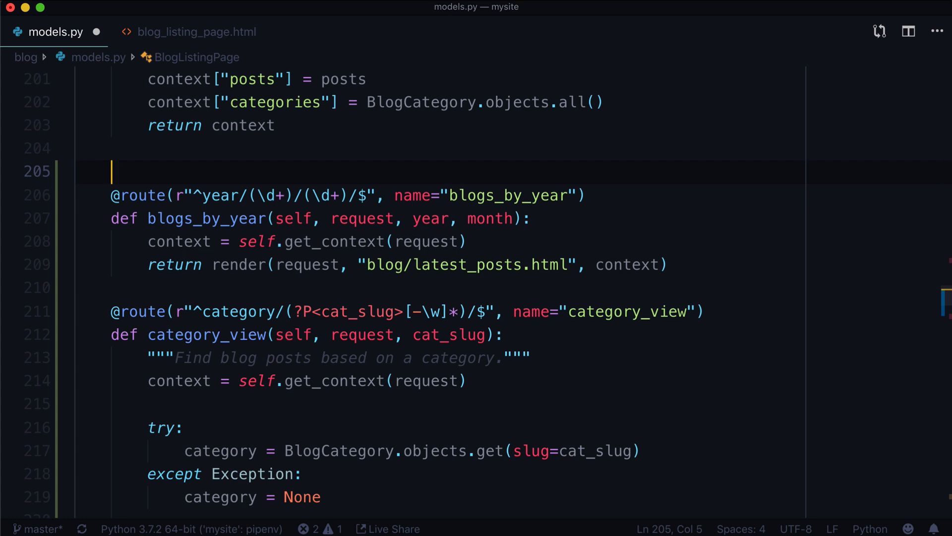
pyautogui.write('@route')
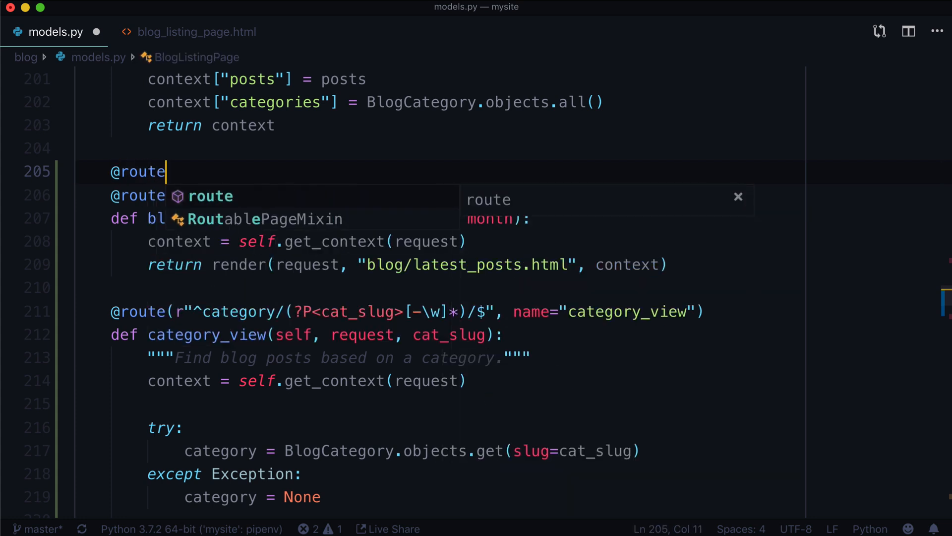
pyautogui.write('()')
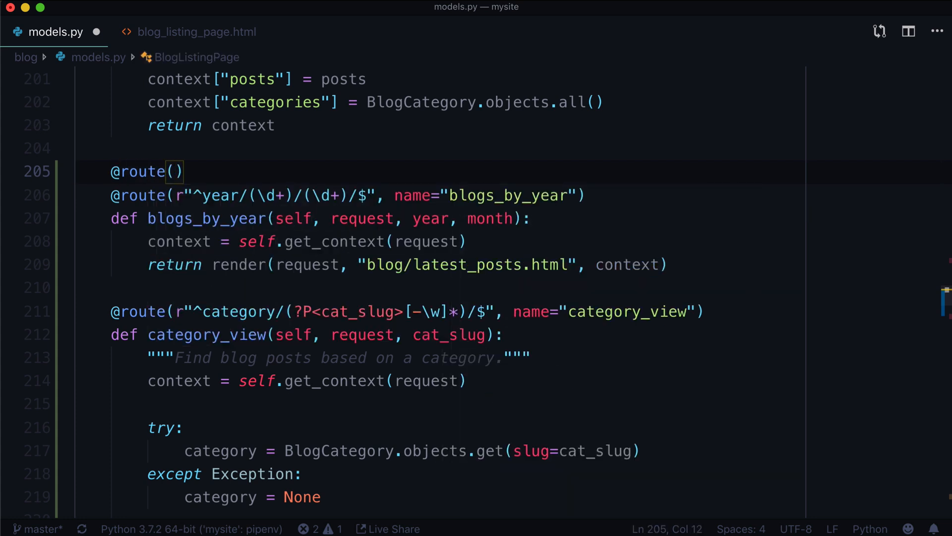
pyautogui.write('r"')
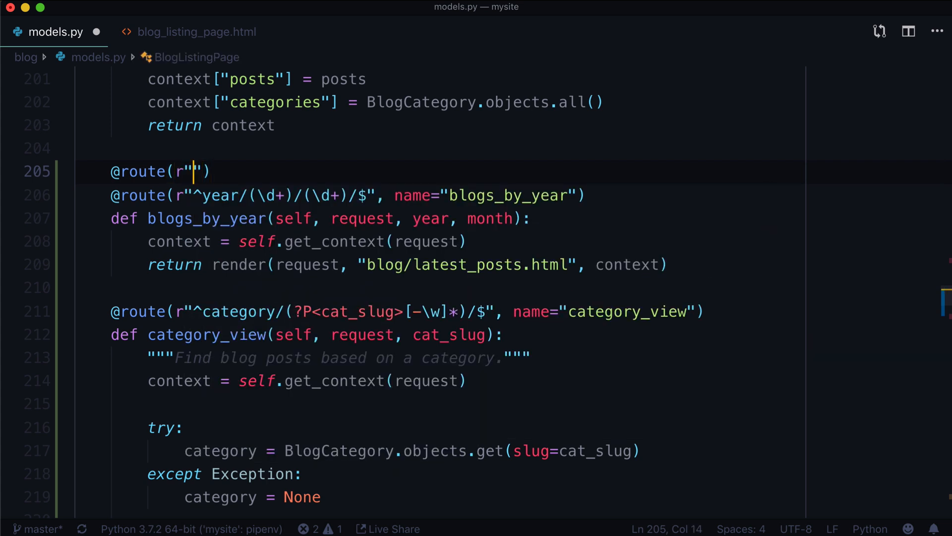
pyautogui.write('ju')
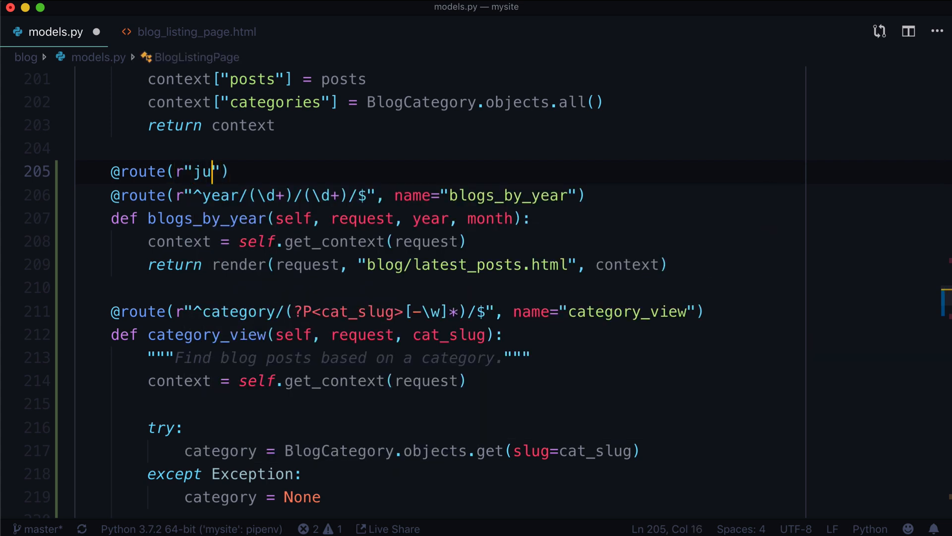
pyautogui.write('ly-2019')
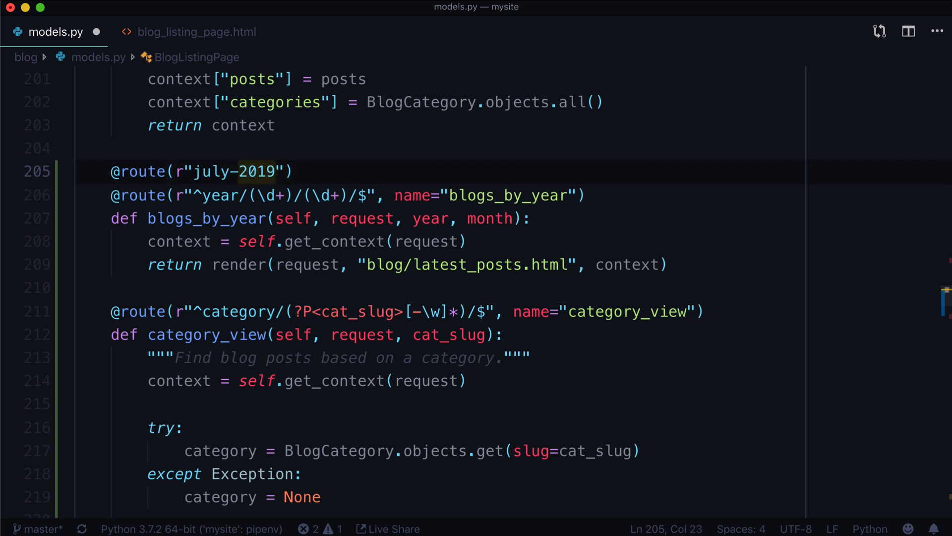
pyautogui.write('/')
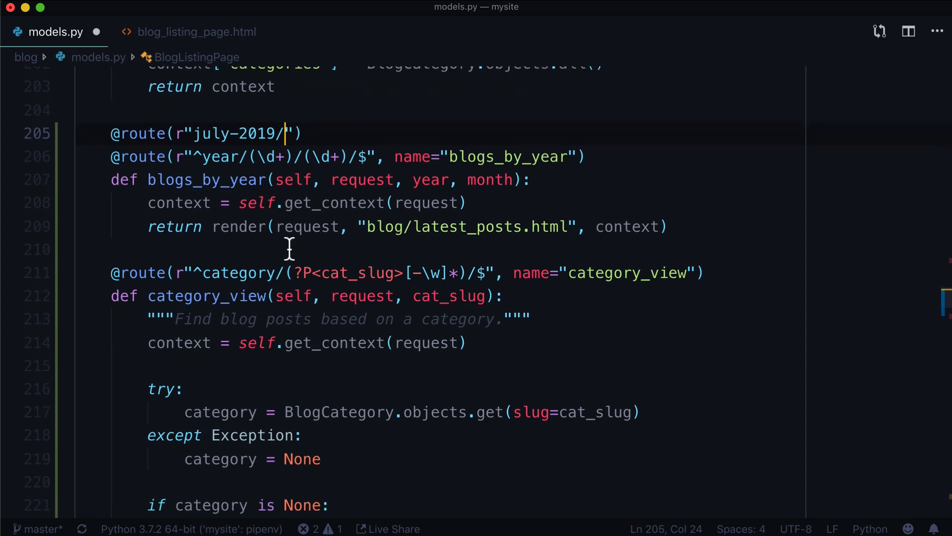
pyautogui.scroll(-3)
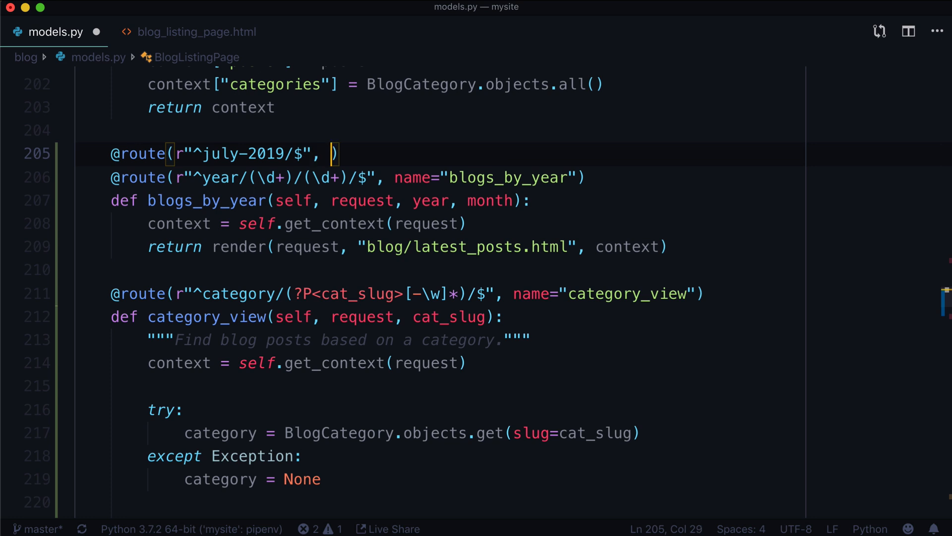
pyautogui.write('name="july"')
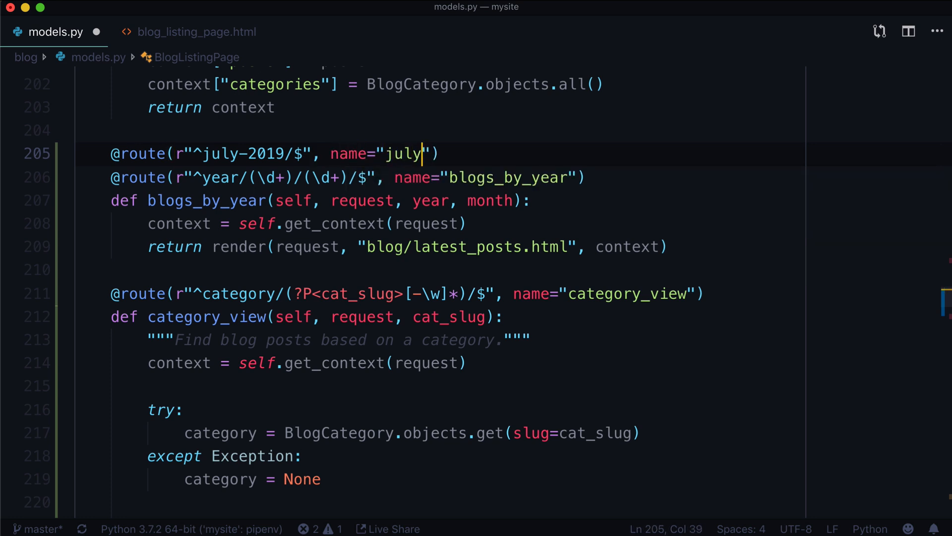
pyautogui.write('_2019')
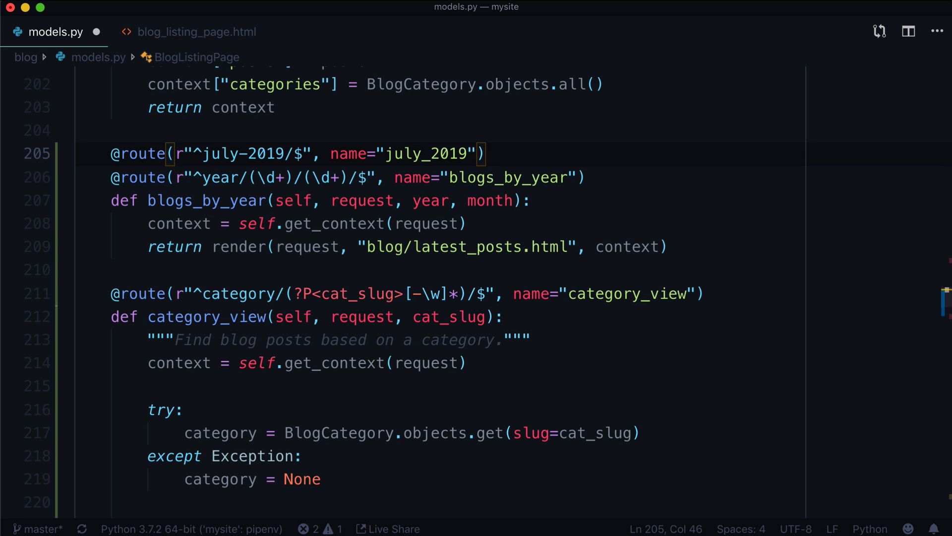
pyautogui.moveTo(277, 177)
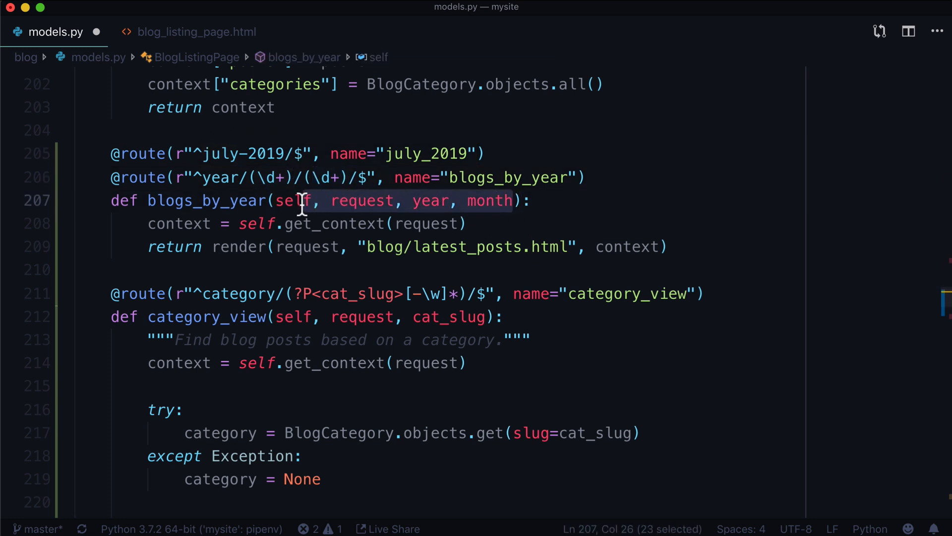
# Step: Default year and month to None in blogs_by_year and add print lines for July 2019, year and month
pyautogui.click(467, 223)
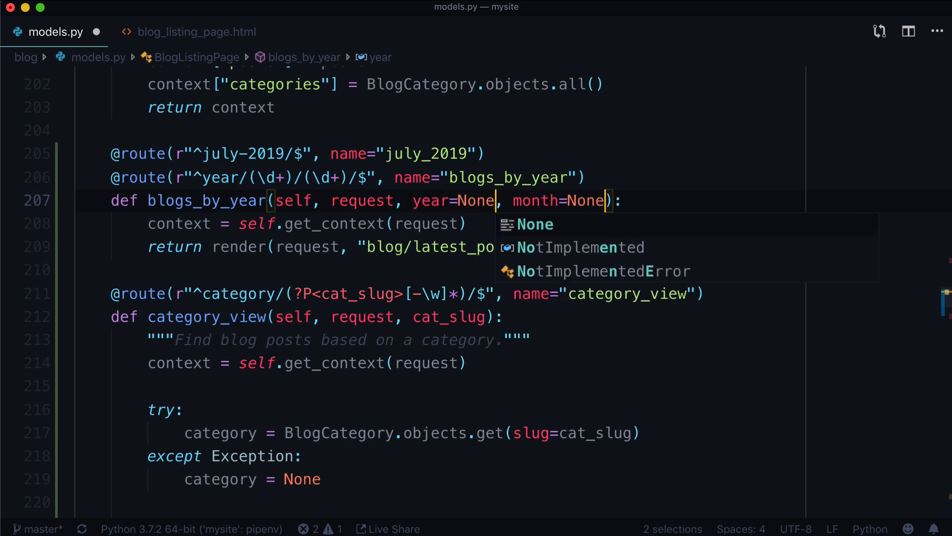
pyautogui.write('print("july 2019')
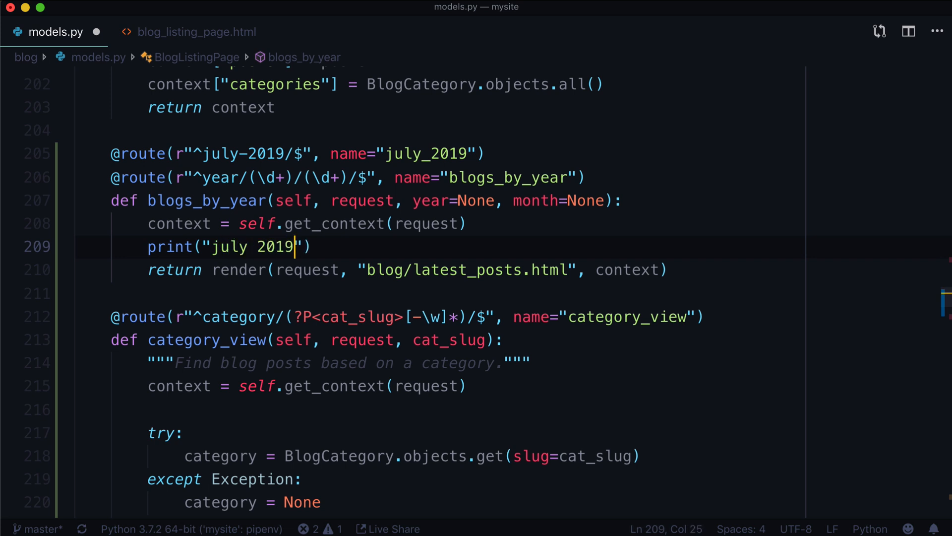
pyautogui.write('print(')
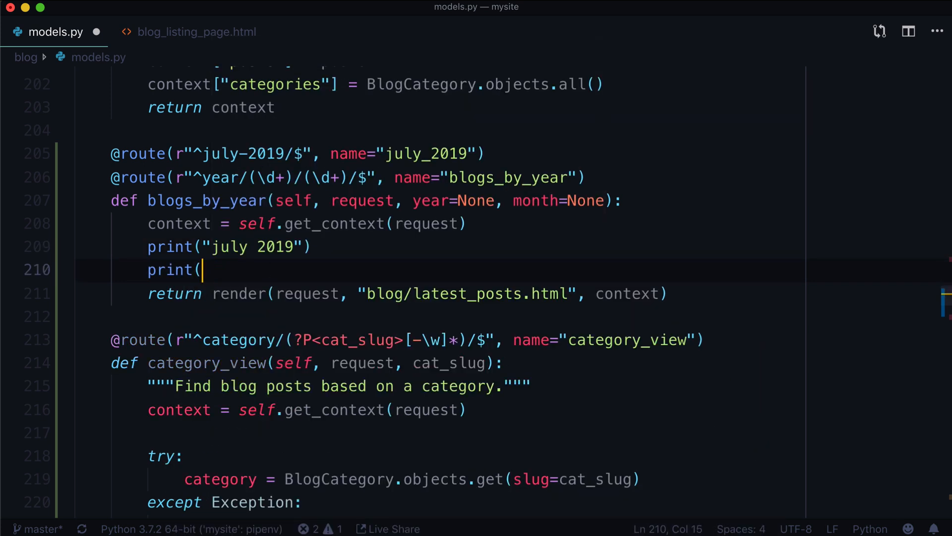
pyautogui.write('year)')
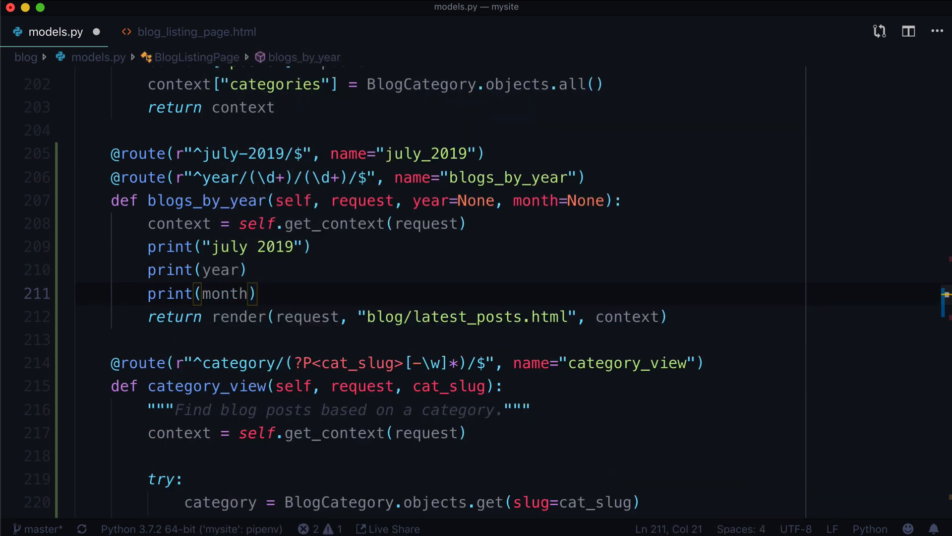
pyautogui.click(232, 270)
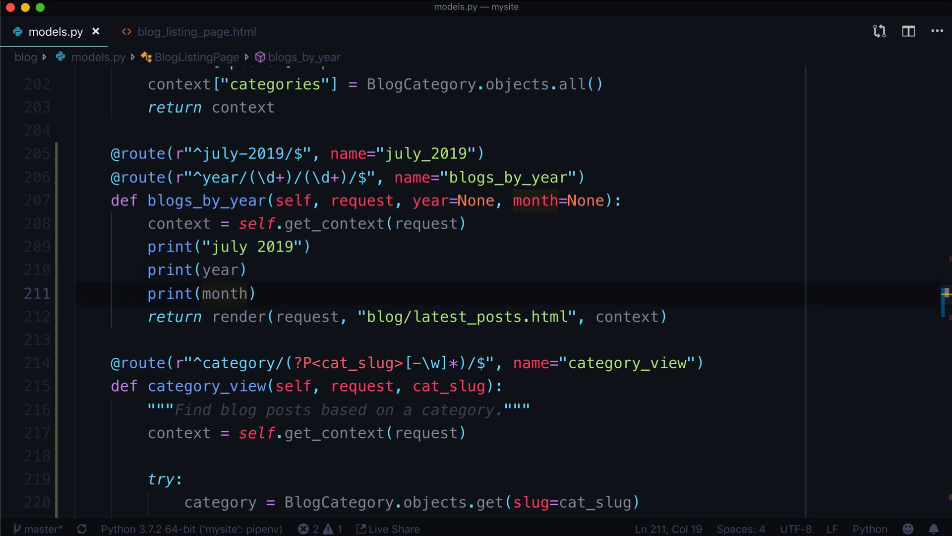
# Step: In Firefox, navigate to localhost:8000/blog/july-2019 to test that route
pyautogui.click(328, 13)
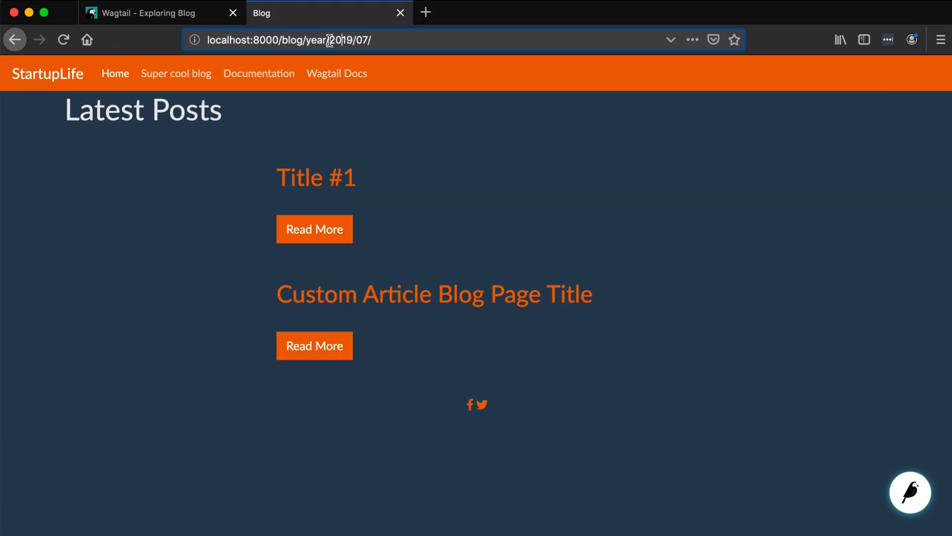
pyautogui.write('localhost:8000/blog/ju')
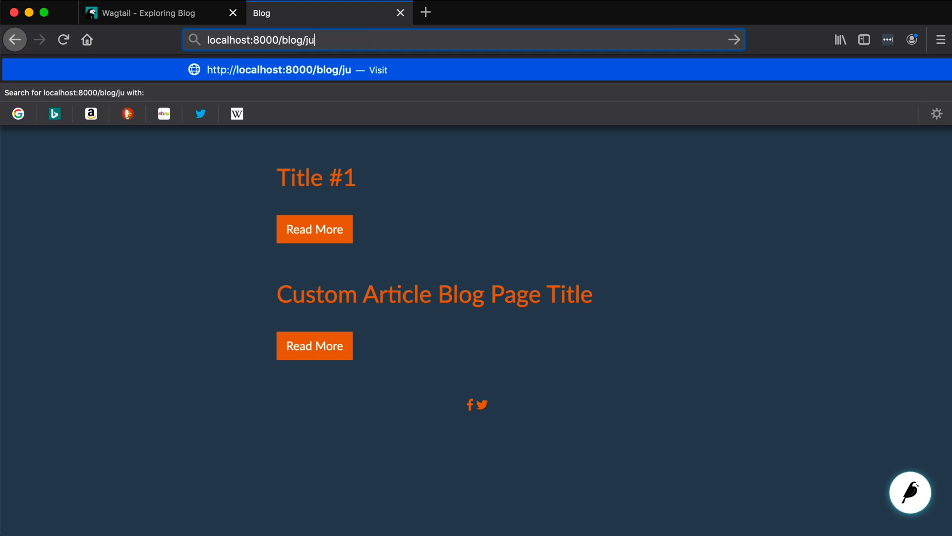
pyautogui.write('ly-2019')
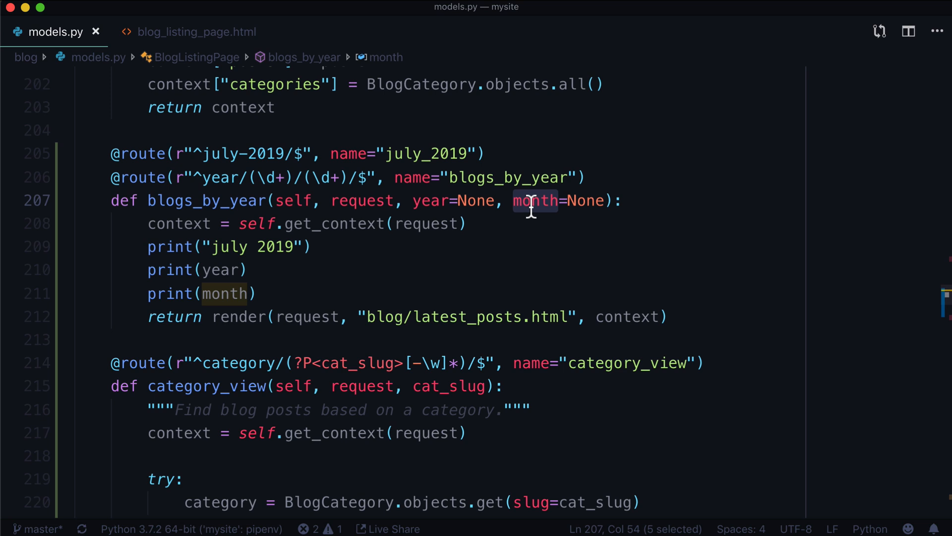
pyautogui.moveTo(203, 161)
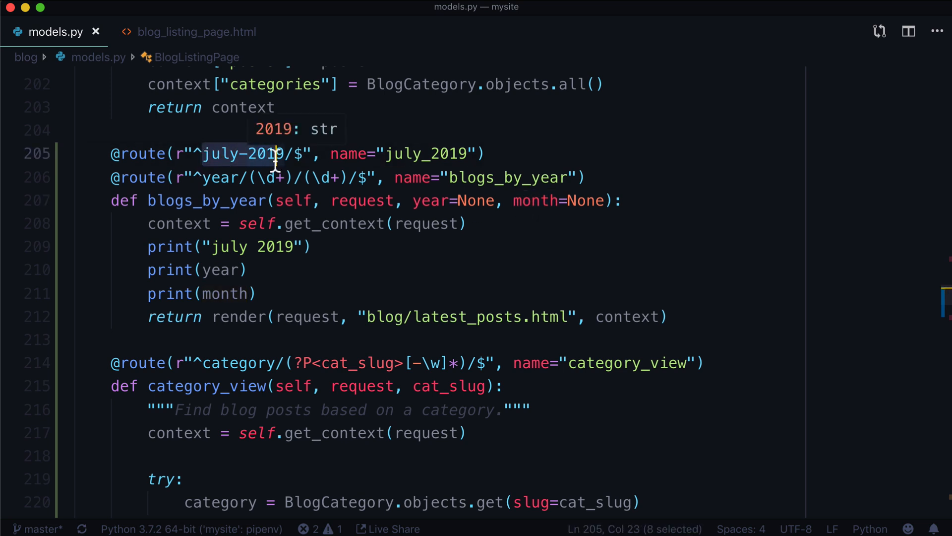
pyautogui.moveTo(286, 192)
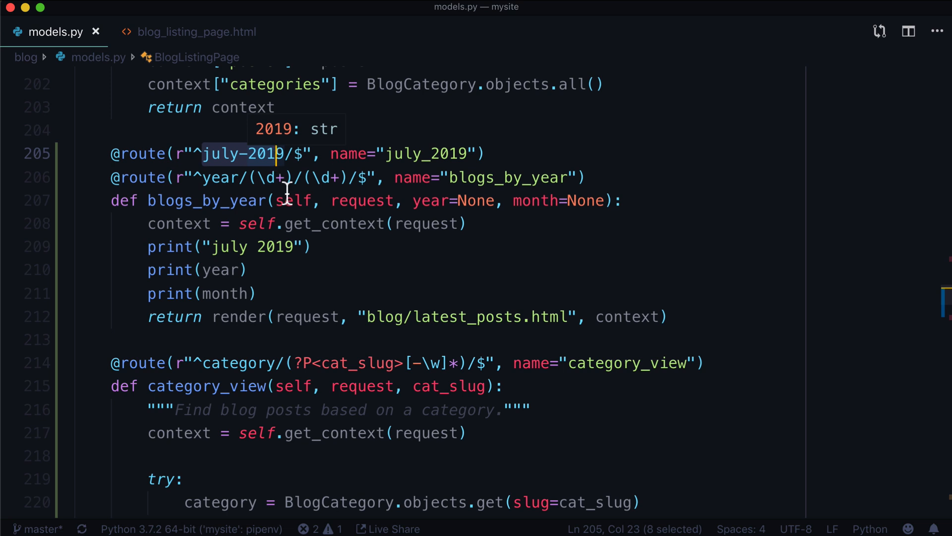
pyautogui.click(196, 32)
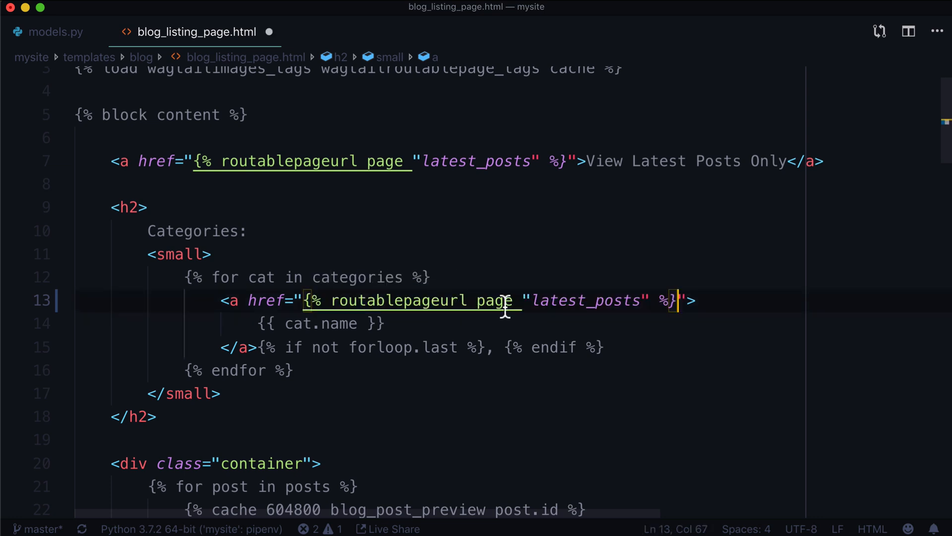
# Step: Change the category link's first argument from self to page, checking route names in models.py
pyautogui.click(486, 299)
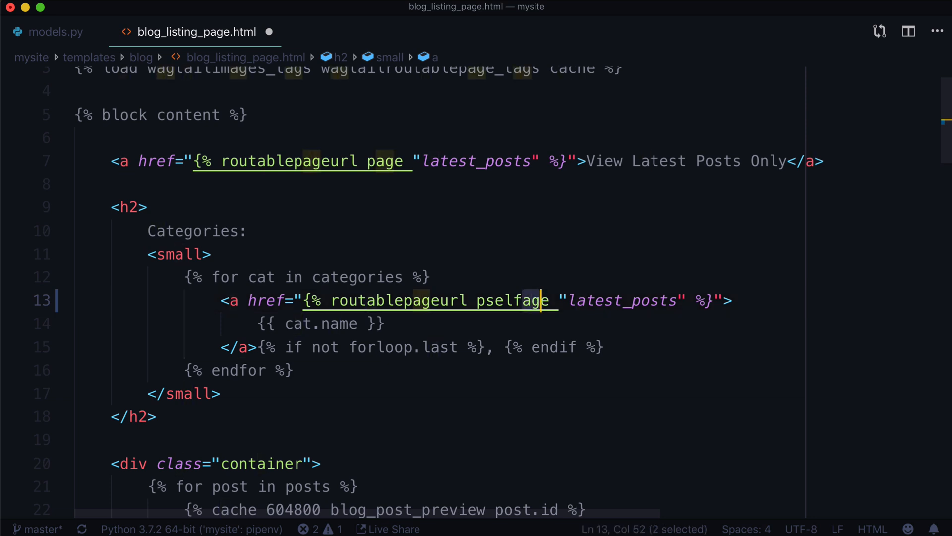
pyautogui.write('self')
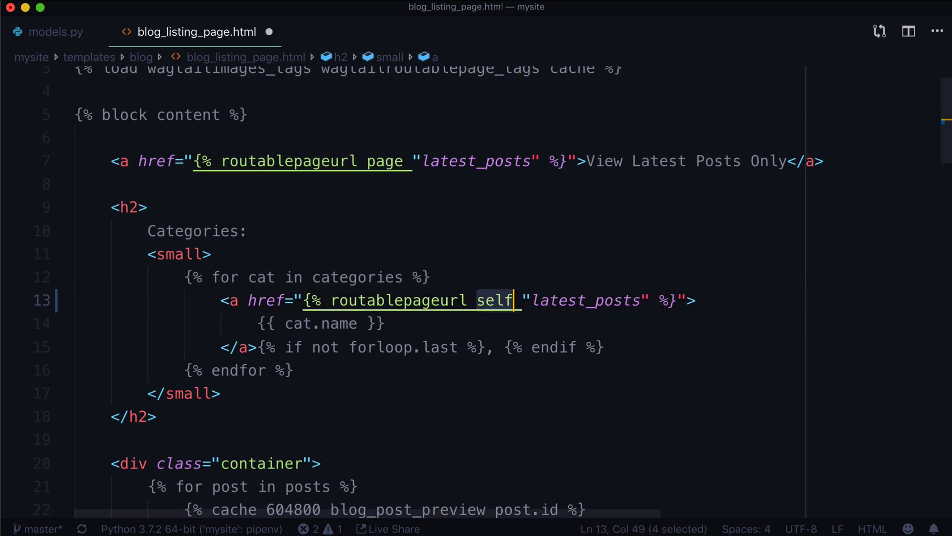
pyautogui.write('page')
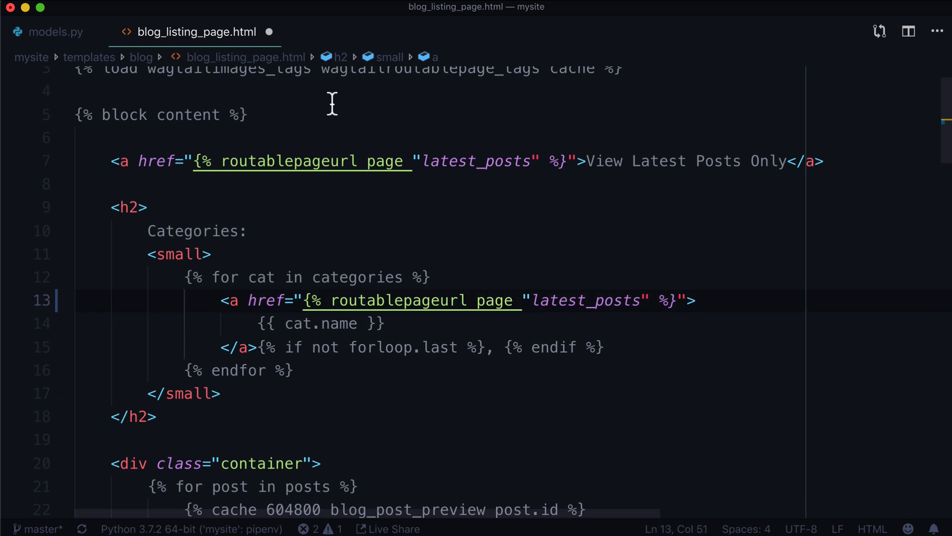
pyautogui.click(56, 32)
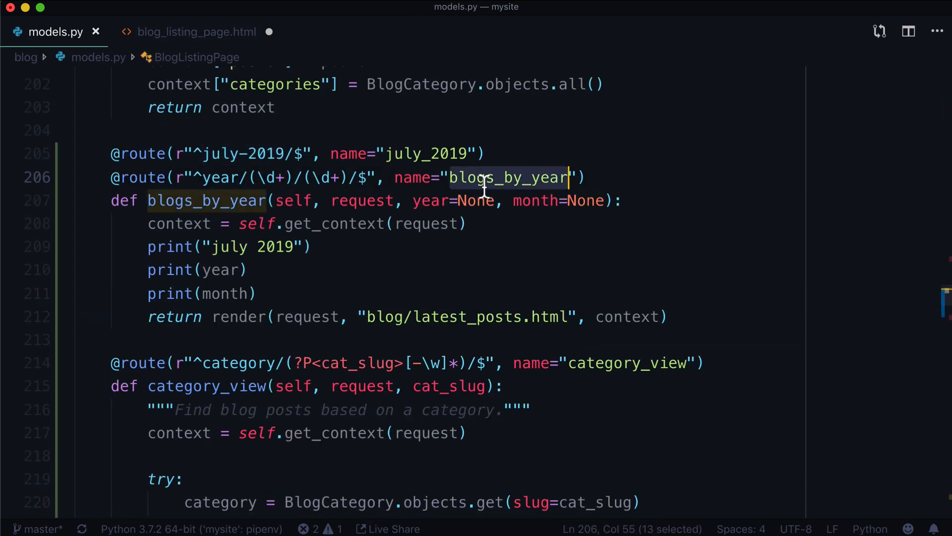
pyautogui.moveTo(619, 377)
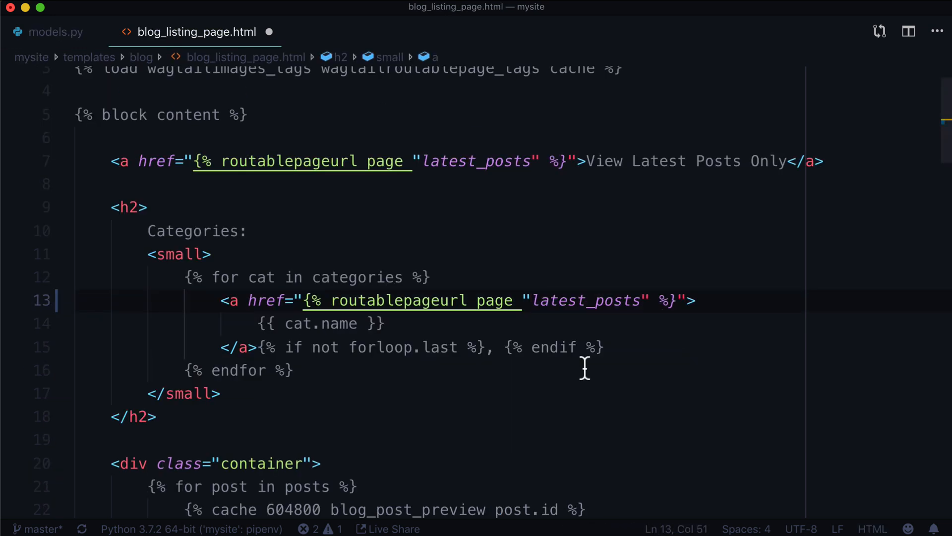
pyautogui.click(57, 31)
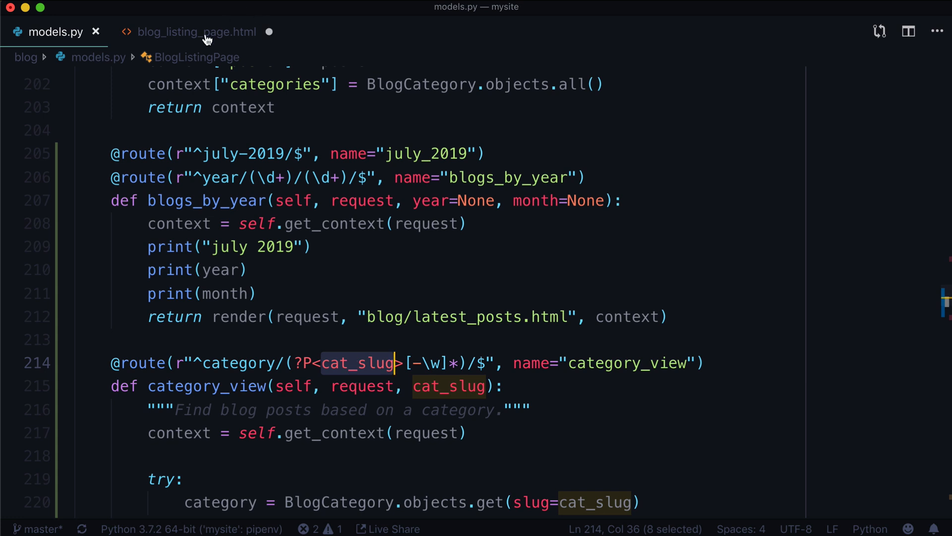
pyautogui.click(197, 31)
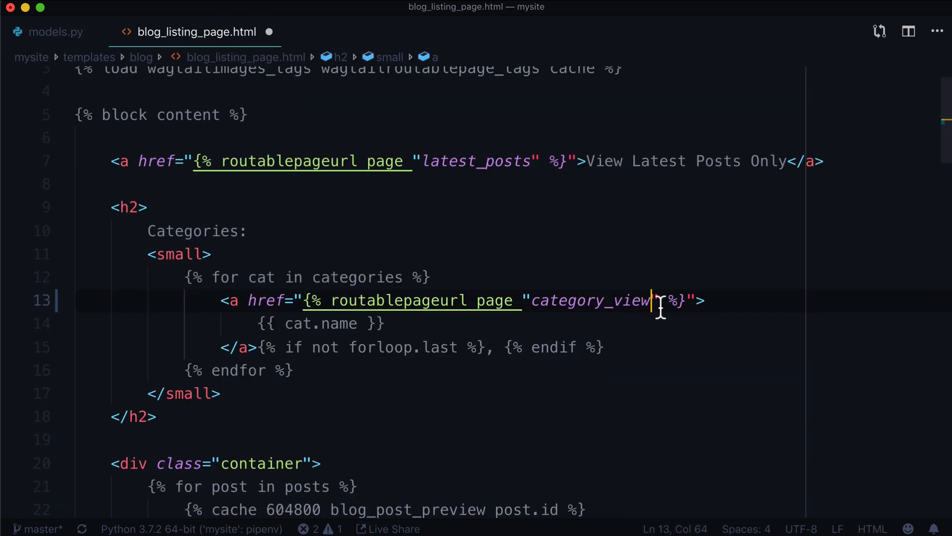
# Step: Point the link at "category_view" with cat.slug, comparing against the route in models.py
pyautogui.write('cate')
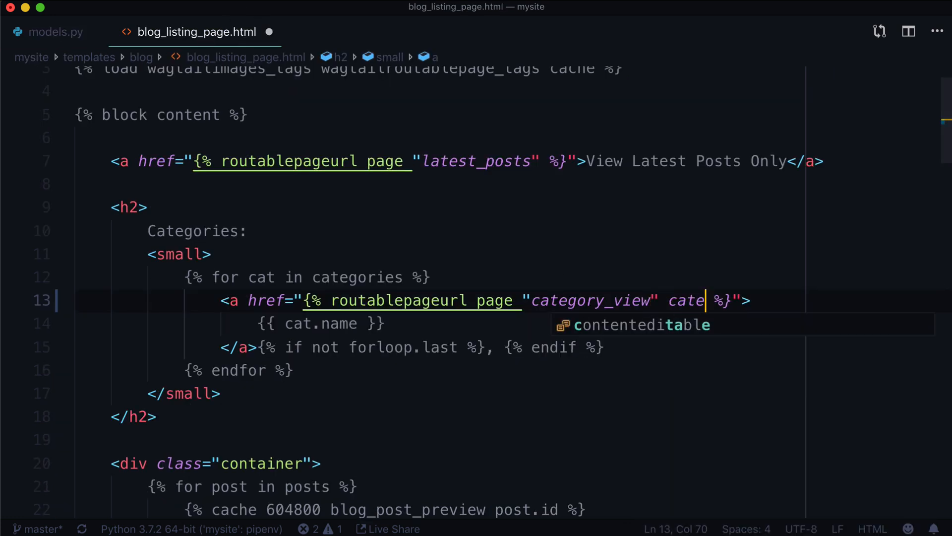
pyautogui.write('.slug')
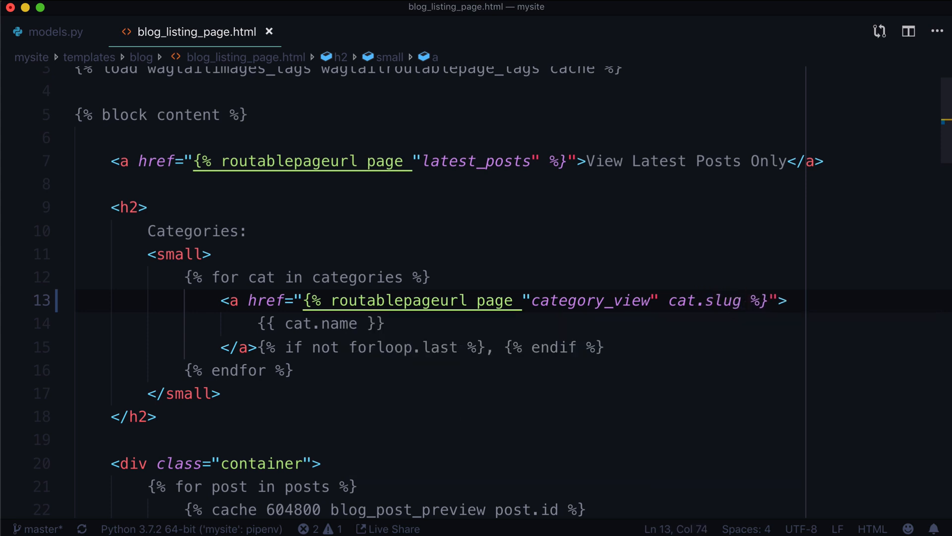
pyautogui.click(321, 13)
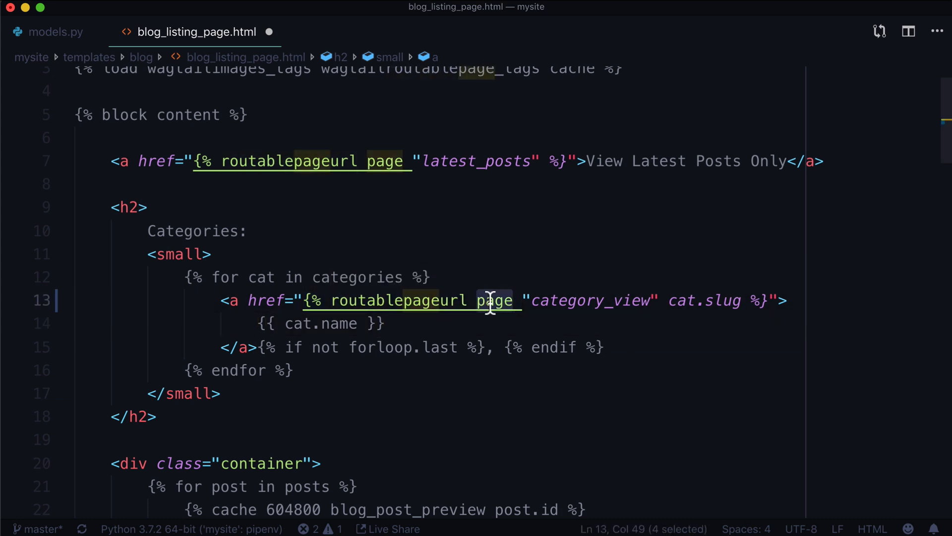
pyautogui.doubleClick(589, 299)
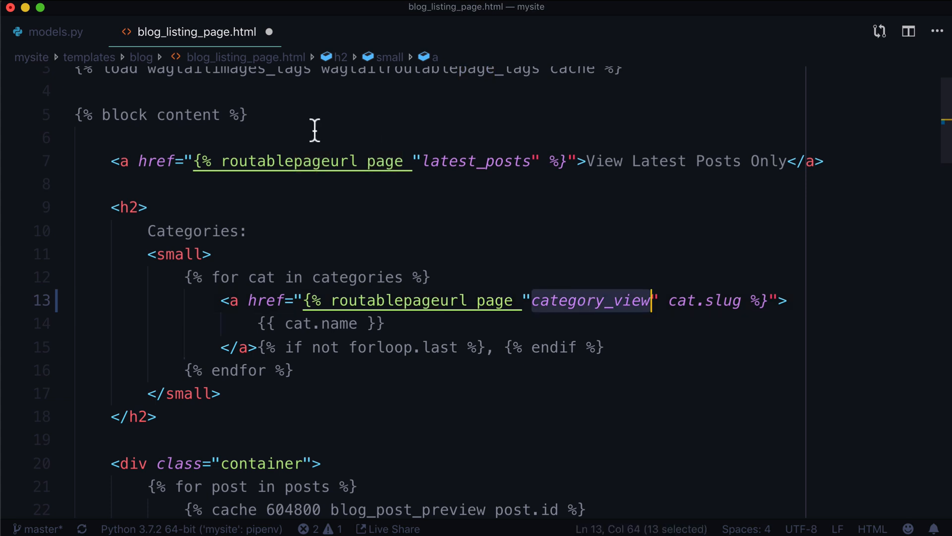
pyautogui.click(56, 32)
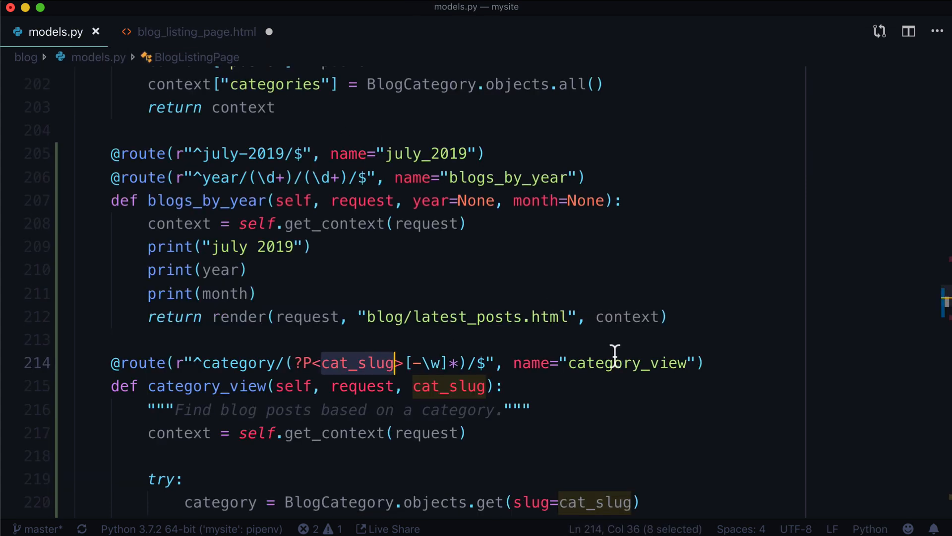
pyautogui.click(195, 31)
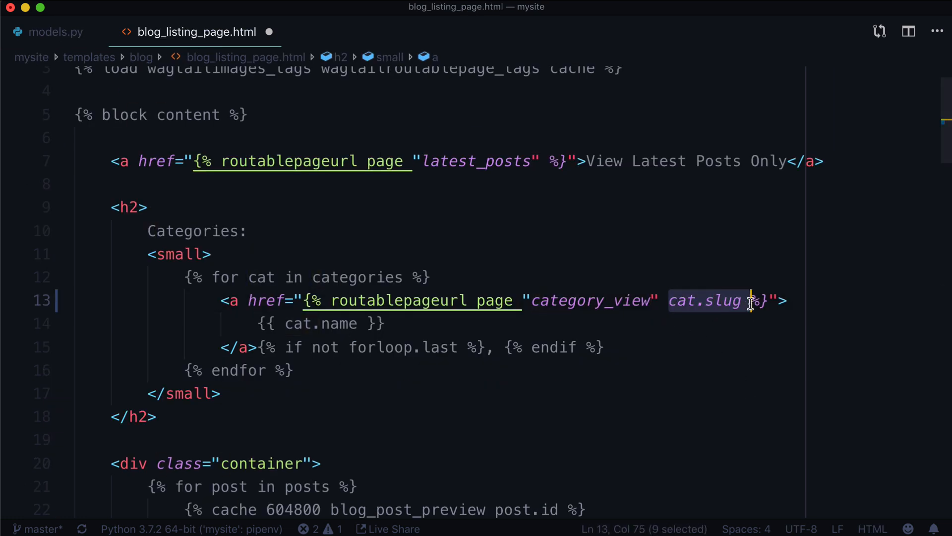
pyautogui.click(56, 31)
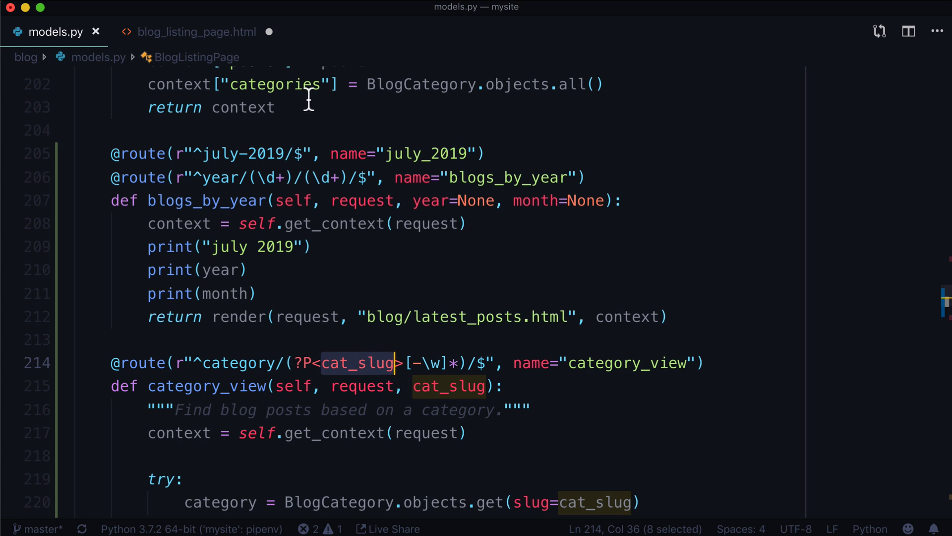
pyautogui.moveTo(231, 175)
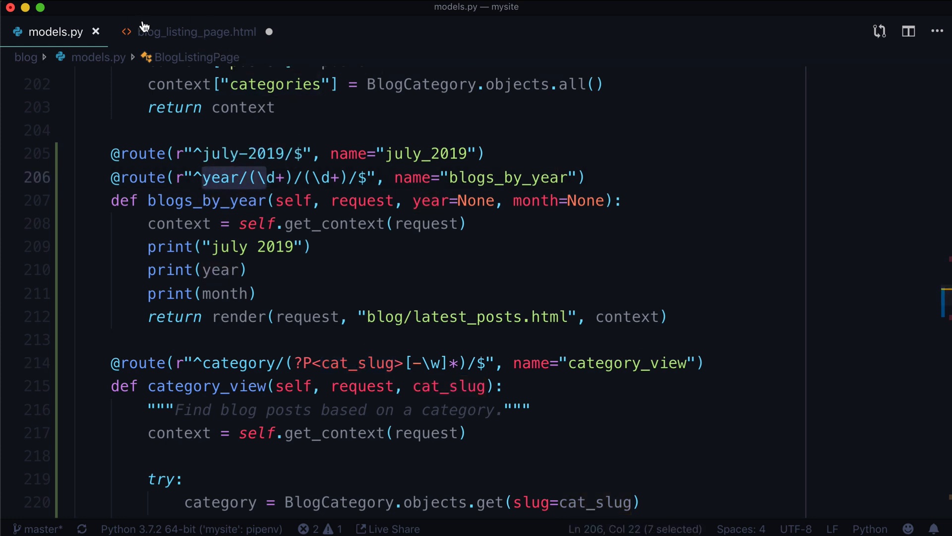
# Step: Temporarily try a "blogs_by_year" 2019 07 link on line 13, checking the year route in models.py
pyautogui.click(196, 32)
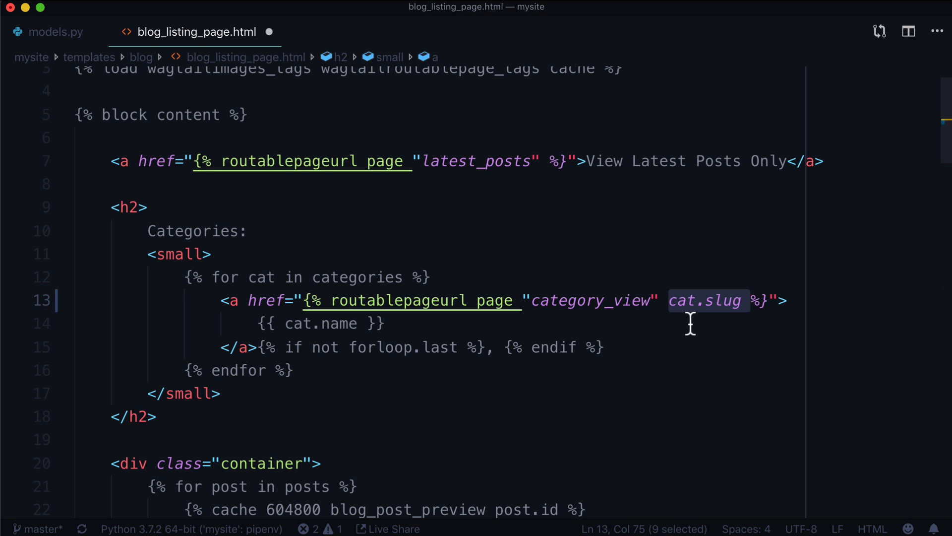
pyautogui.write('2019')
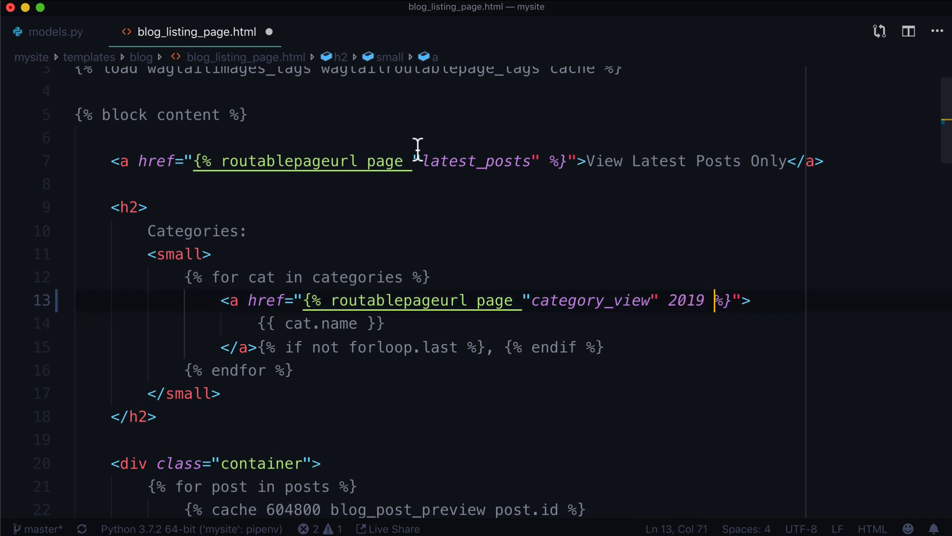
pyautogui.click(56, 32)
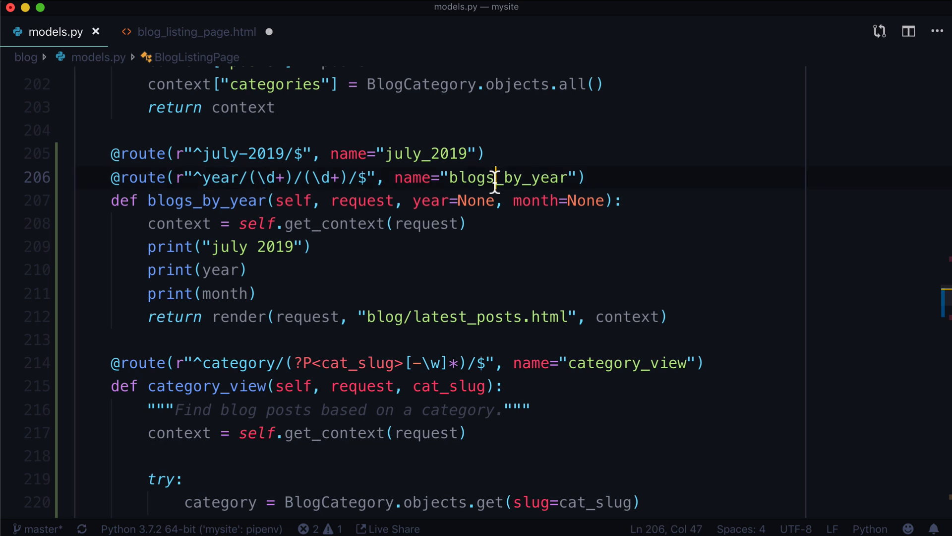
pyautogui.click(197, 32)
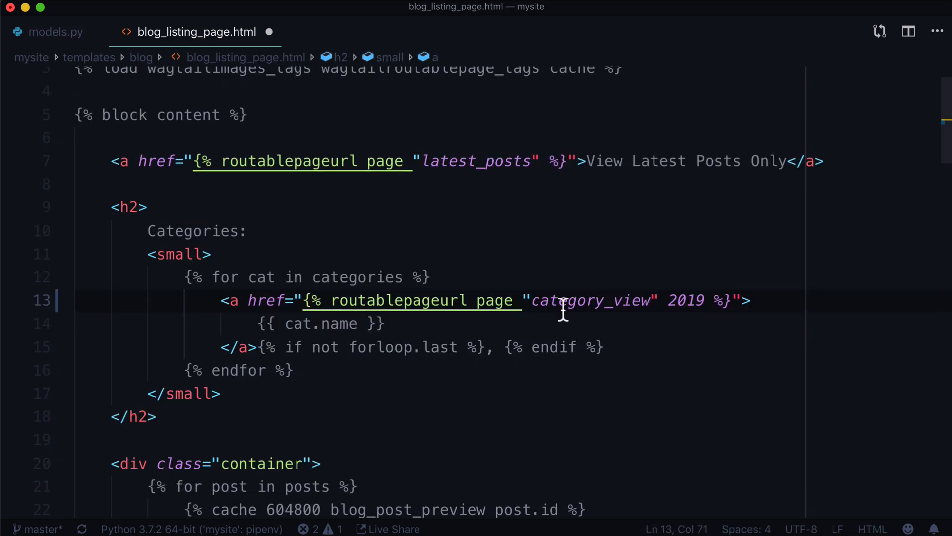
pyautogui.write('blogs_by_year')
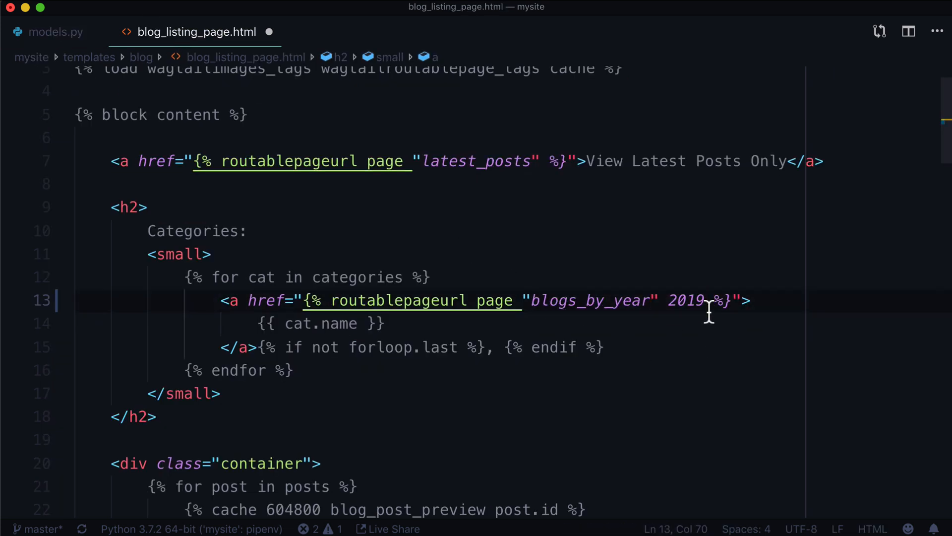
pyautogui.write('07')
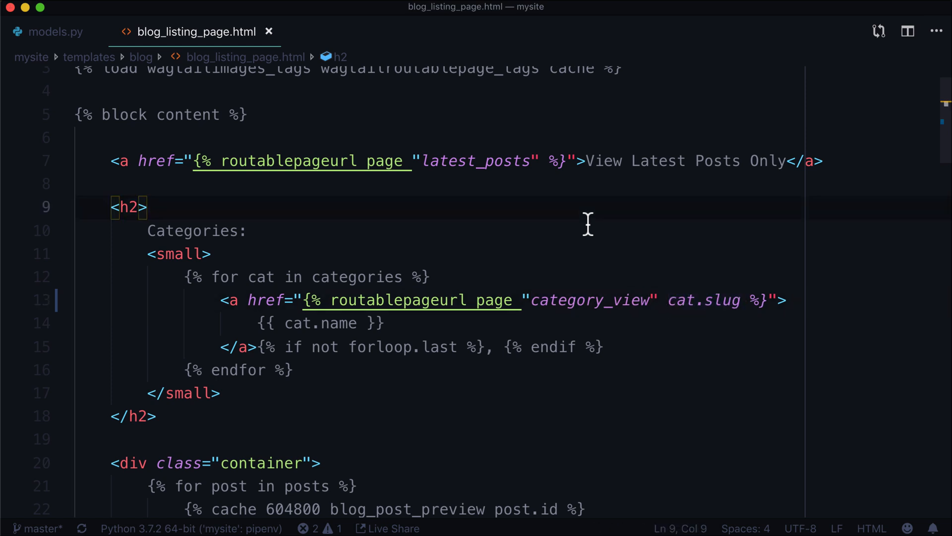
pyautogui.moveTo(446, 298)
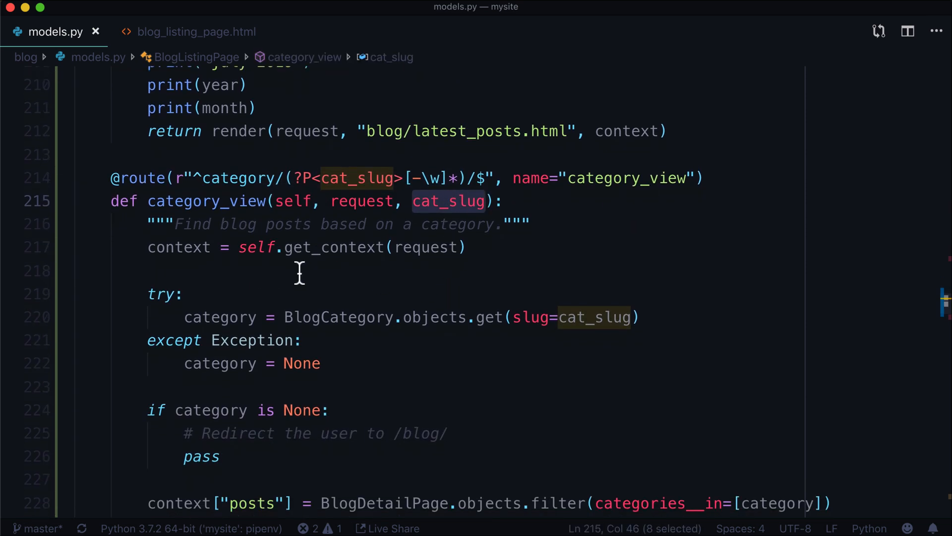
# Step: Place the cursor on the pass placeholder inside models.py's category_view method
pyautogui.click(220, 413)
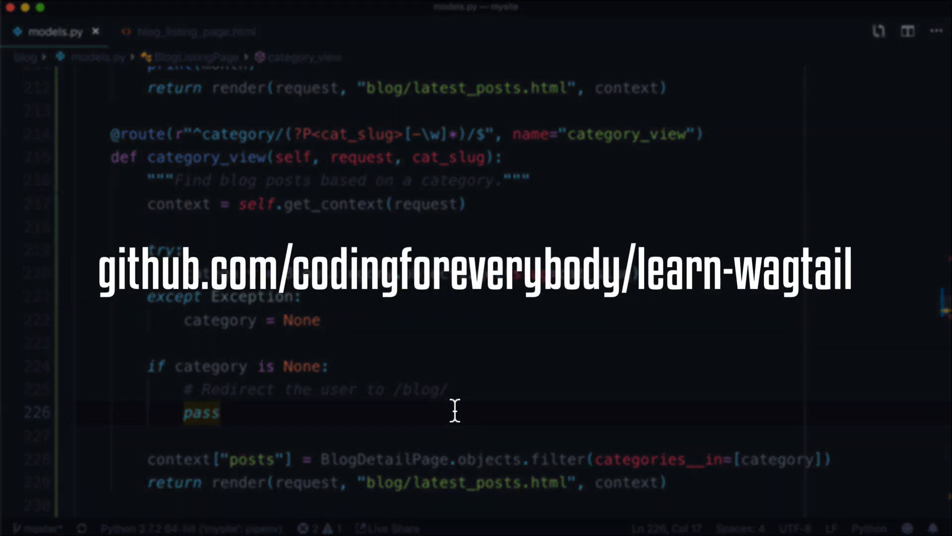
pyautogui.moveTo(458, 386)
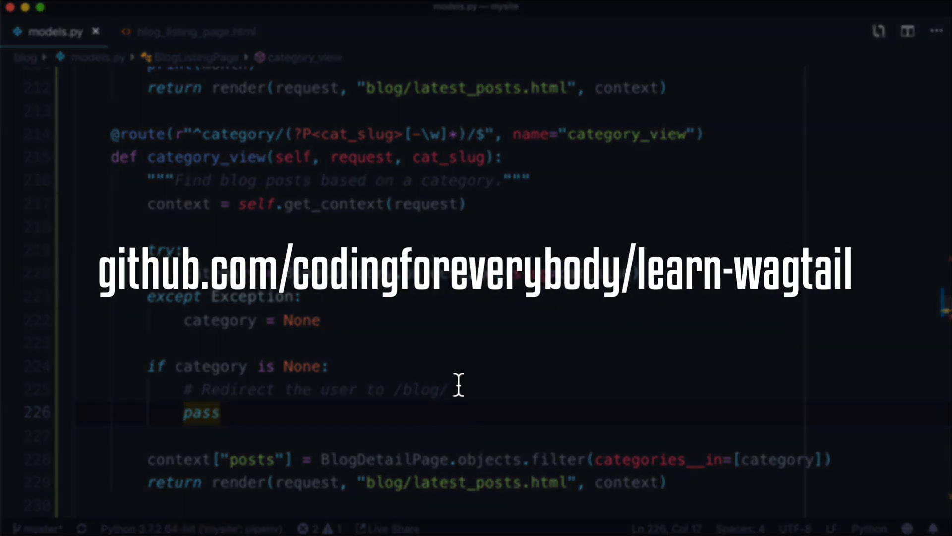
pyautogui.scroll(3)
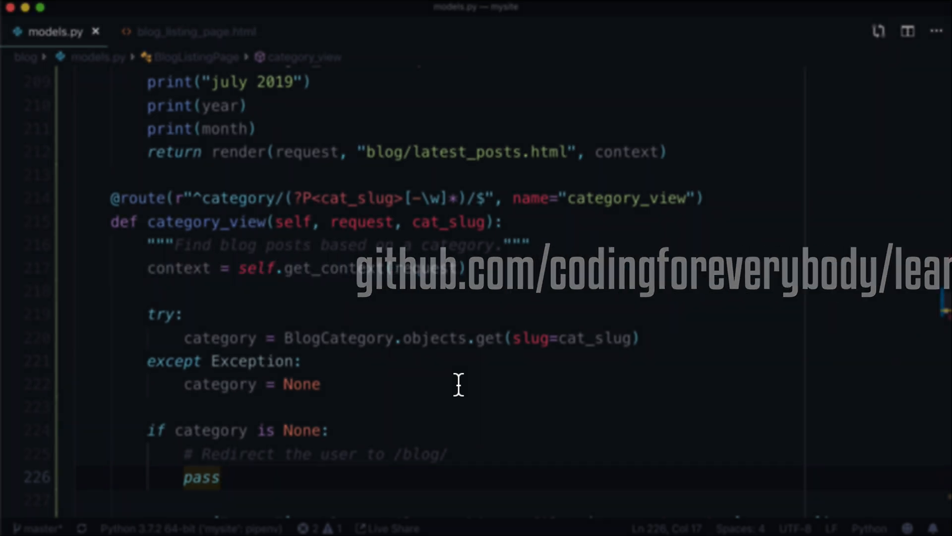